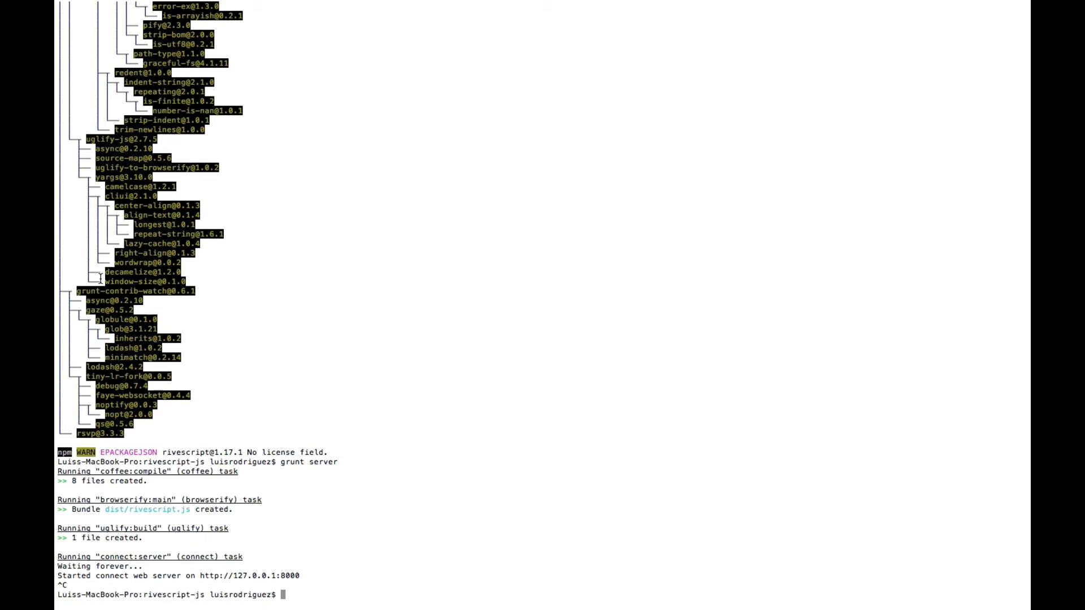
Step: Run 'grunt server' in rivescript-js to compile, bundle and serve the project
type("grunt server")
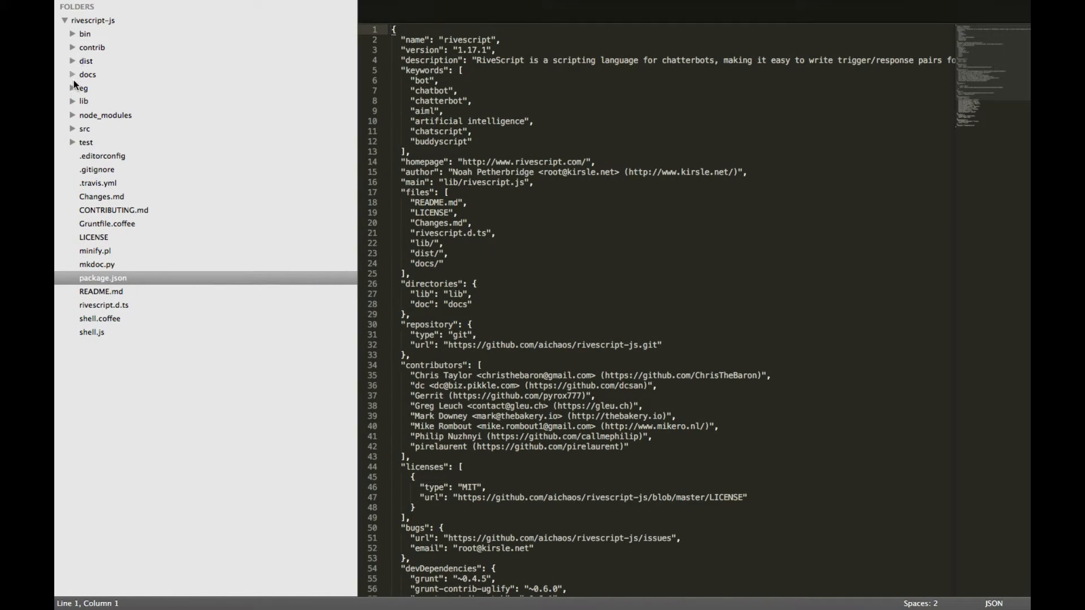
Step: Open eg/web-client/chat.html, expand the brain folder and scroll to the rs.loadFile block
left_click(83, 88)
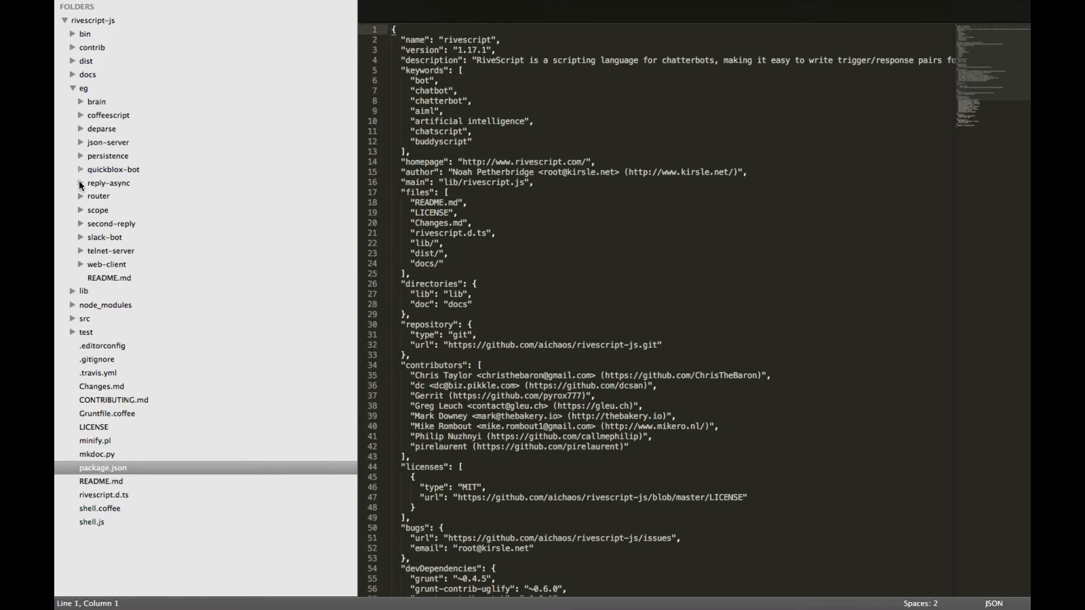
left_click(107, 264)
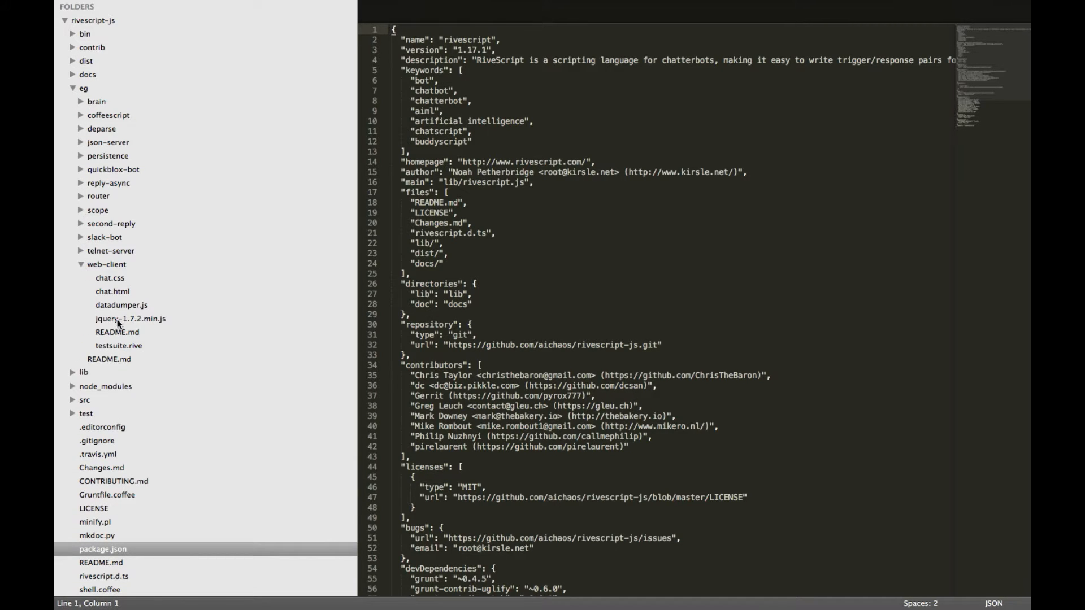
left_click(112, 291)
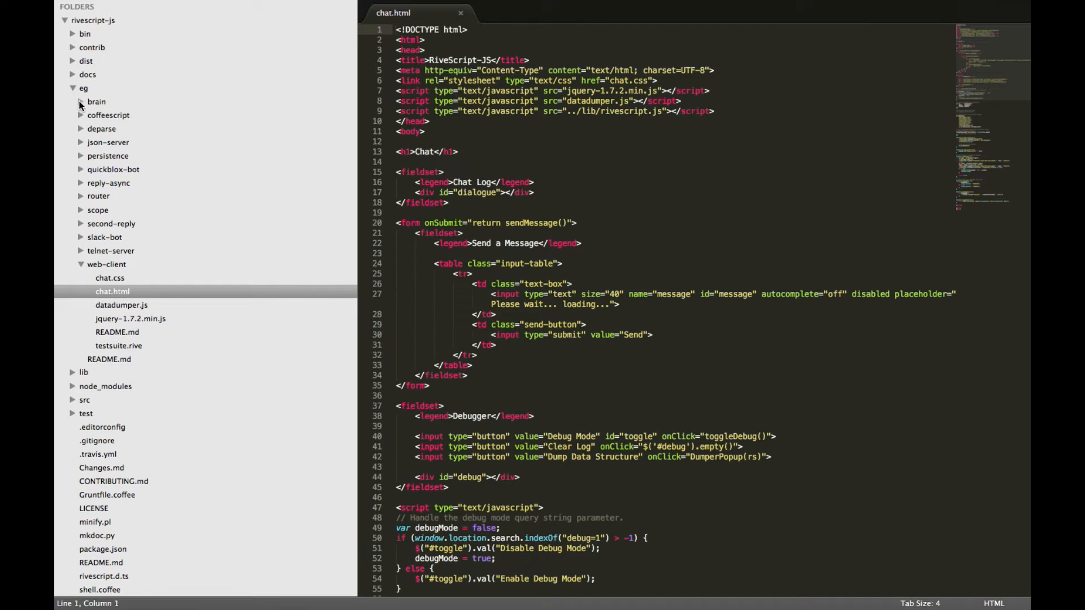
left_click(96, 102)
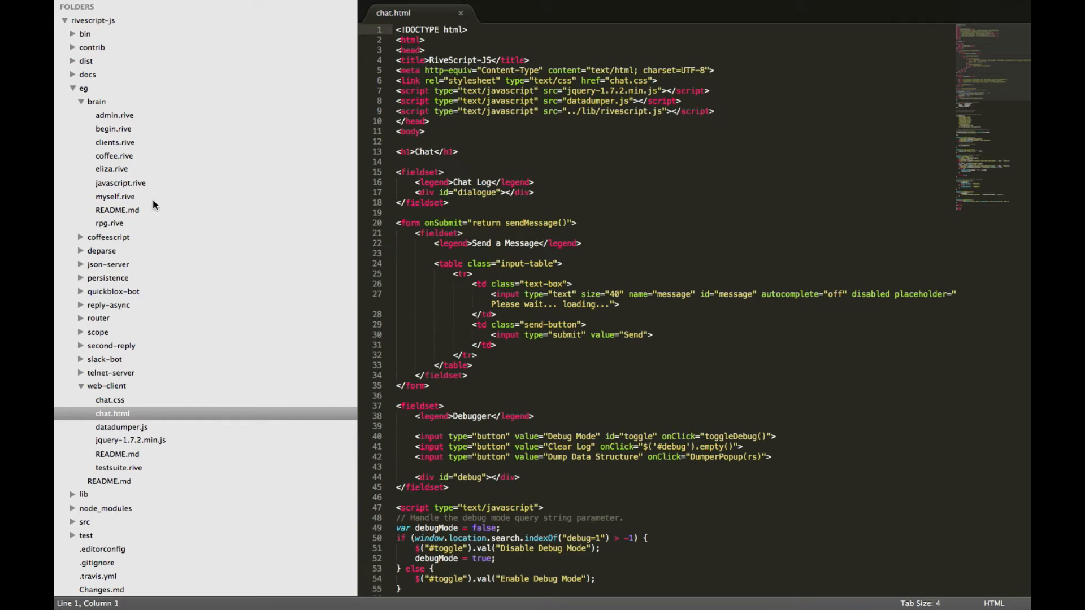
scroll("down", 3)
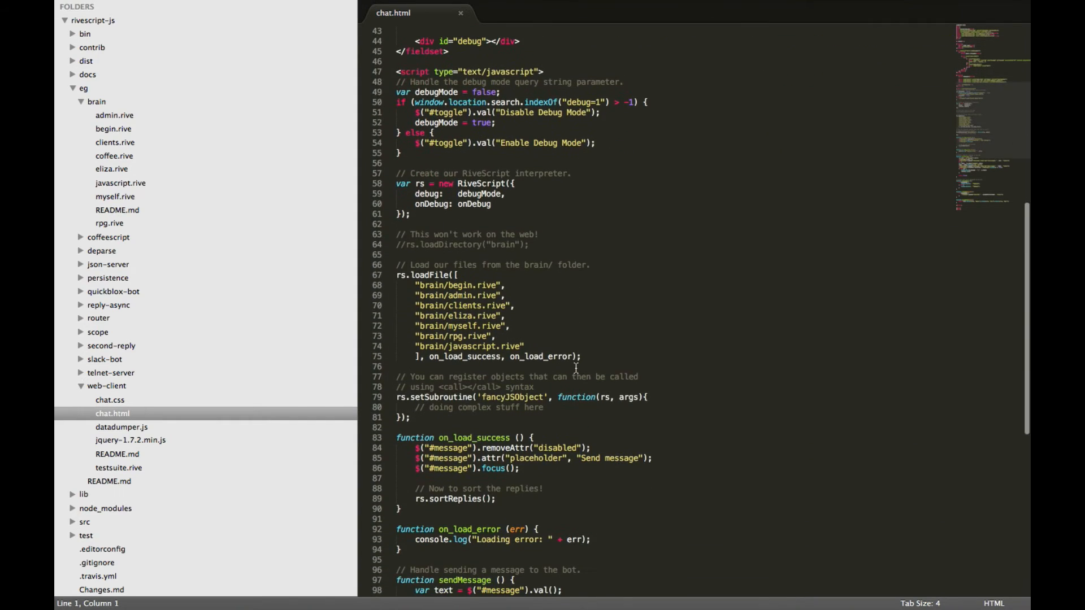
Step: Insert 'brain/cdss.rive' as a new entry in chat.html's rs.loadFile array
left_click(410, 264)
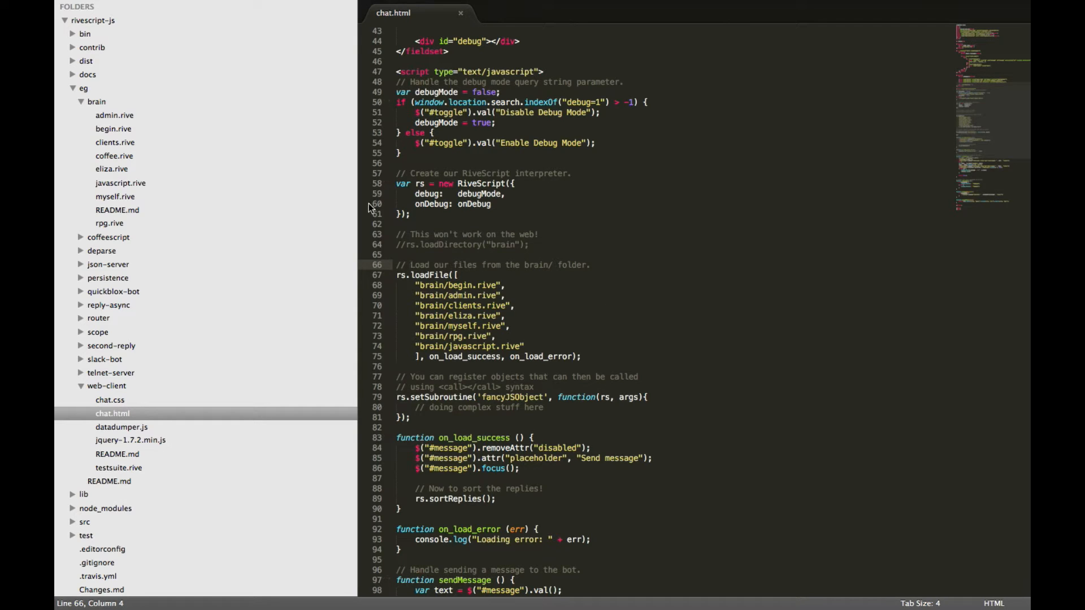
left_click(81, 102)
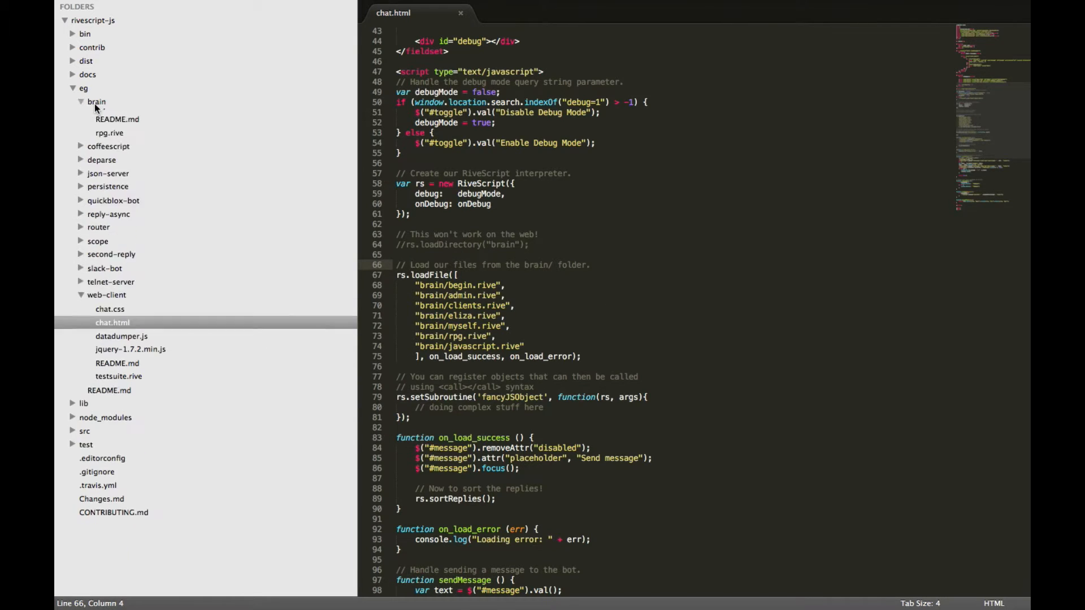
left_click(96, 101)
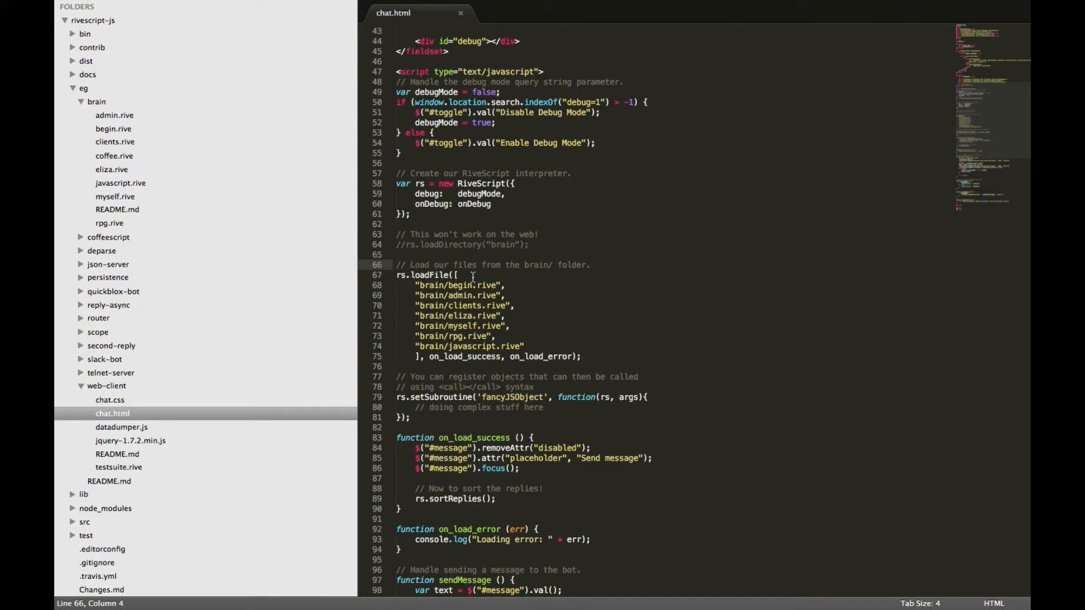
mouse_move(522, 327)
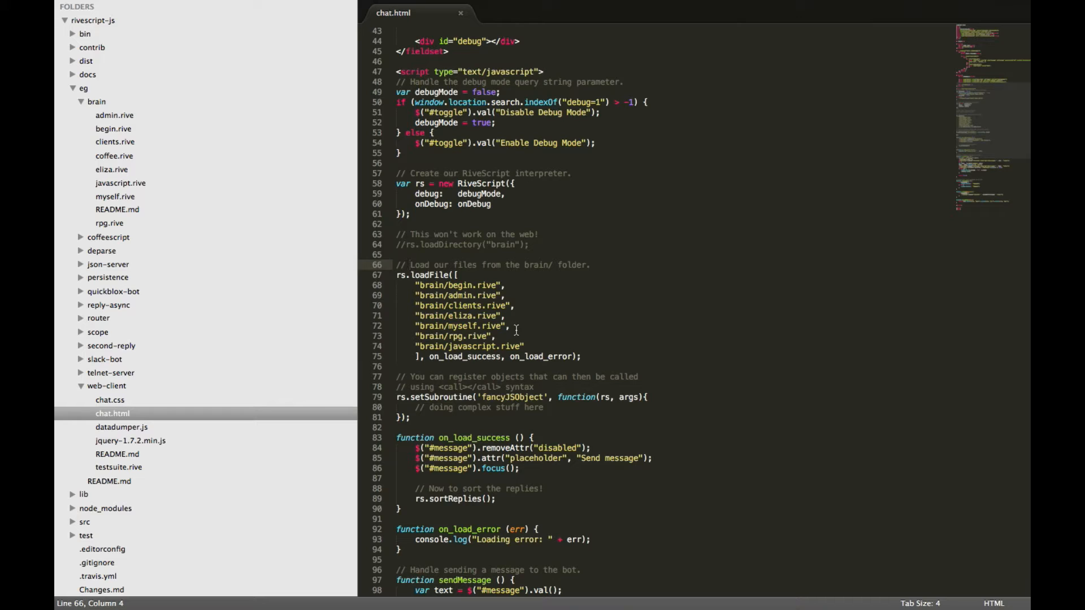
mouse_move(505, 346)
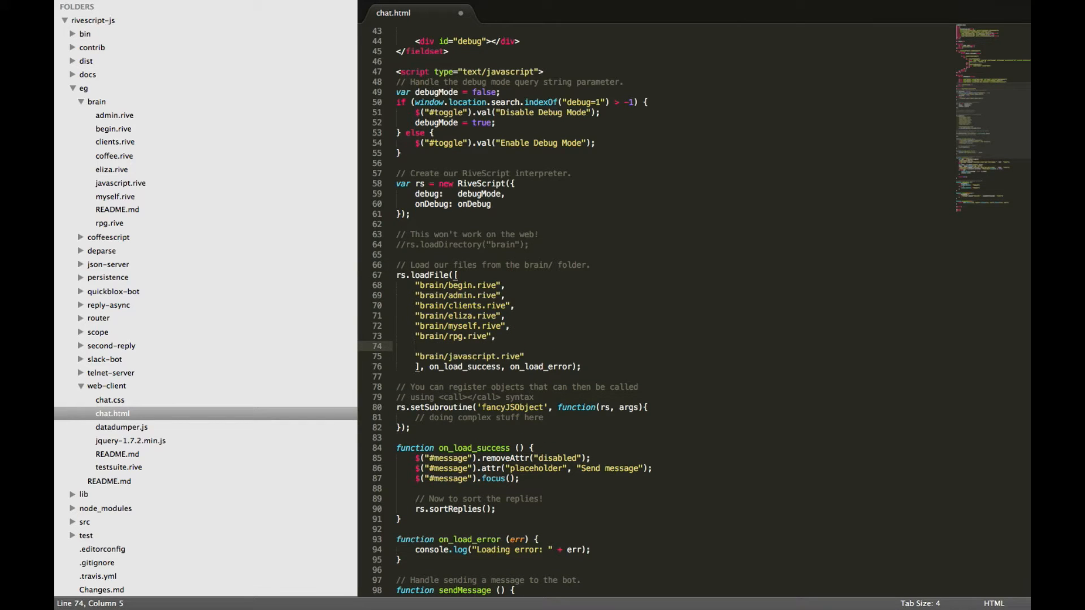
type("brain/\"")
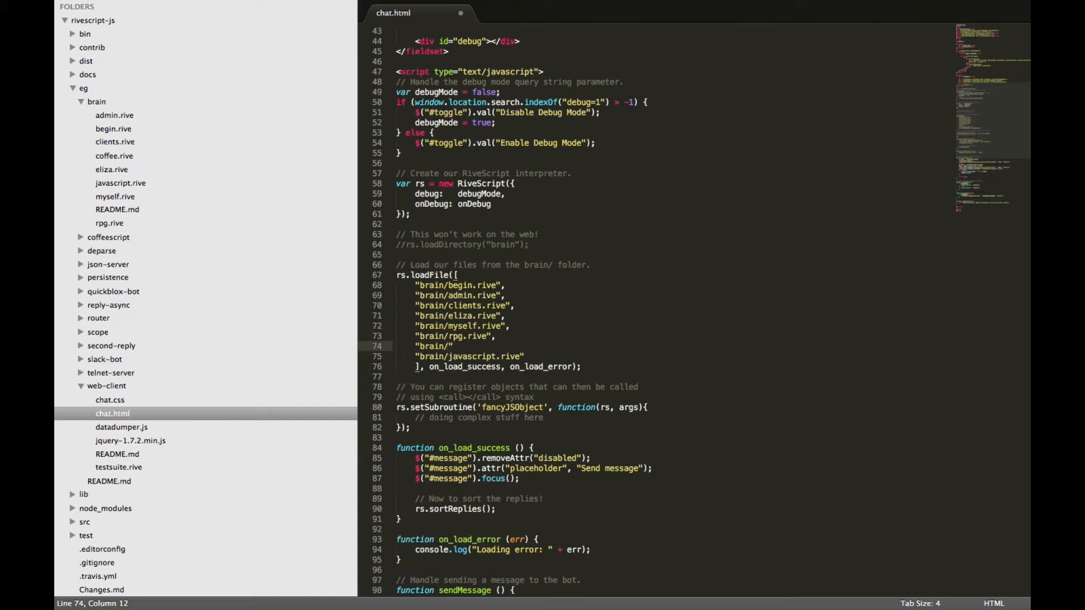
type("b")
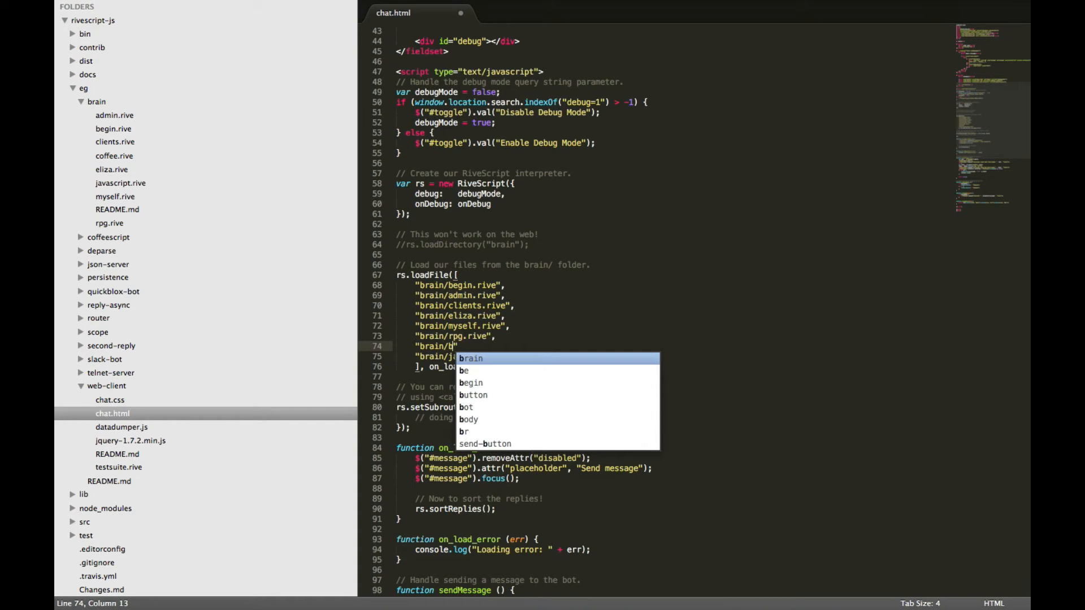
type("cdss")
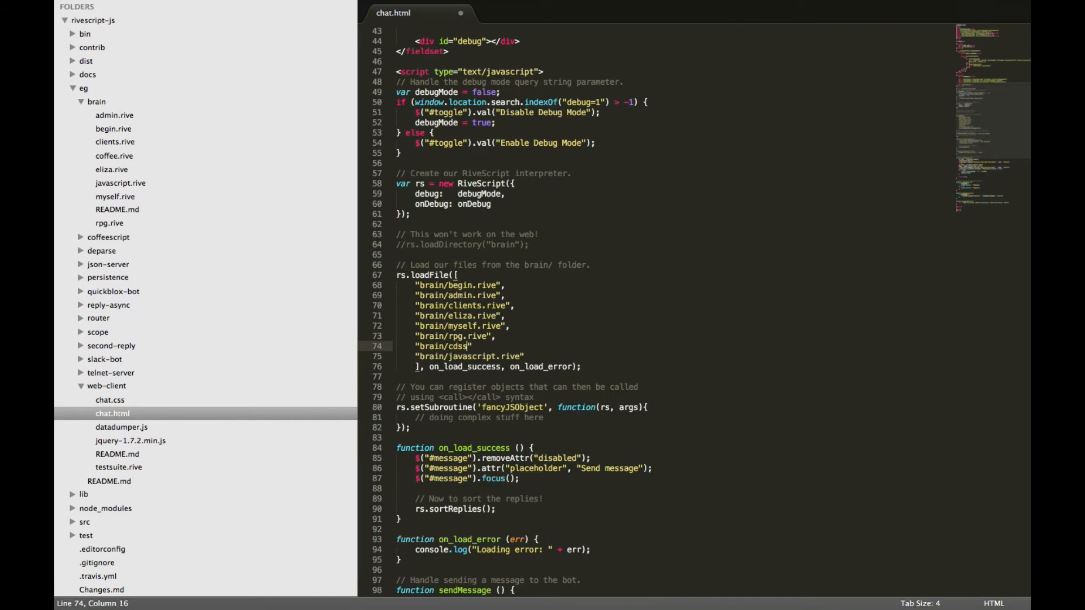
type(".rive")
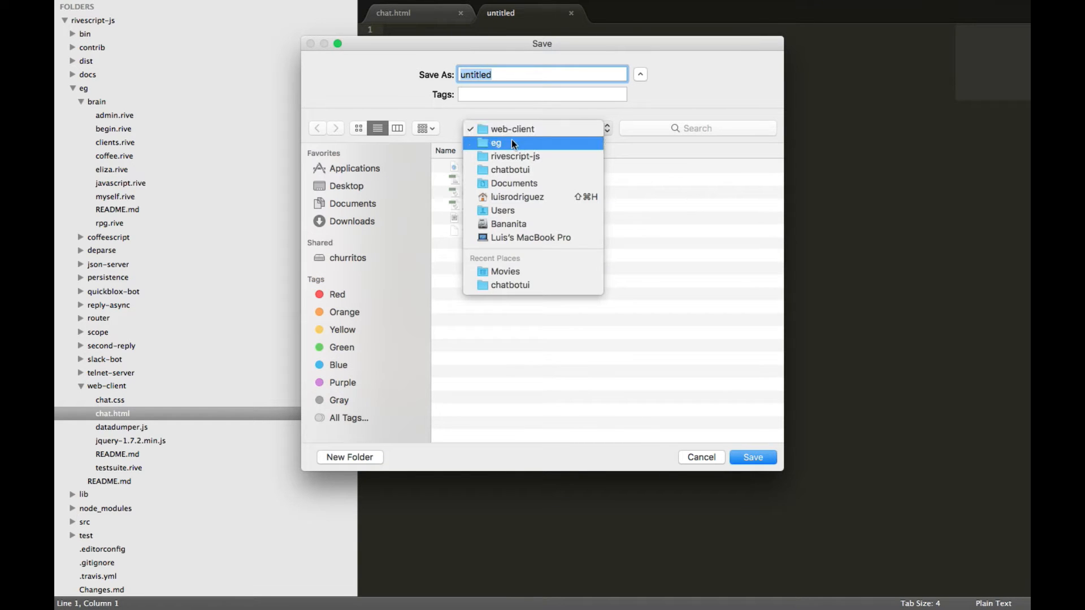
Step: Navigate to eg/brain in the Save dialog and save the file as 'cdss.rive'
left_click(496, 142)
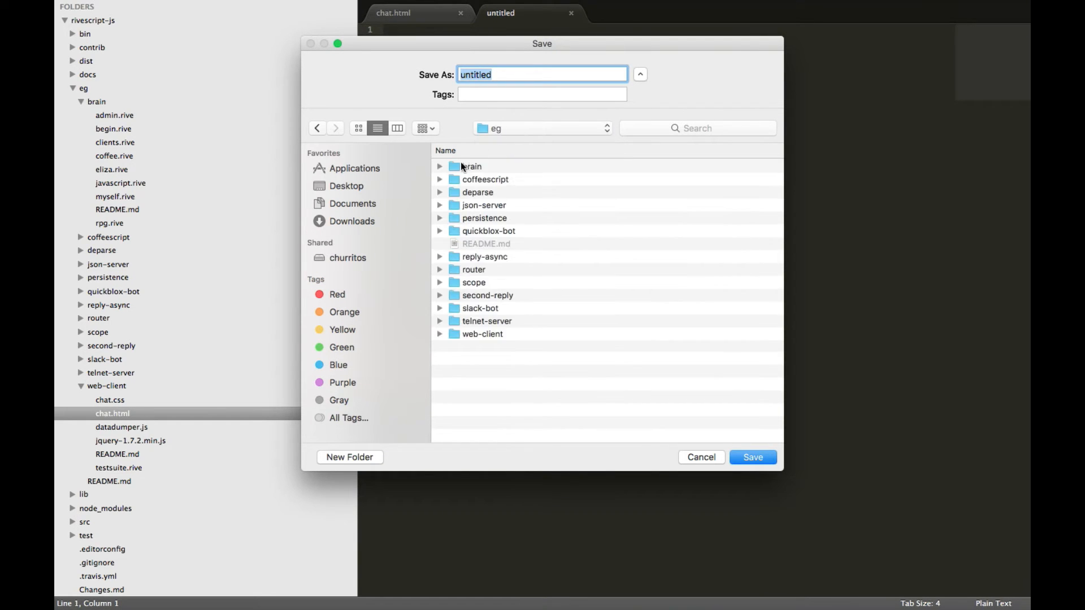
left_click(440, 166)
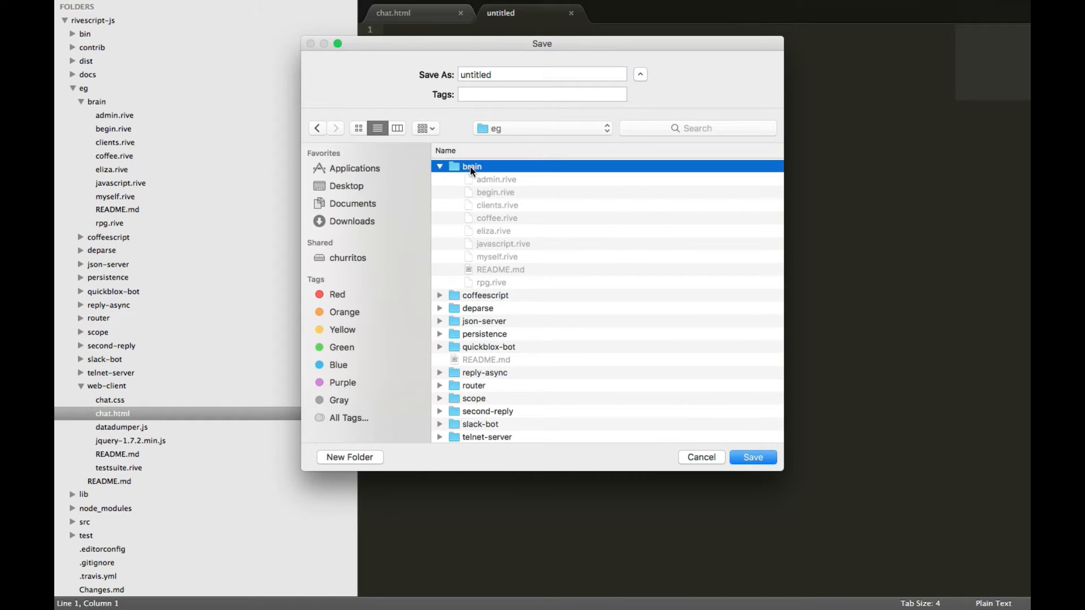
left_click(542, 74)
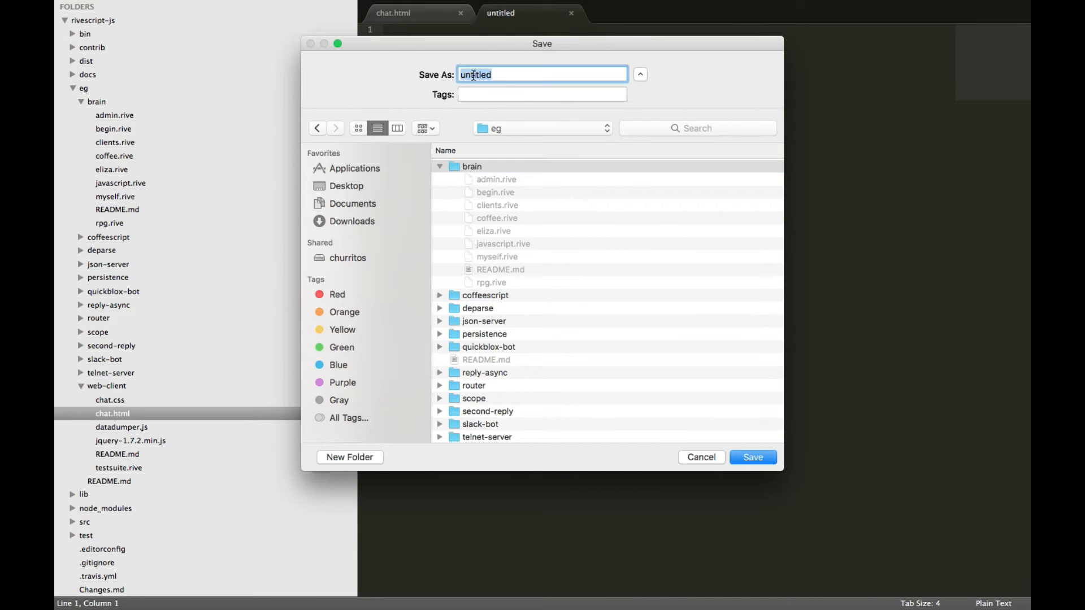
type("cdss.rive")
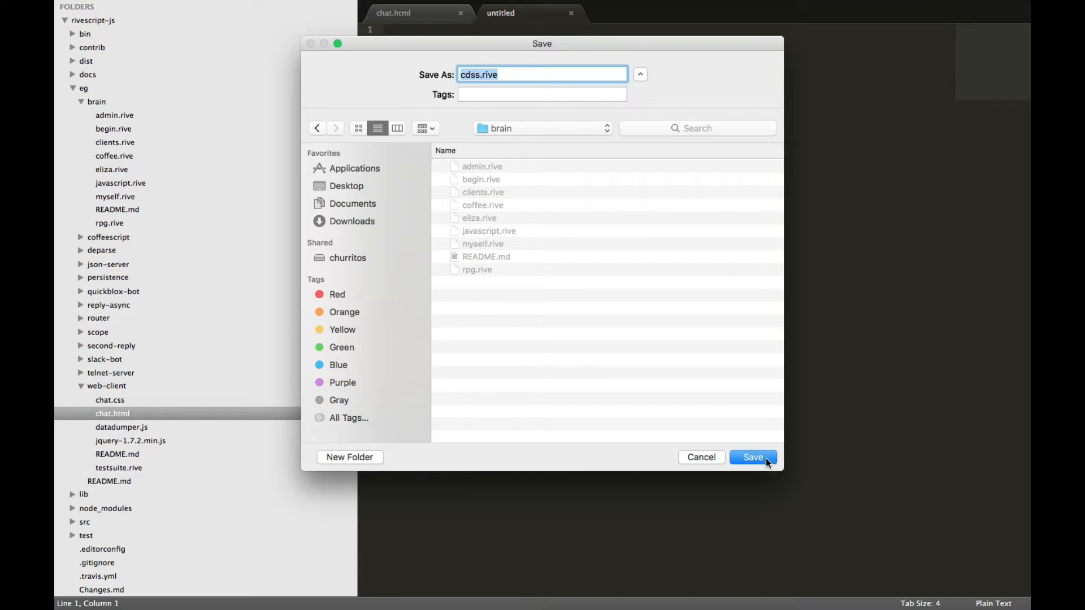
left_click(753, 456)
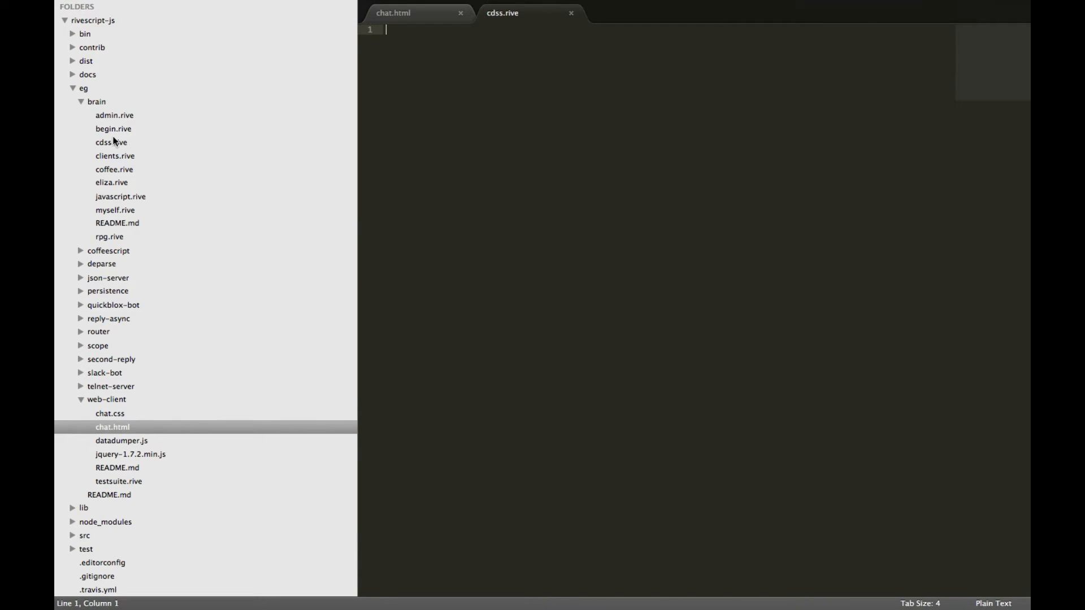
Step: Write the '! version = 2.0' header, a '+ hello' trigger and reply '- How can we help?'
left_click(111, 141)
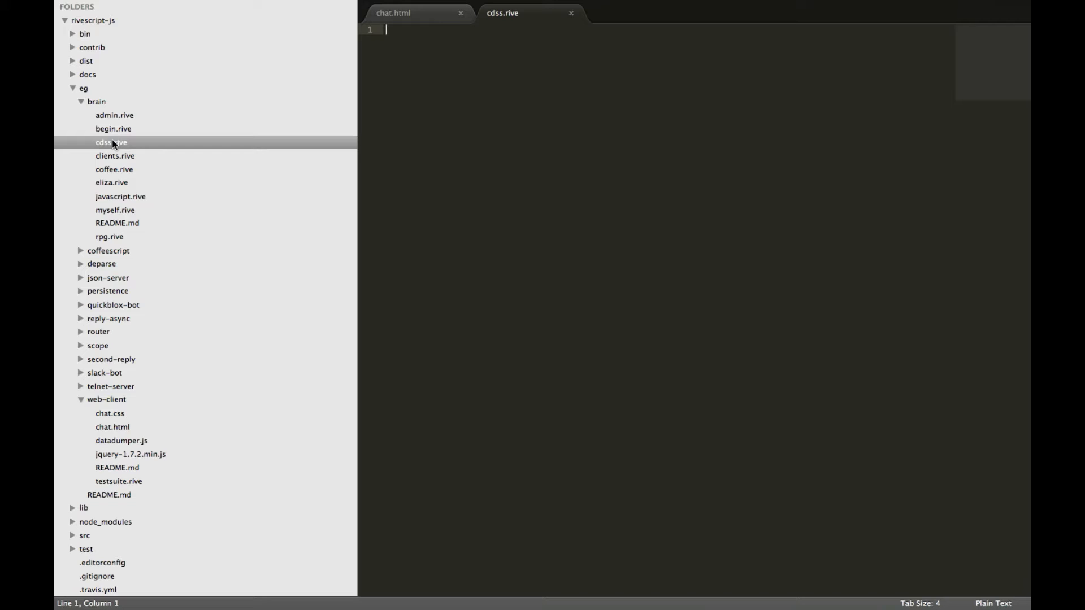
type("! vers")
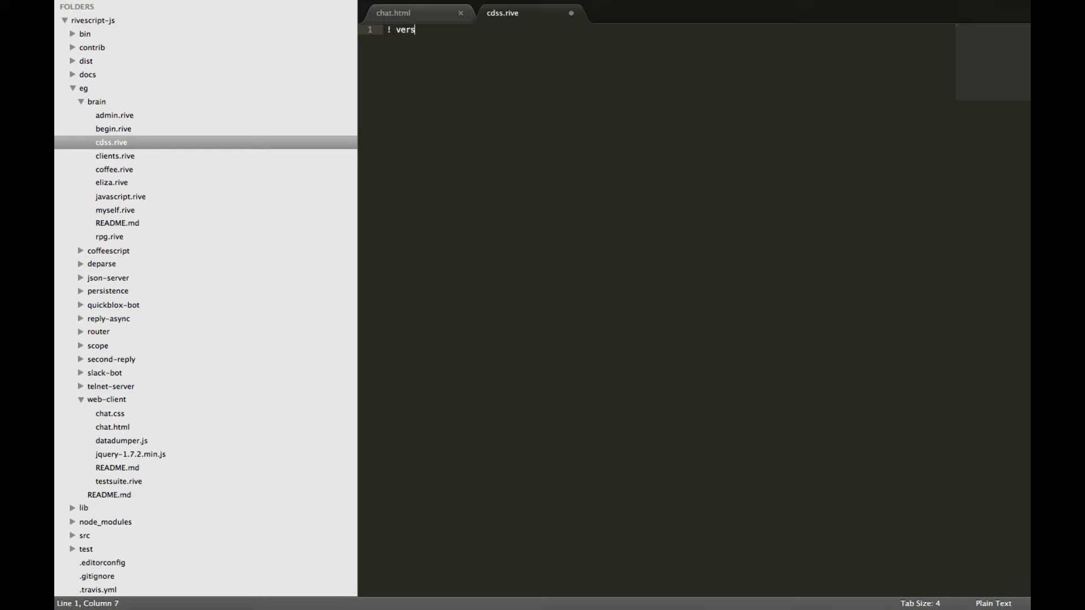
type("ion =")
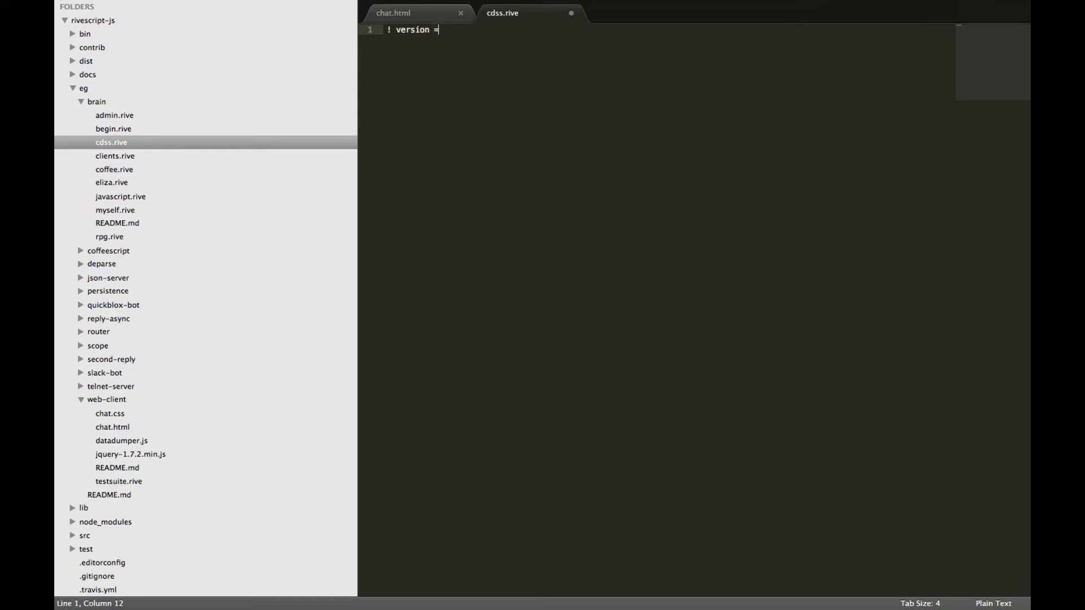
type("2.0")
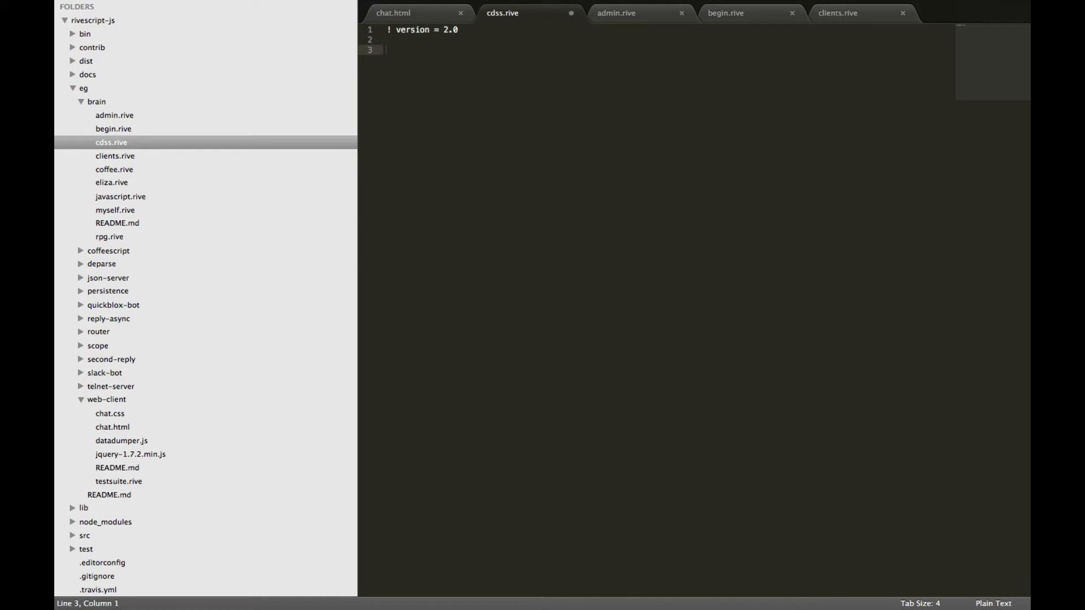
type("+")
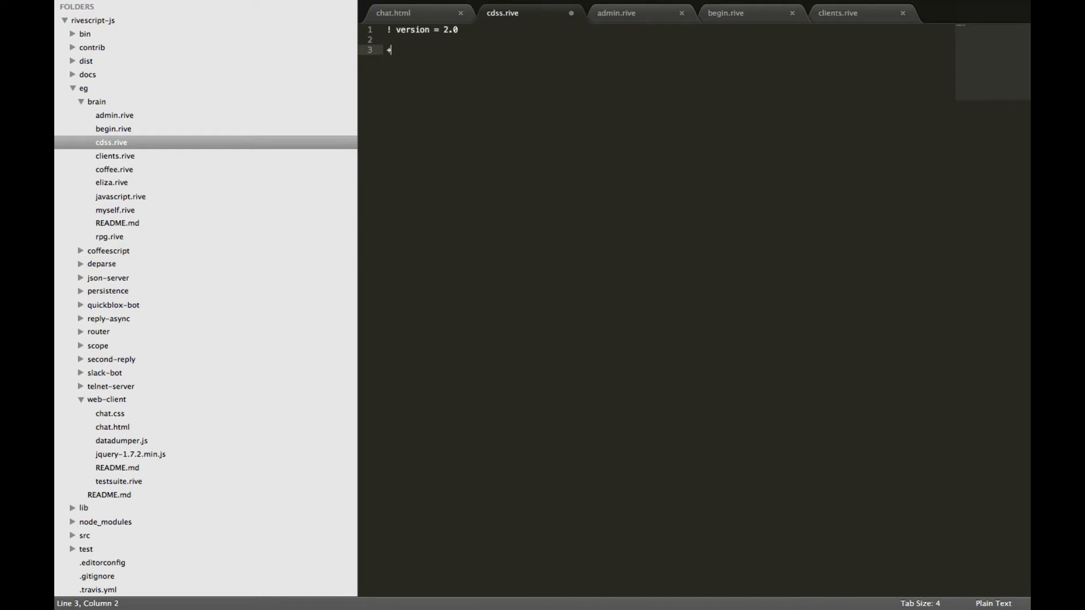
type("hello")
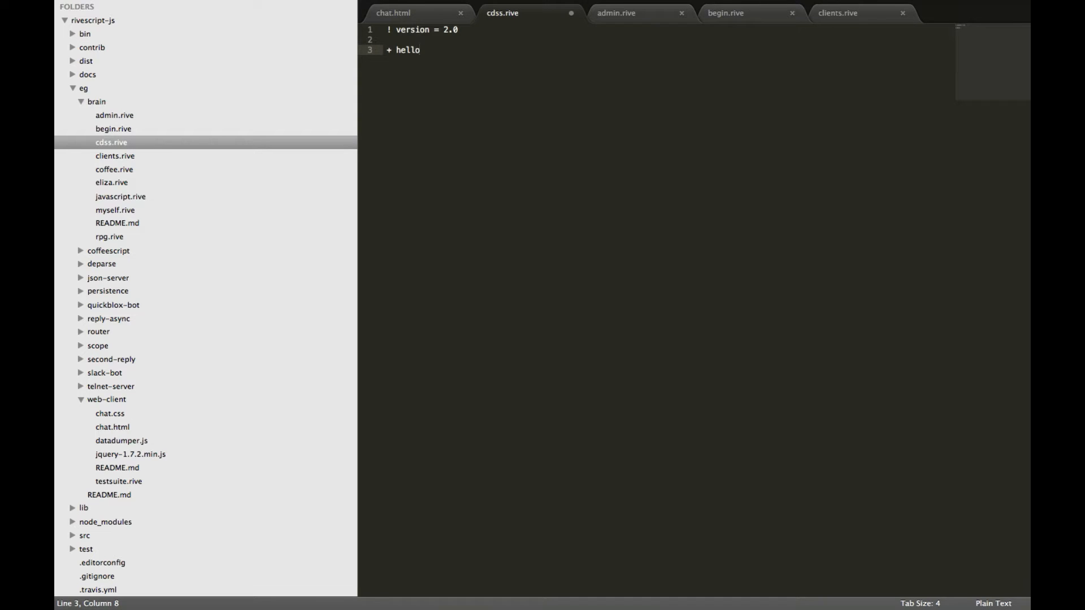
key("enter")
type("- How can we h")
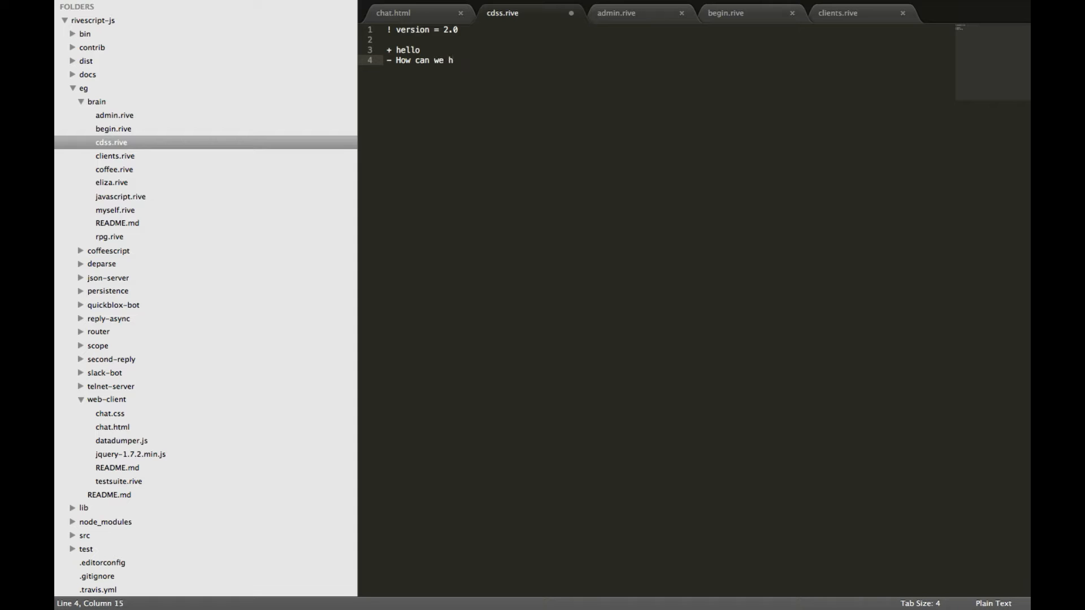
type("elp?")
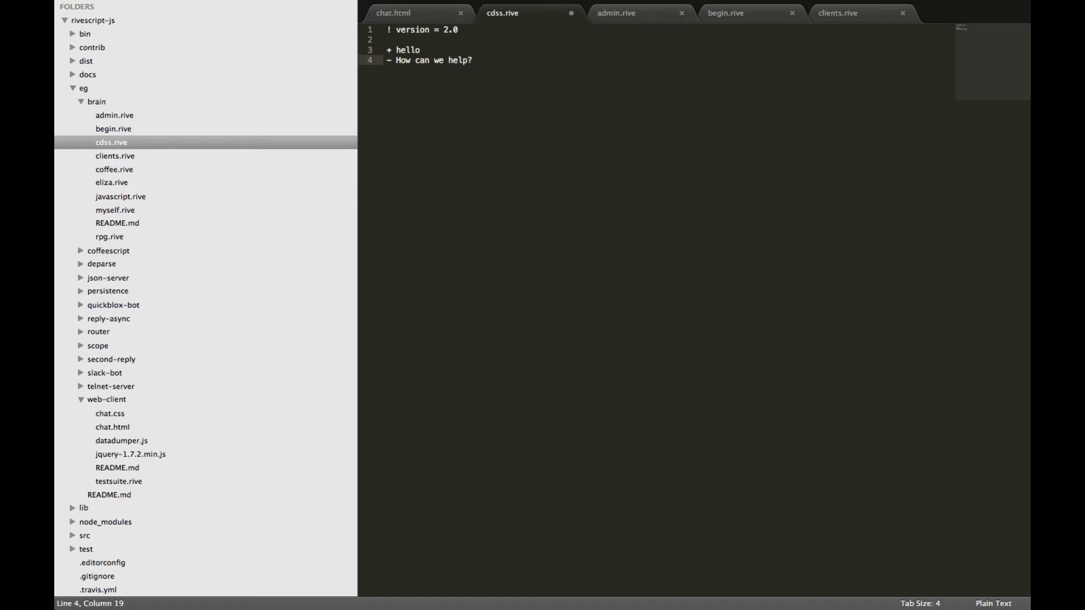
key("enter")
type("+")
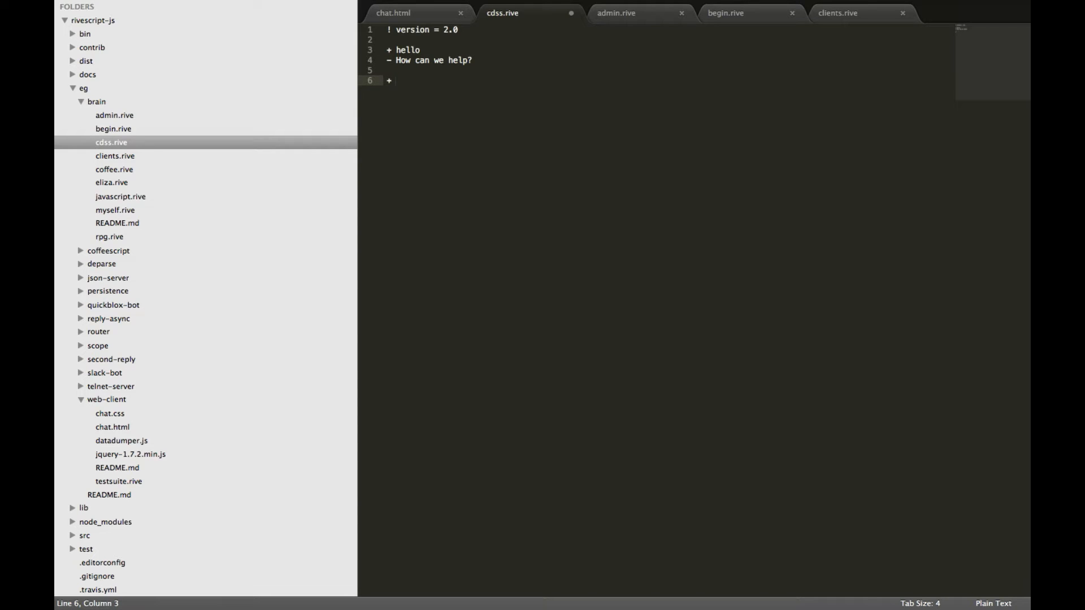
Step: Add a '+ *' trigger with the previous-reply match '% how can we help'
type("*")
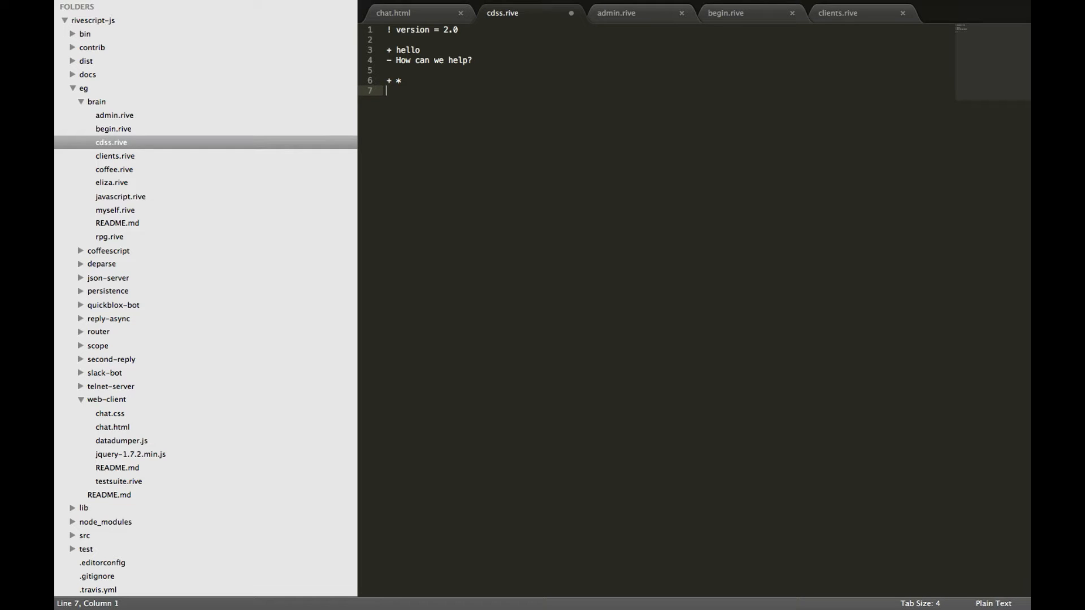
type("%")
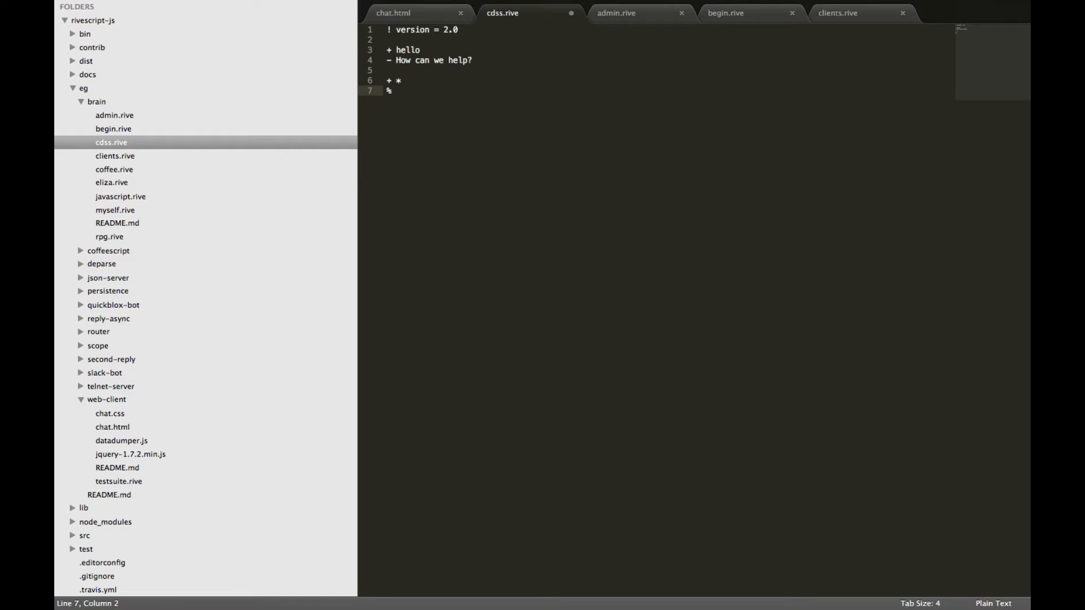
type("how can we h")
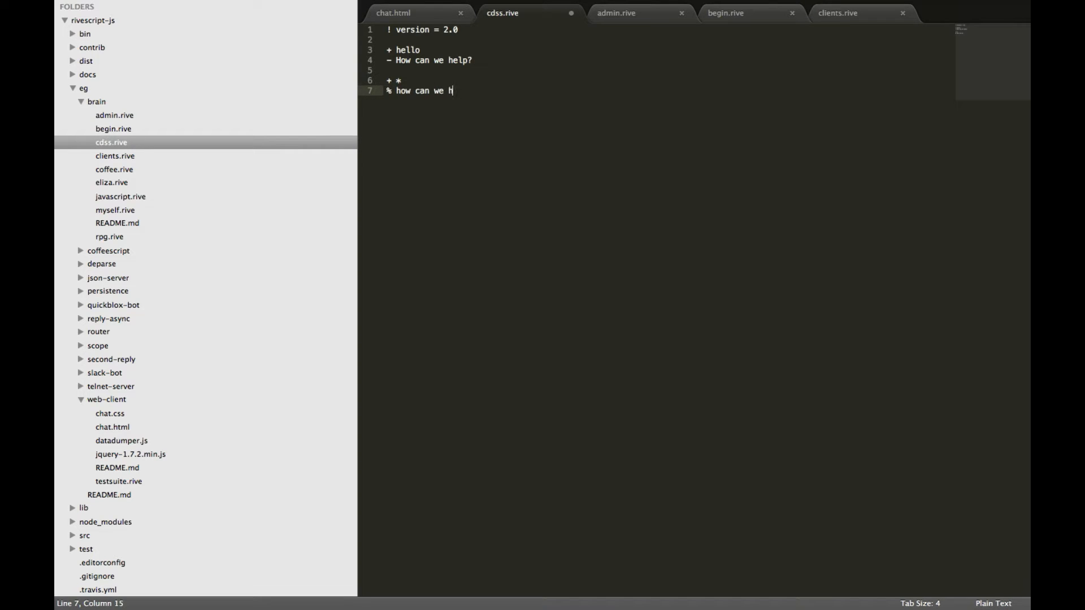
type("elp")
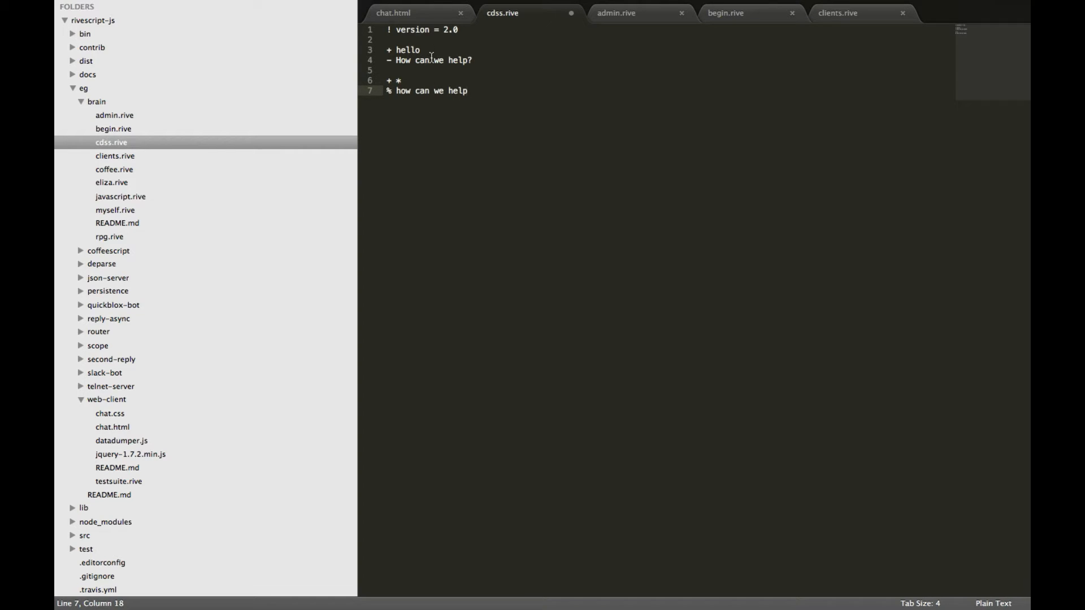
left_click_drag(396, 90, 466, 91)
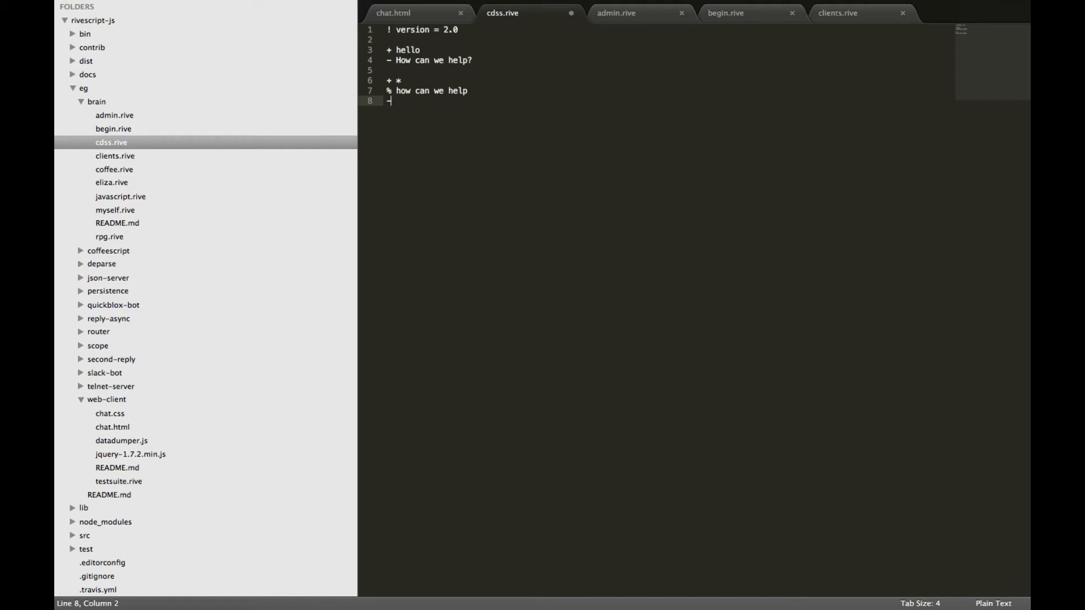
Step: Reply '- <set areas=<var1>>Sure, Do you mind if I asked a couple of questions?'
type("-")
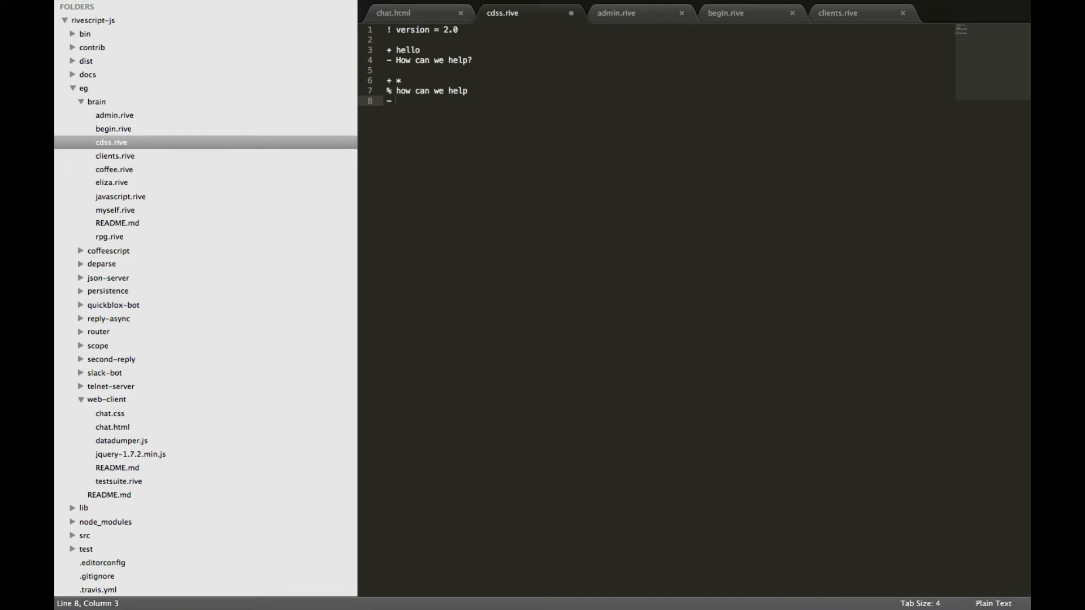
type("<se")
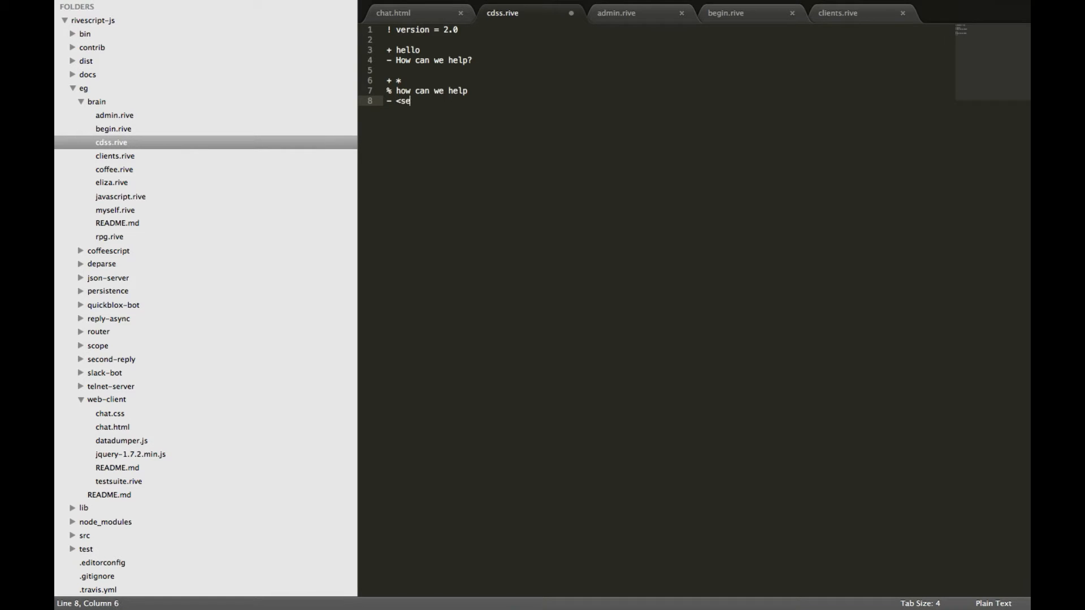
type("t areas")
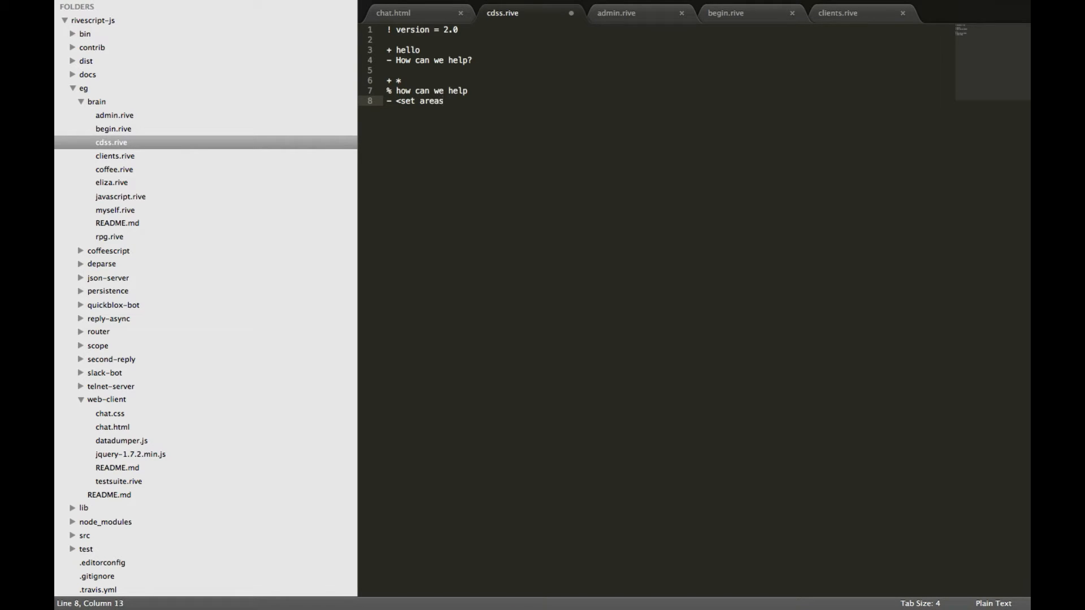
type("=")
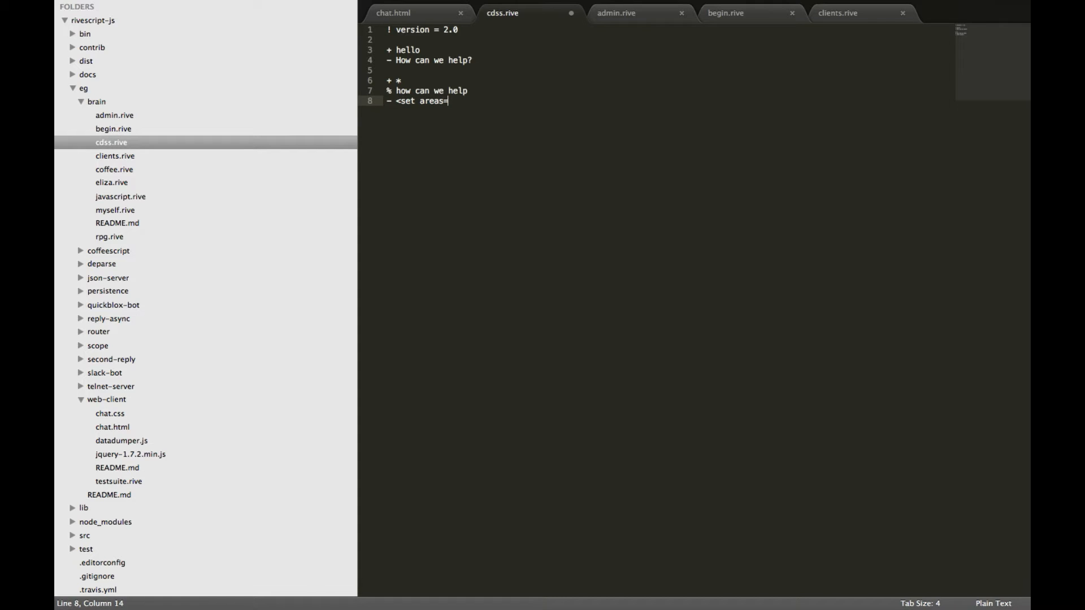
type("<var1")
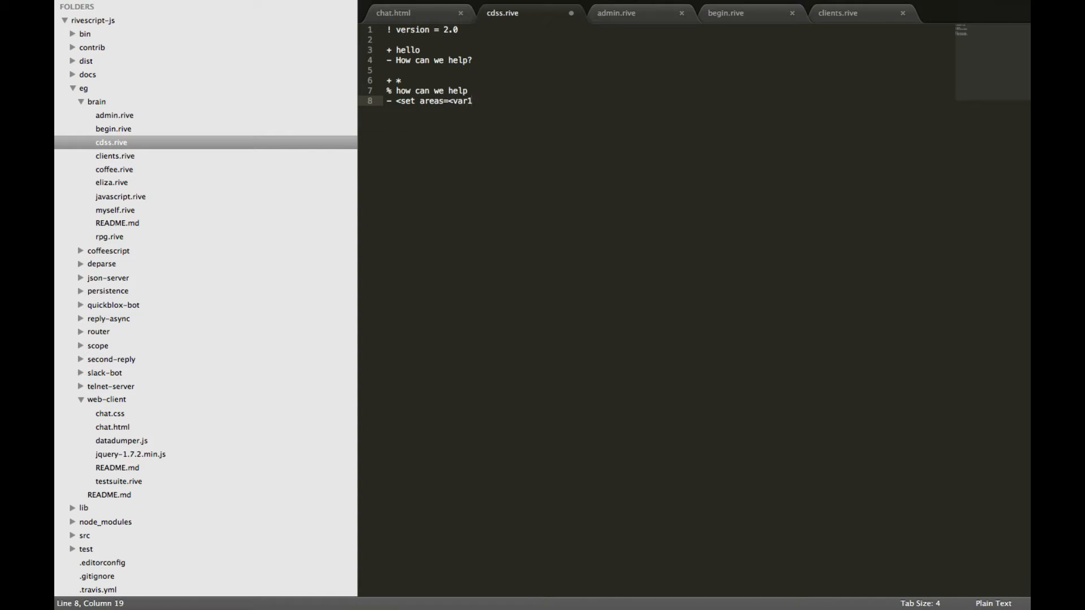
type(">>")
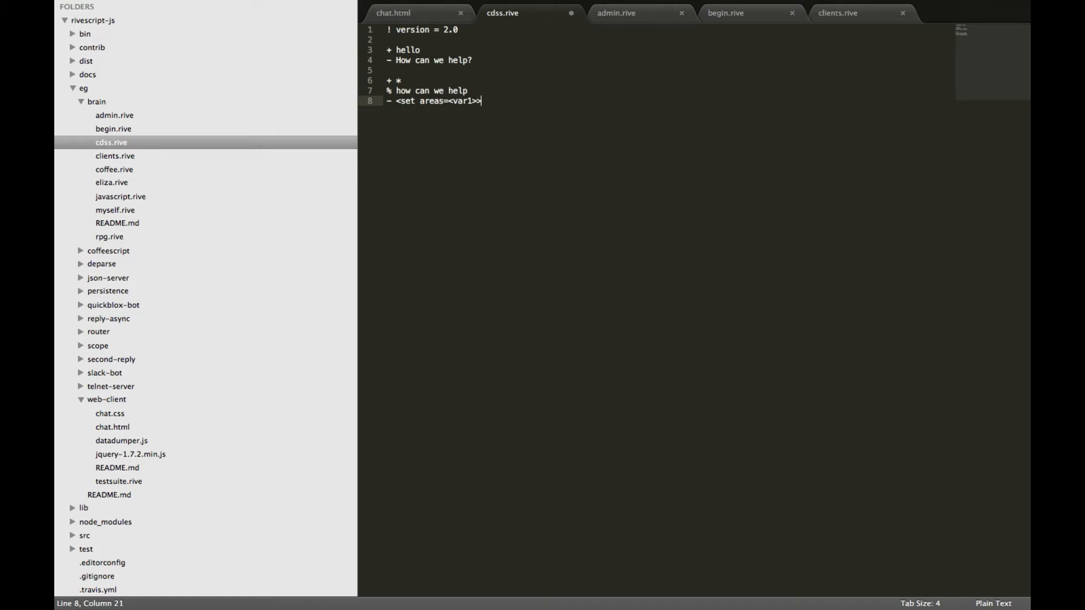
type(">")
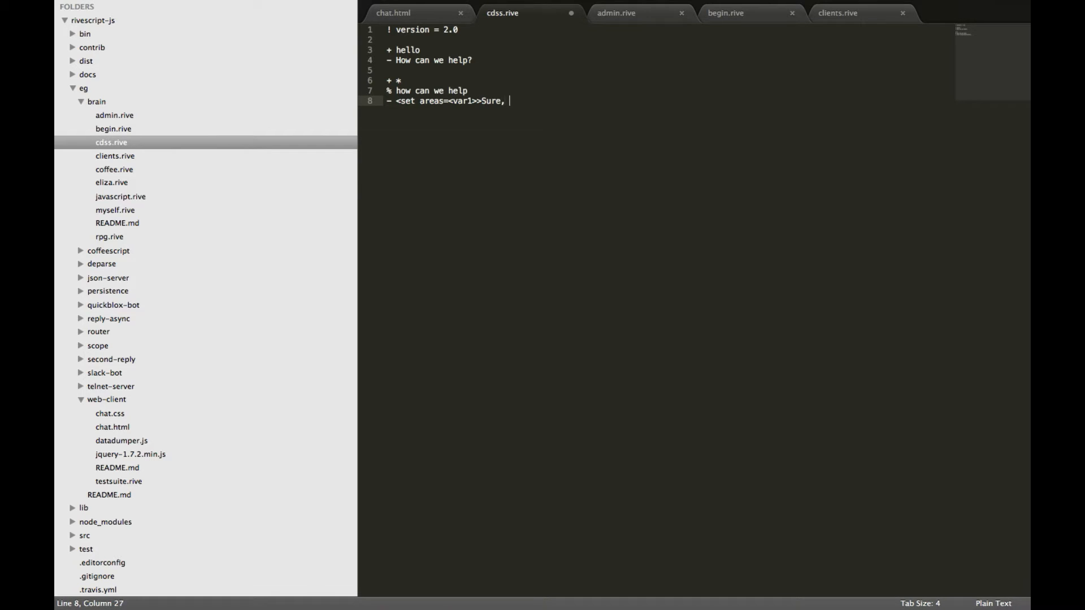
type("Do you mind if")
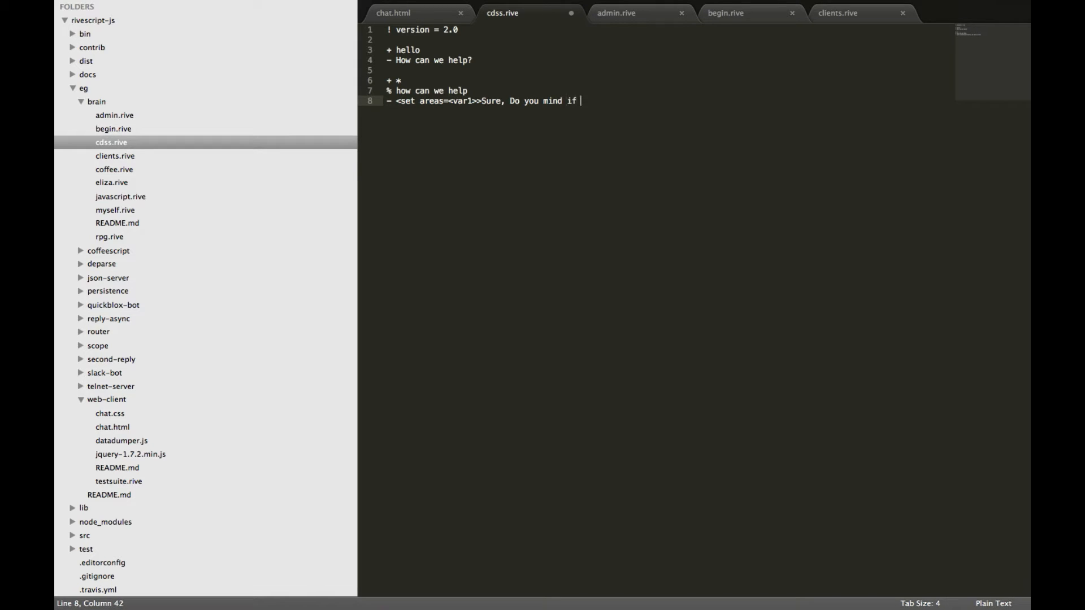
type("I asked a c")
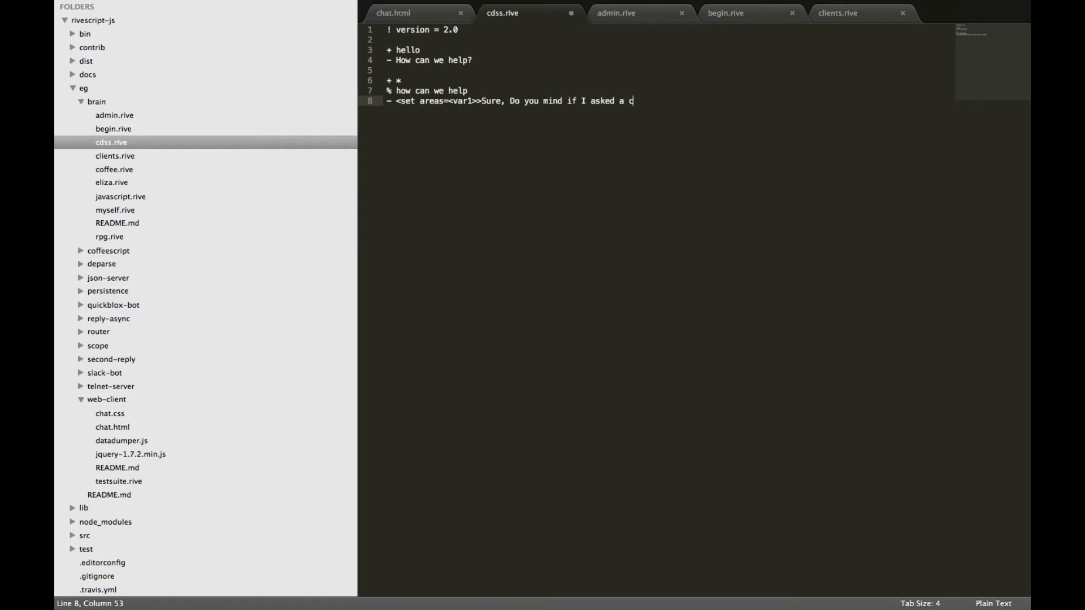
type("ouple of qu")
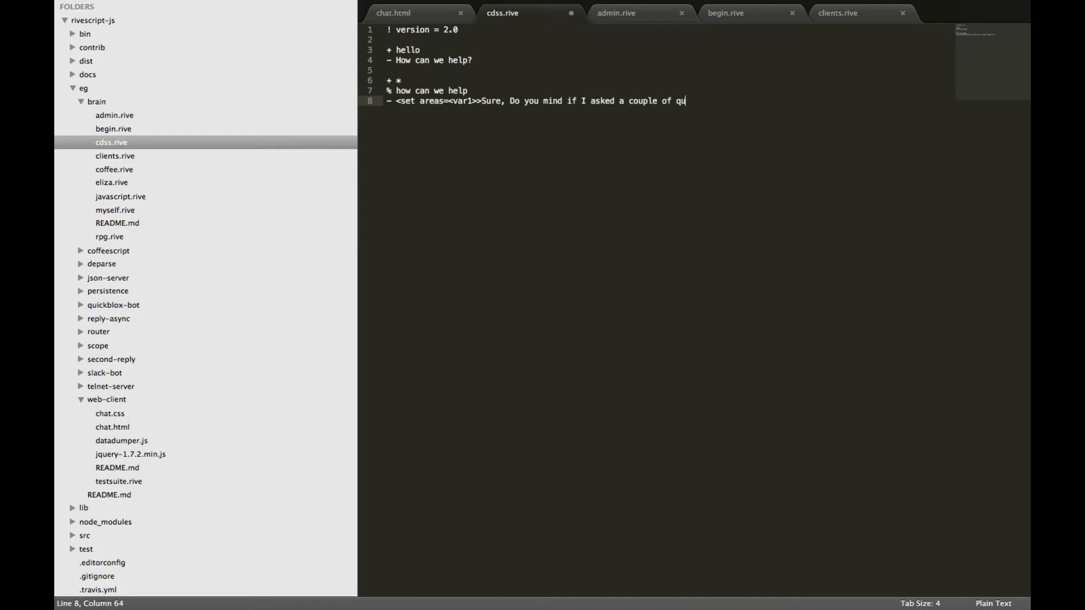
type("estions?")
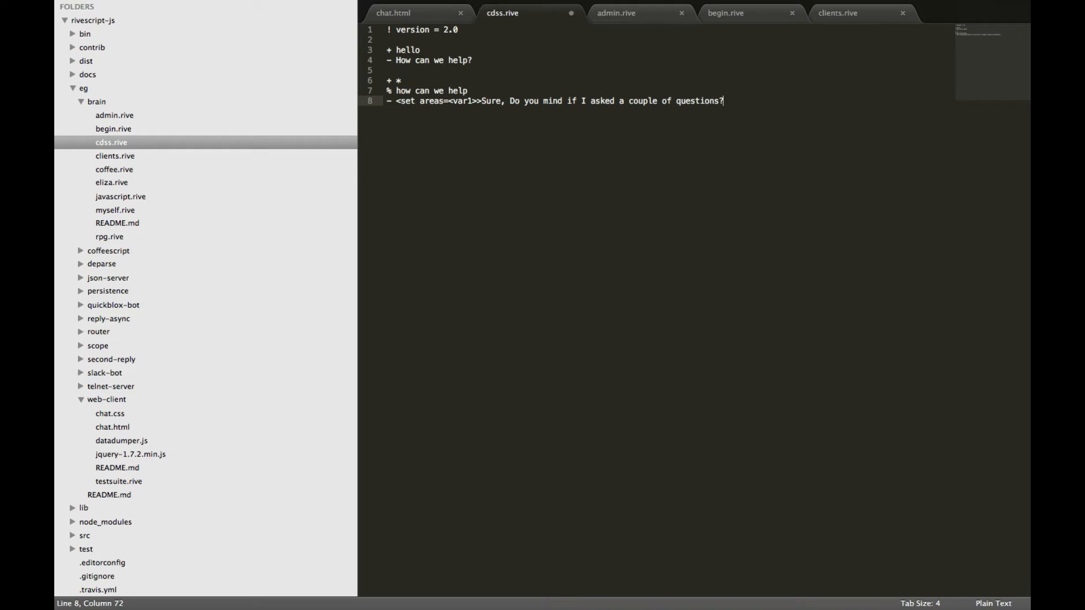
key("enter")
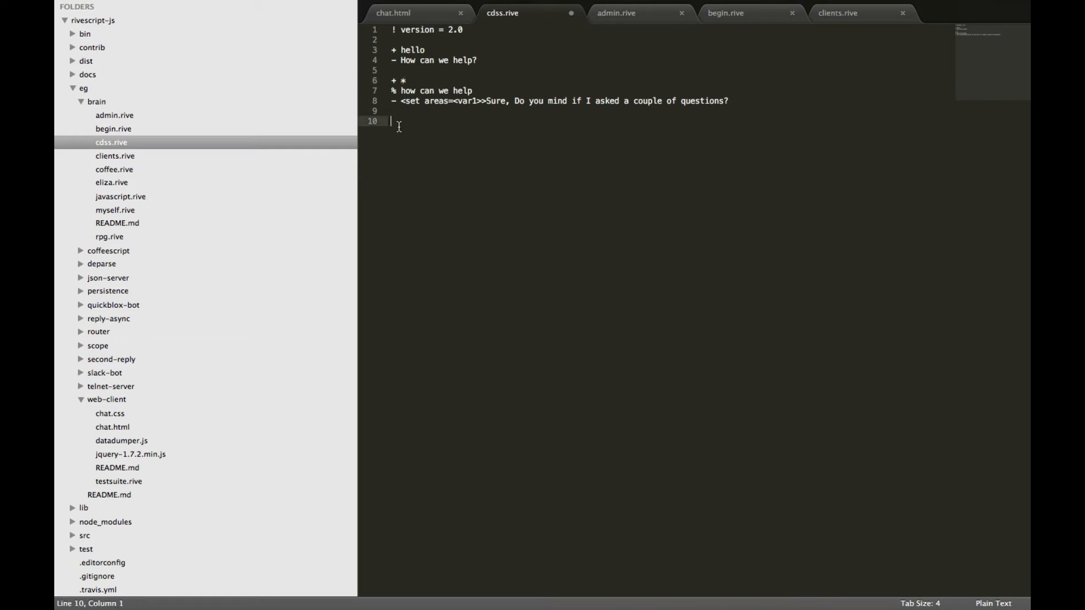
Step: Add '+ *', '% sure do you mind if i asked a couple of questions' and reply 'How soon do I need to start this request?'
type("+ *")
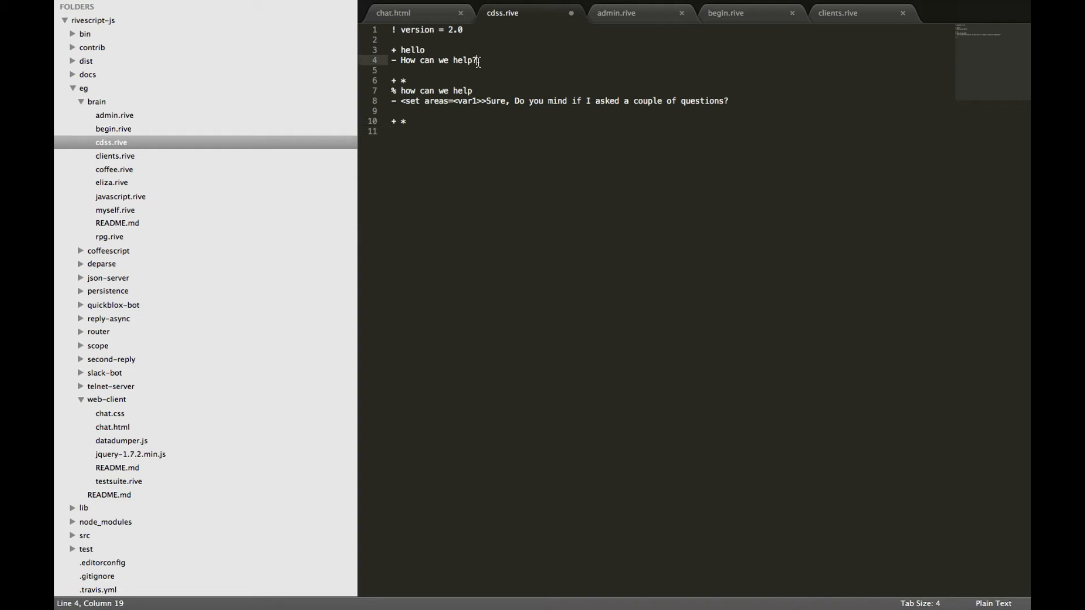
double_click(462, 90)
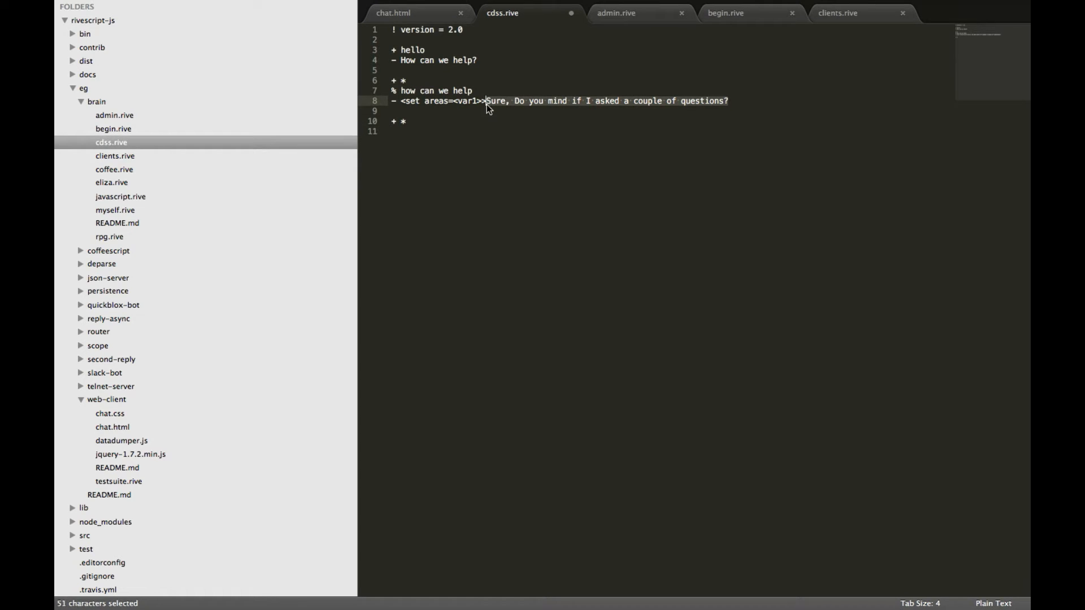
left_click(396, 132)
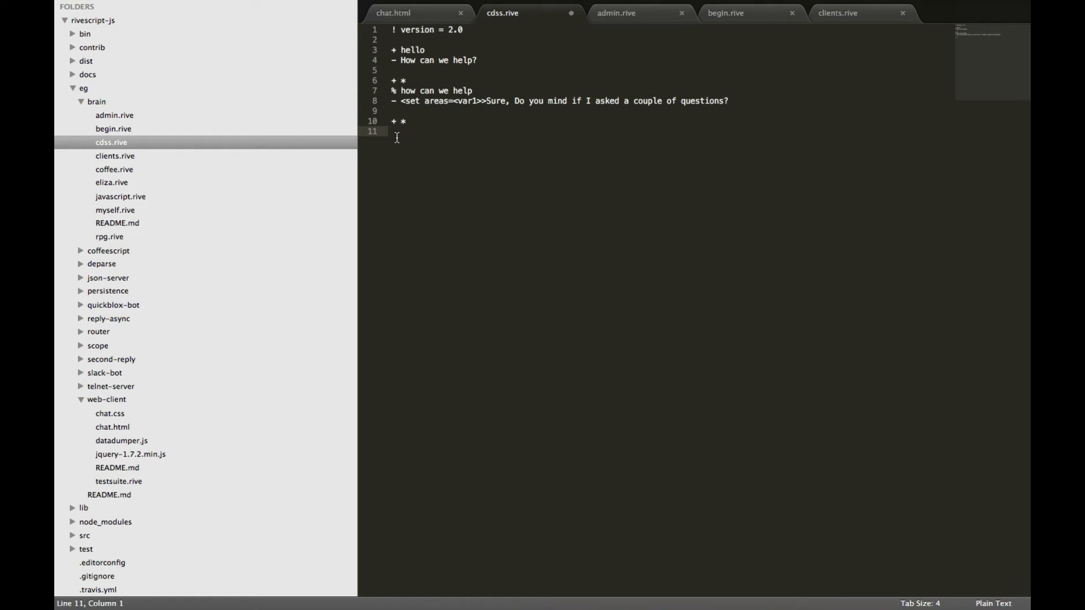
type("% sure do you mind if i asked a couple of")
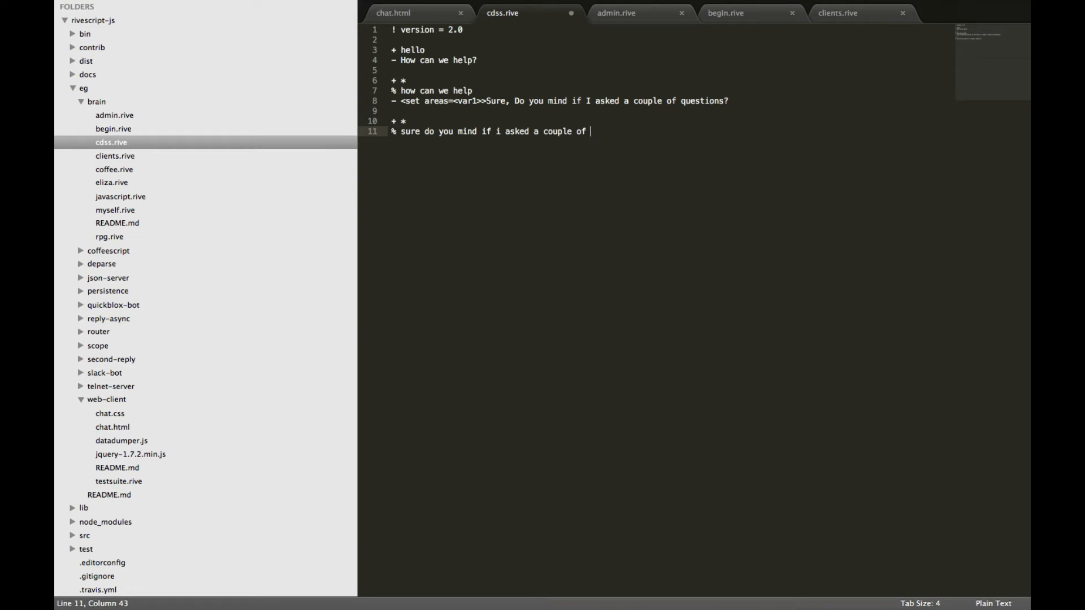
type("questions")
type("- How")
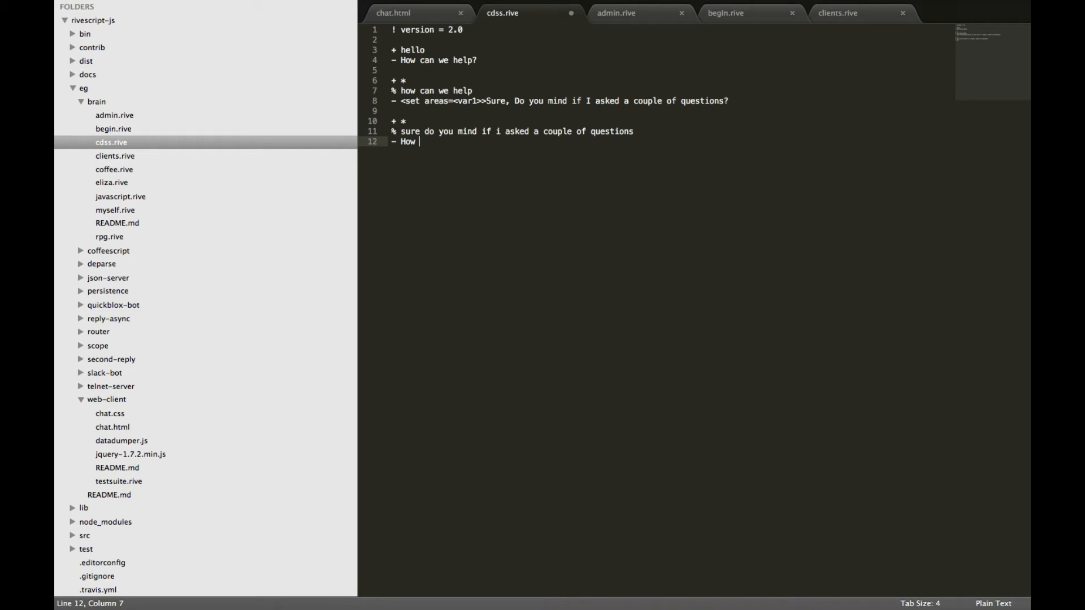
type("soon do I need to start this request")
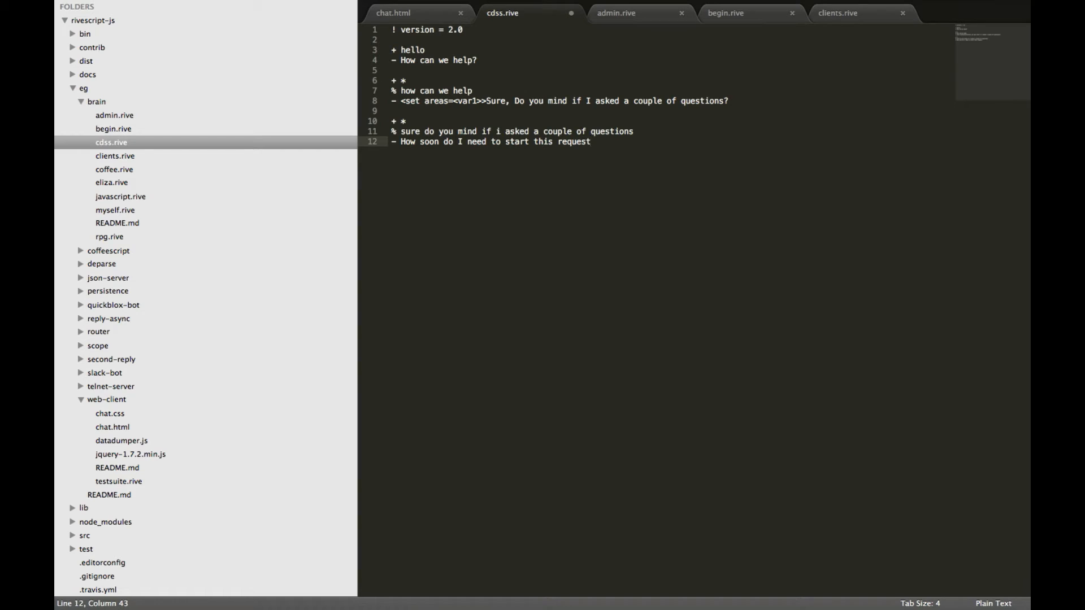
type("?")
type("+")
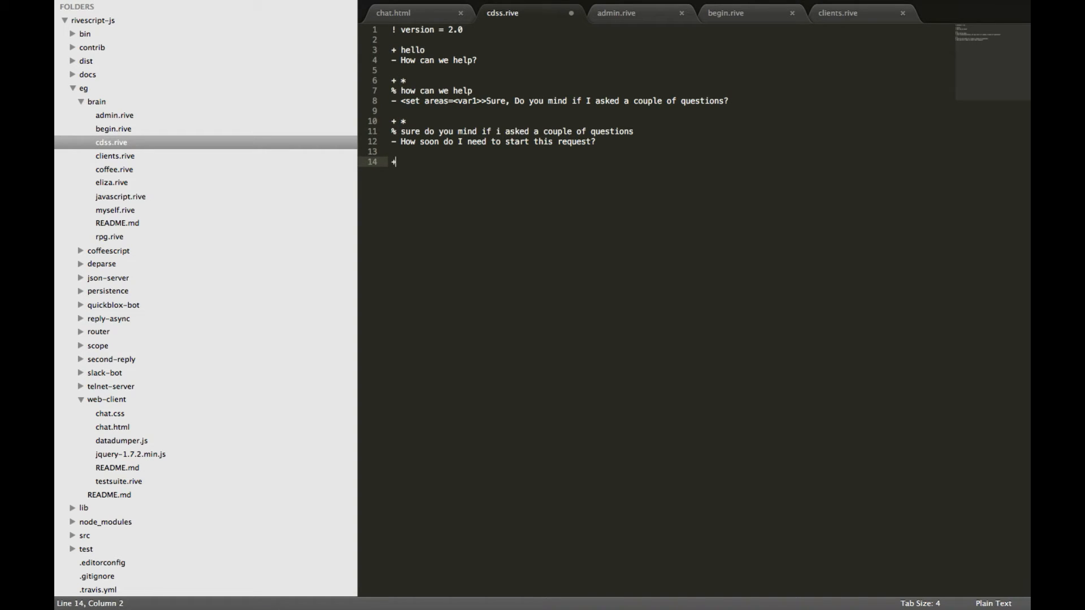
Step: Under a new '+ *', type '% how soon do i need to start this request'
type("*")
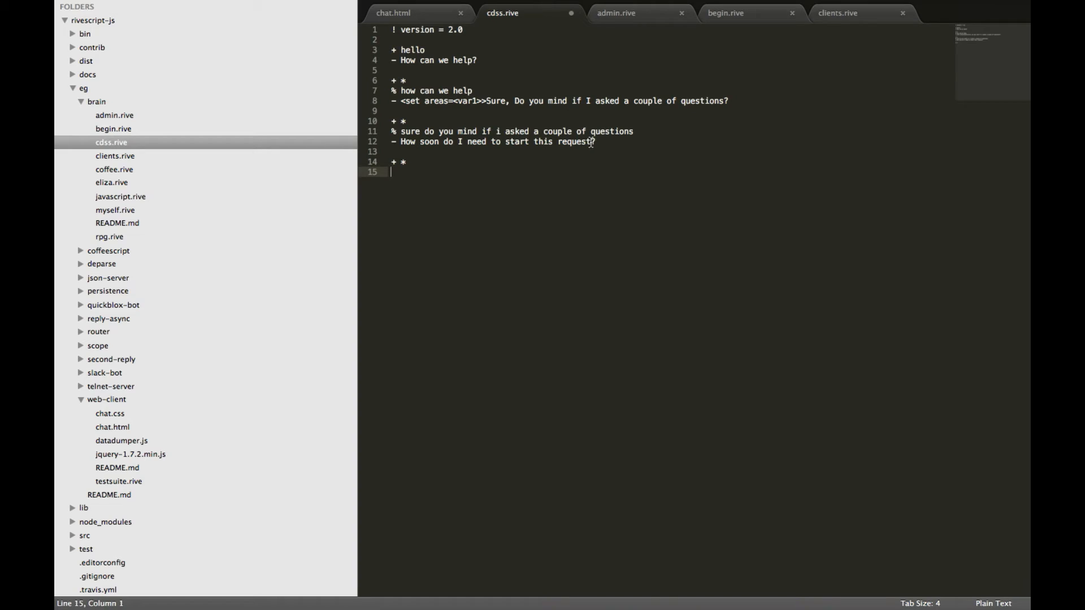
left_click_drag(401, 141, 595, 141)
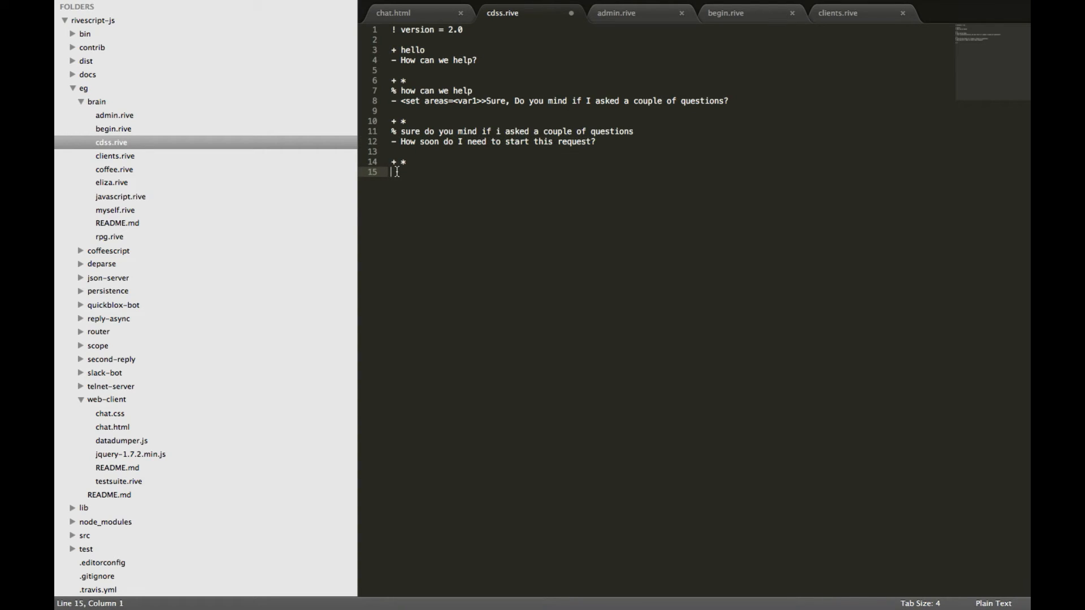
type("% how")
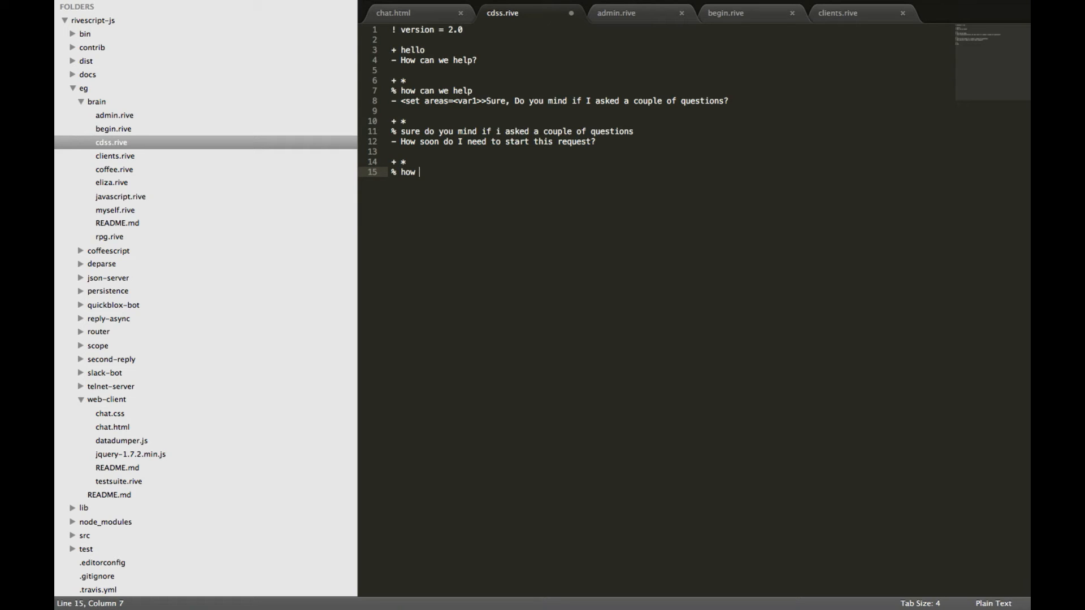
type("s")
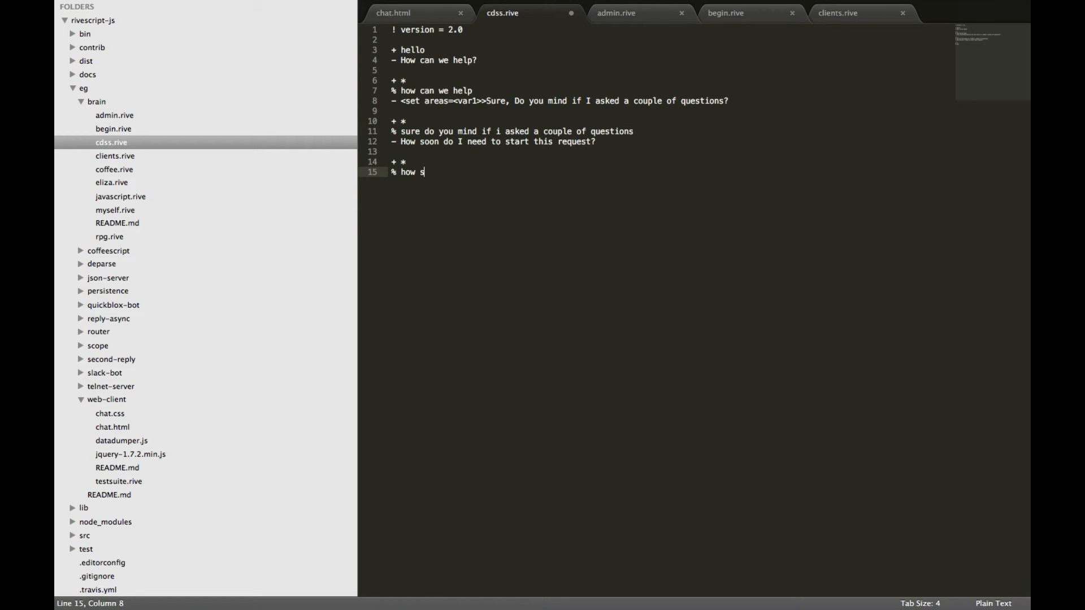
type("oon do i")
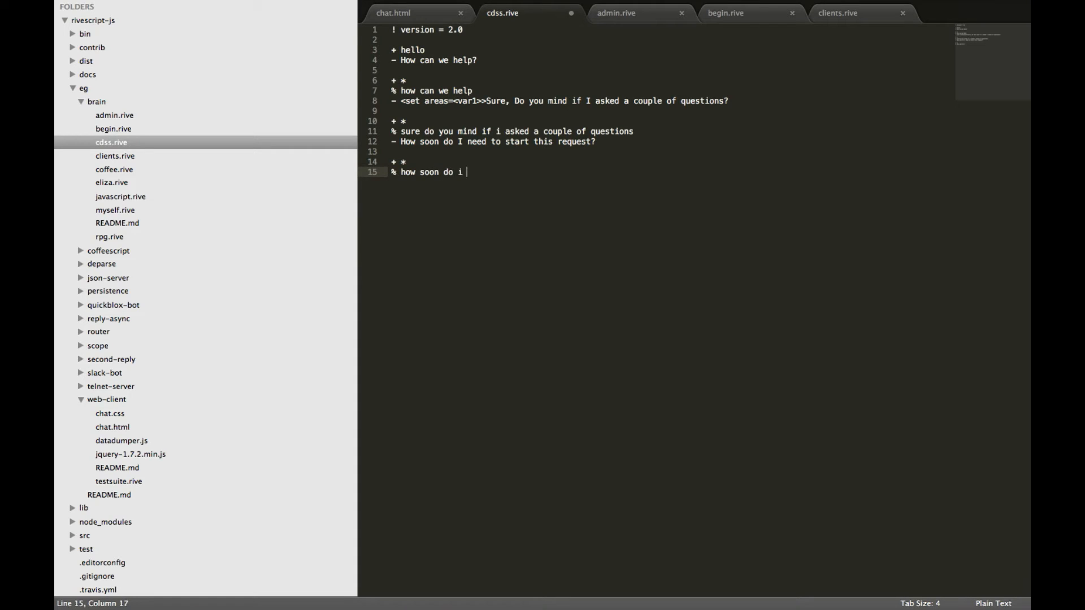
type("need to star")
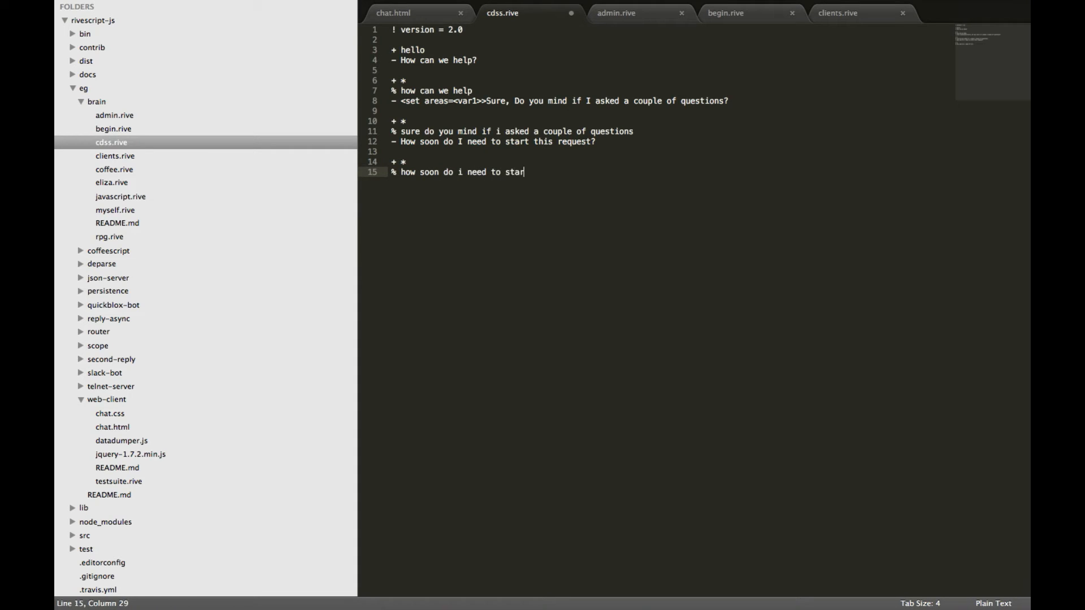
type("t this re")
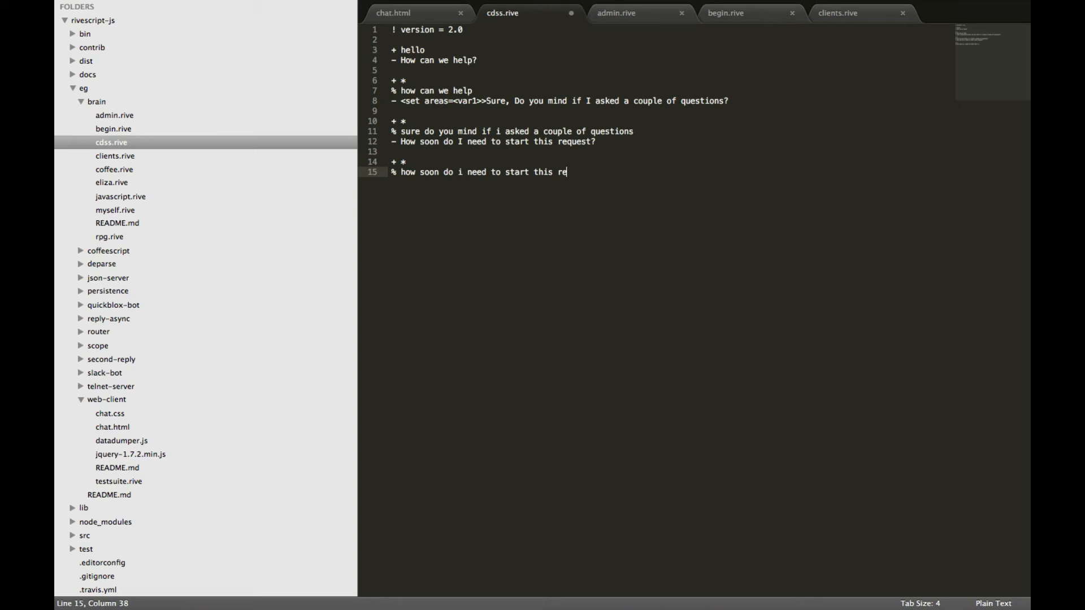
type("quest")
type("- <set")
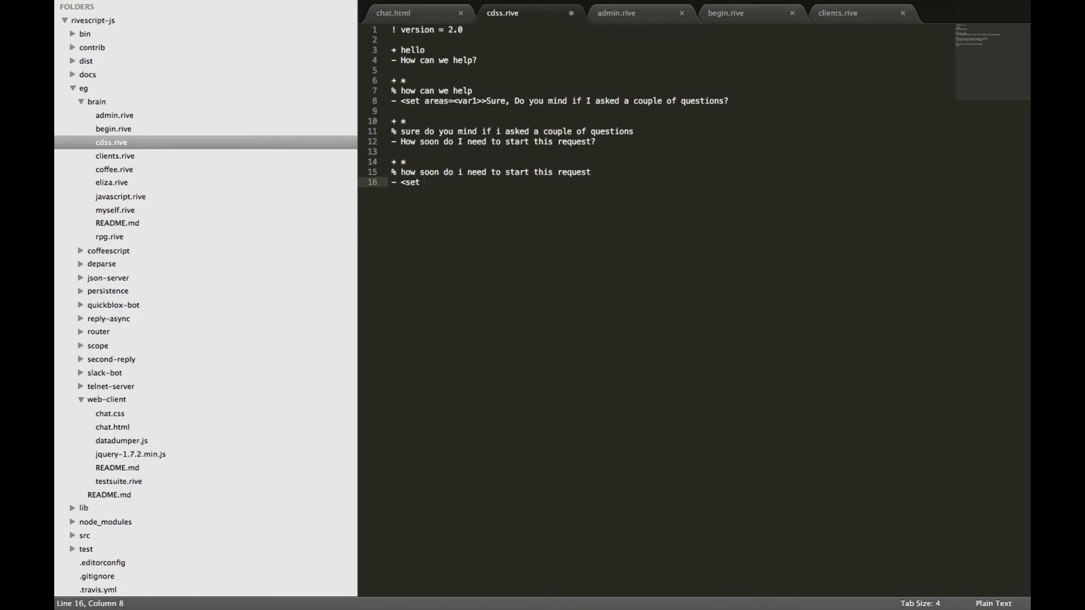
Step: Type the reply '- <set when=<var1>>Can you give me a rough idea of your budget?'
type("when")
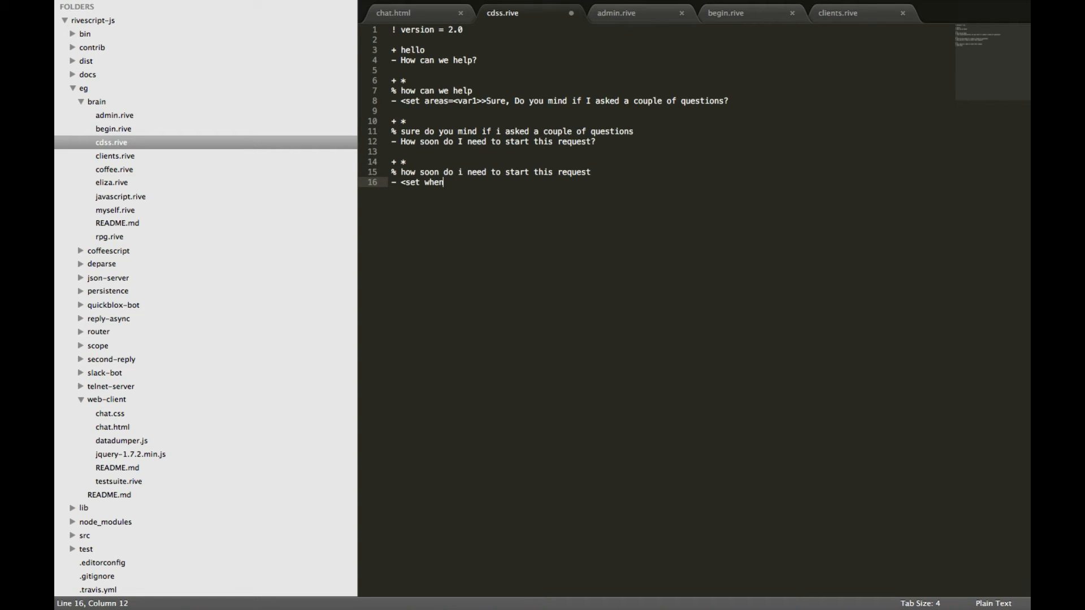
type("=<")
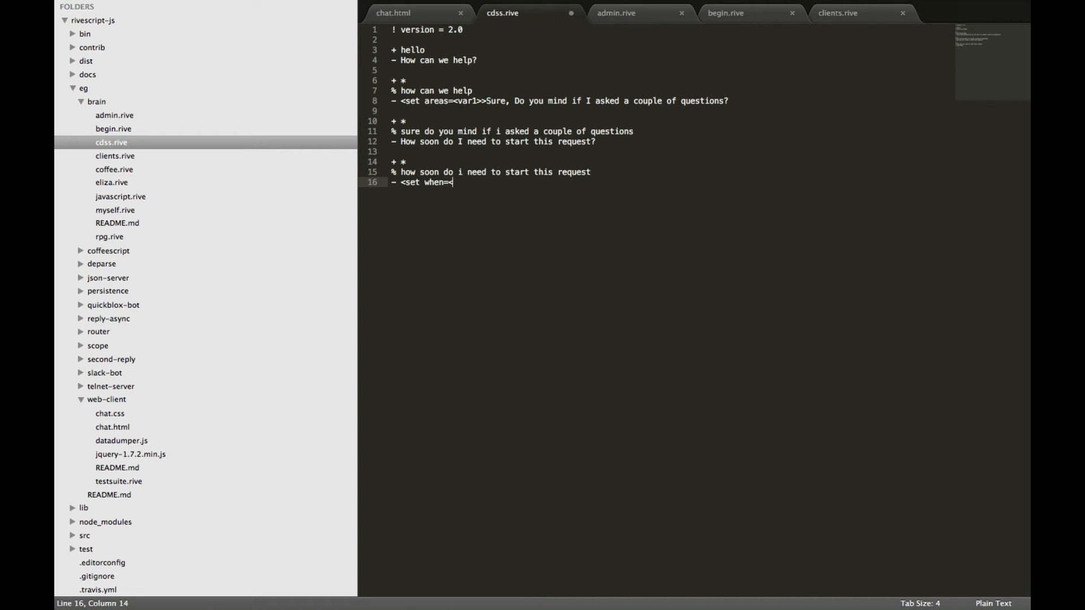
type("var1")
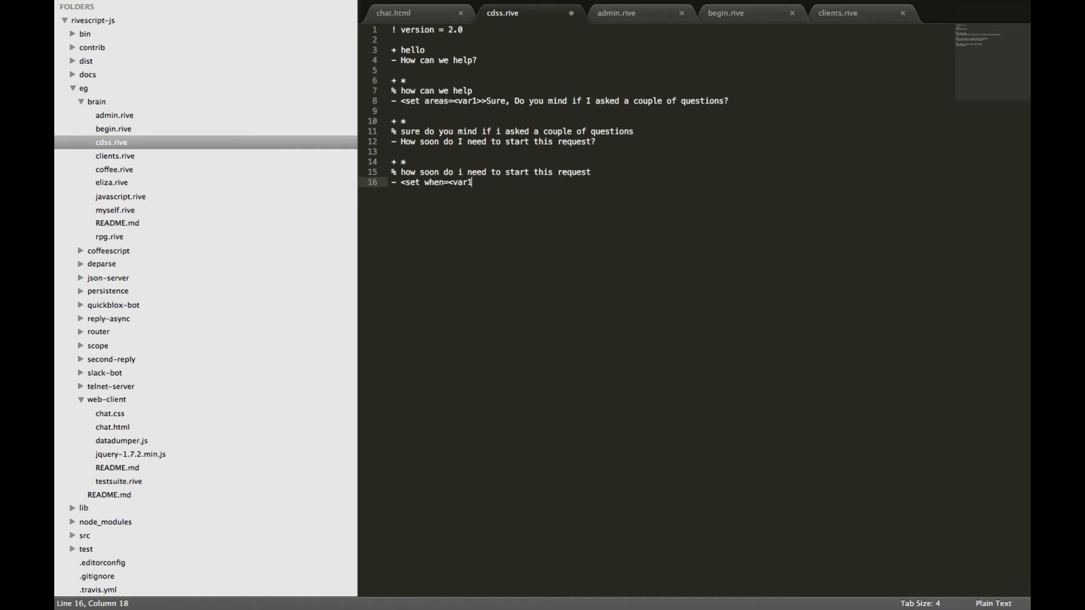
type(">>")
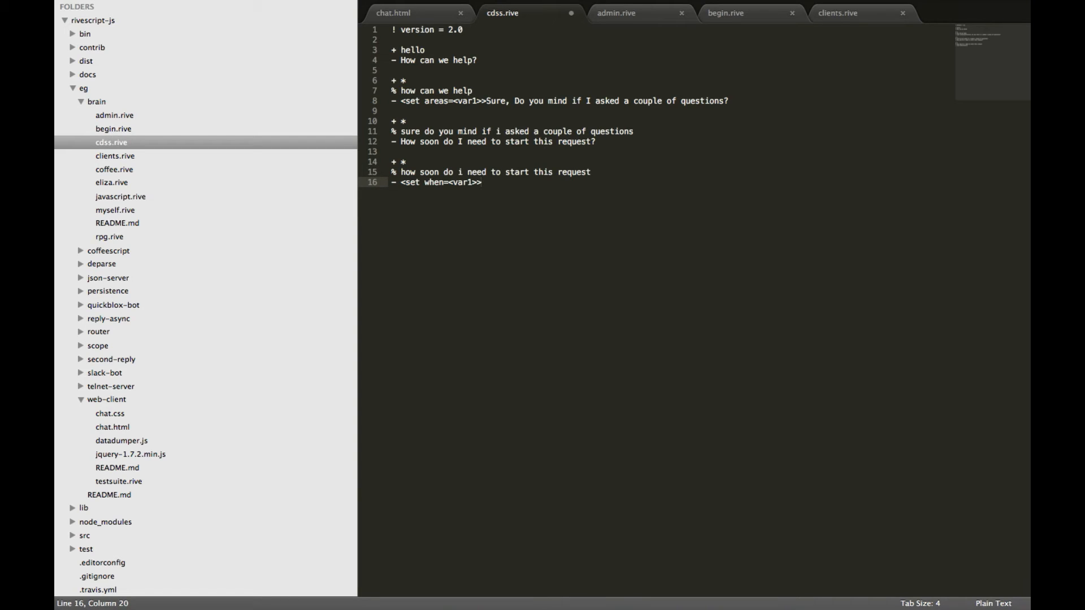
type("Can you give me a rou")
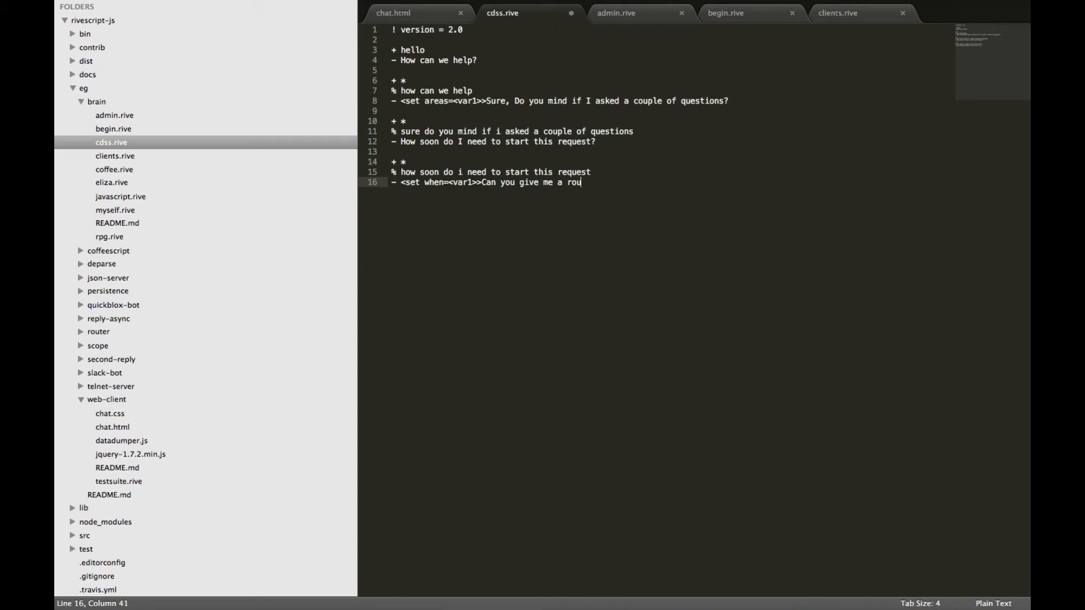
type("gh idea")
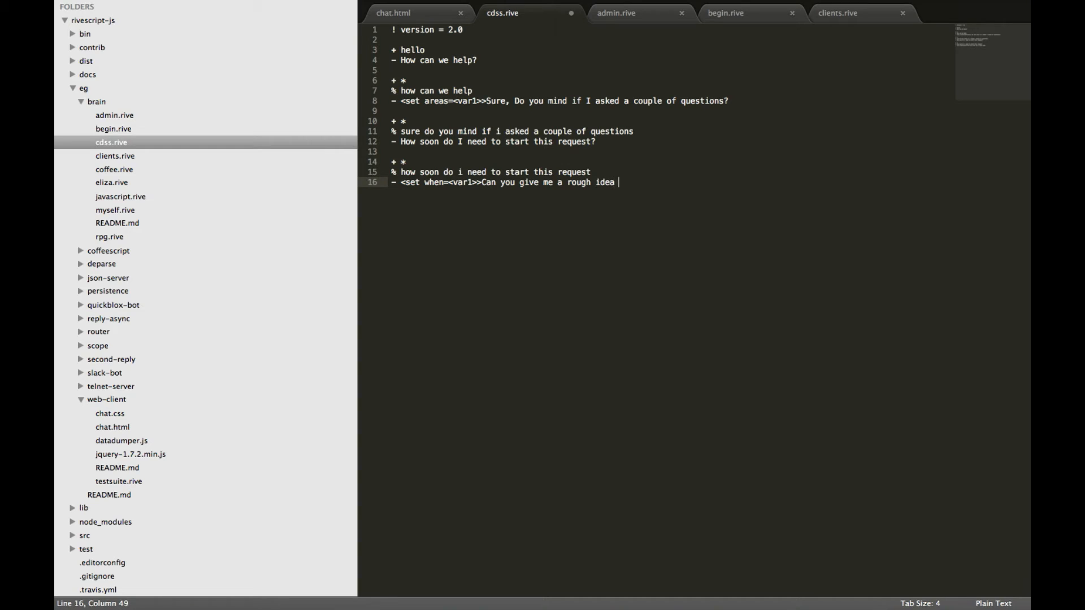
type("of your budget")
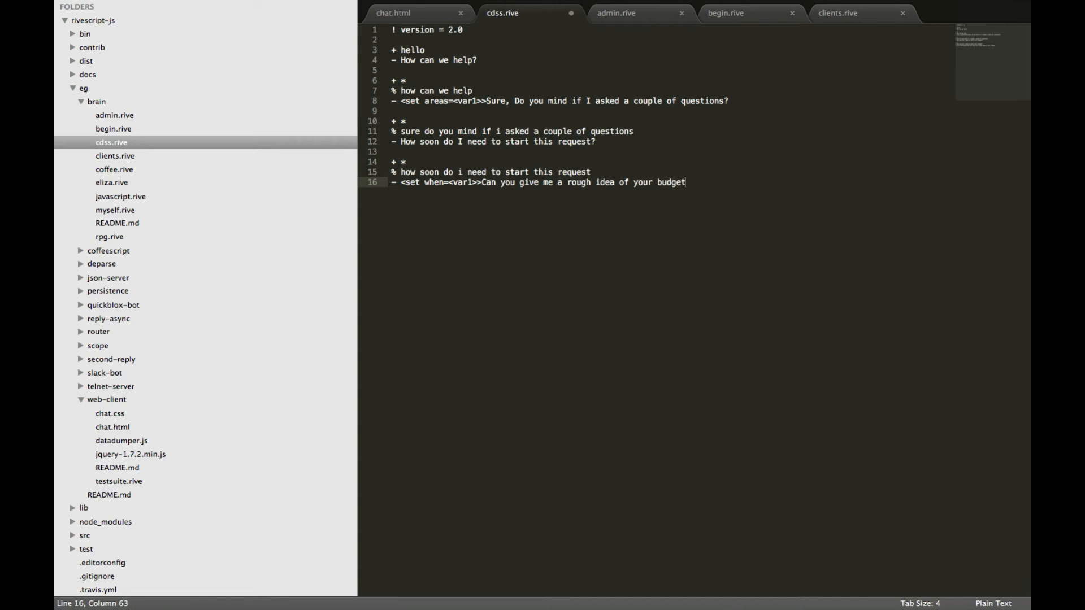
type("?")
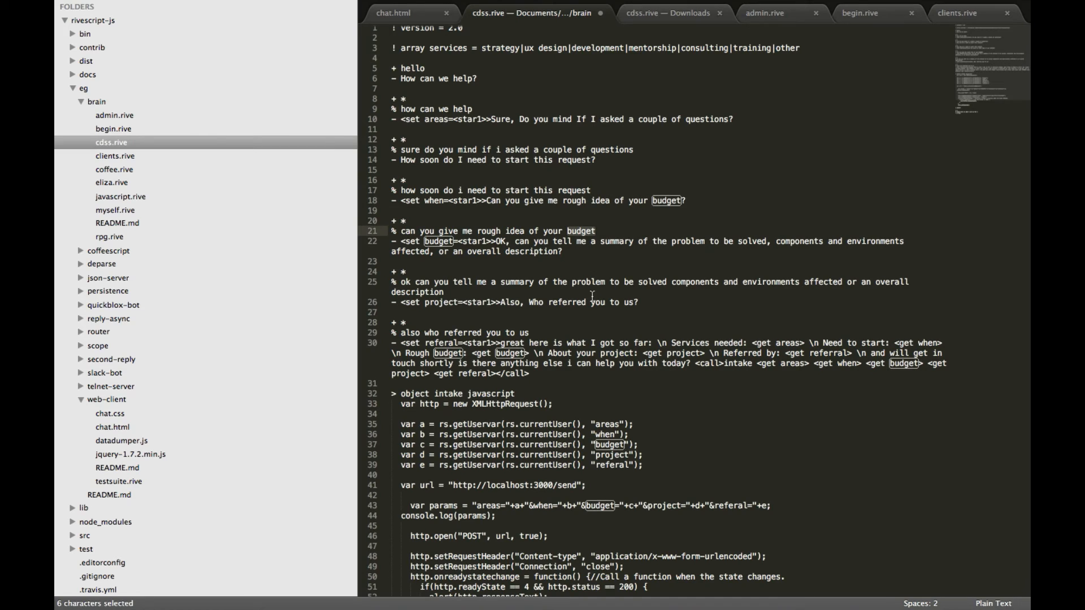
Step: Scroll through the completed cdss.rive and inspect the POST request in its JavaScript
scroll("down", 3)
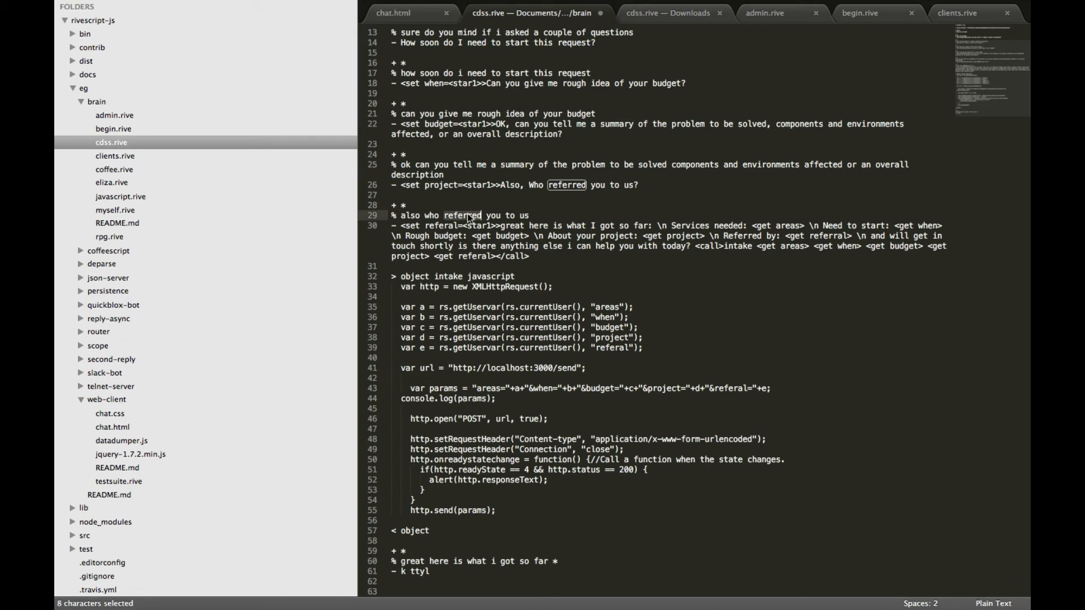
mouse_move(558, 259)
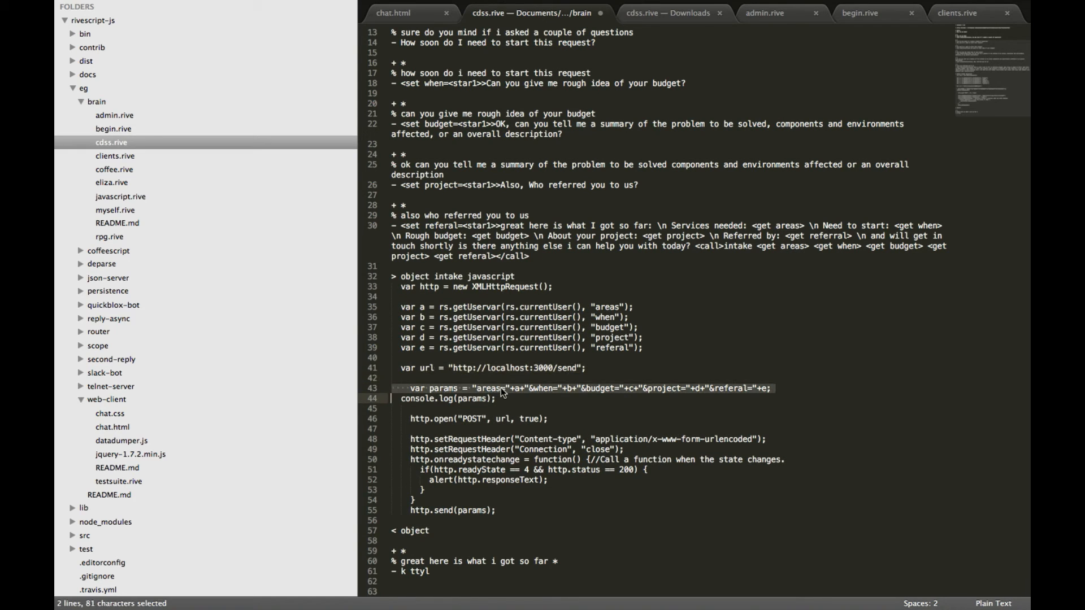
mouse_move(475, 420)
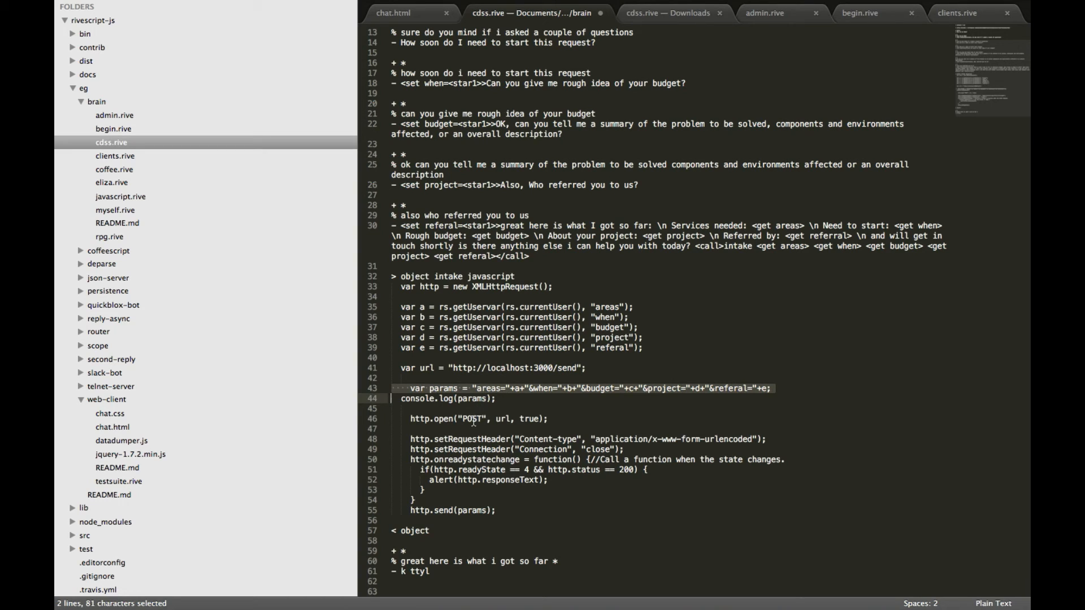
double_click(471, 419)
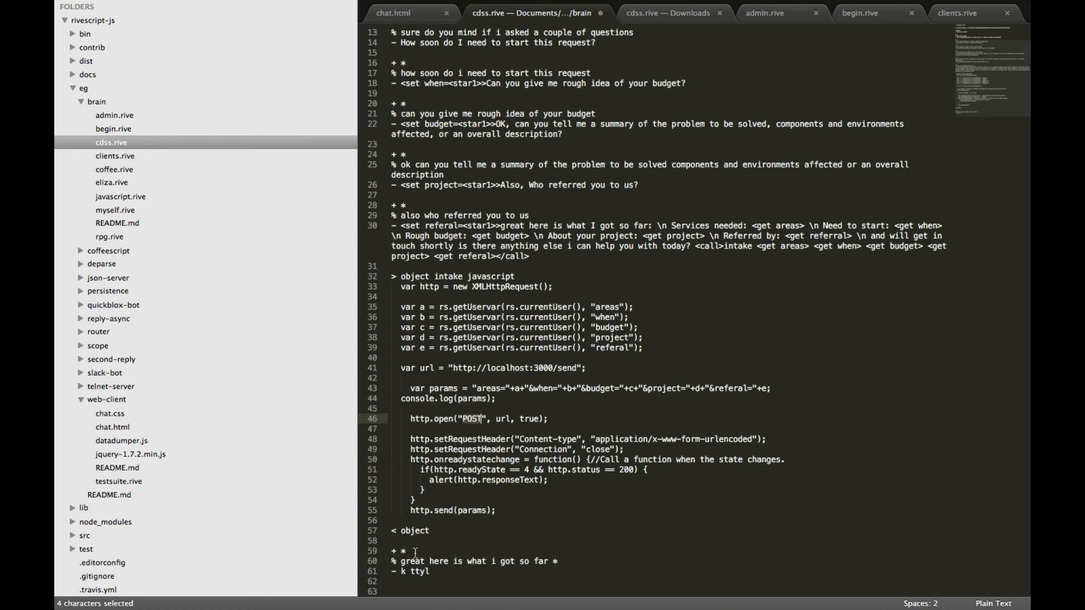
left_click(402, 551)
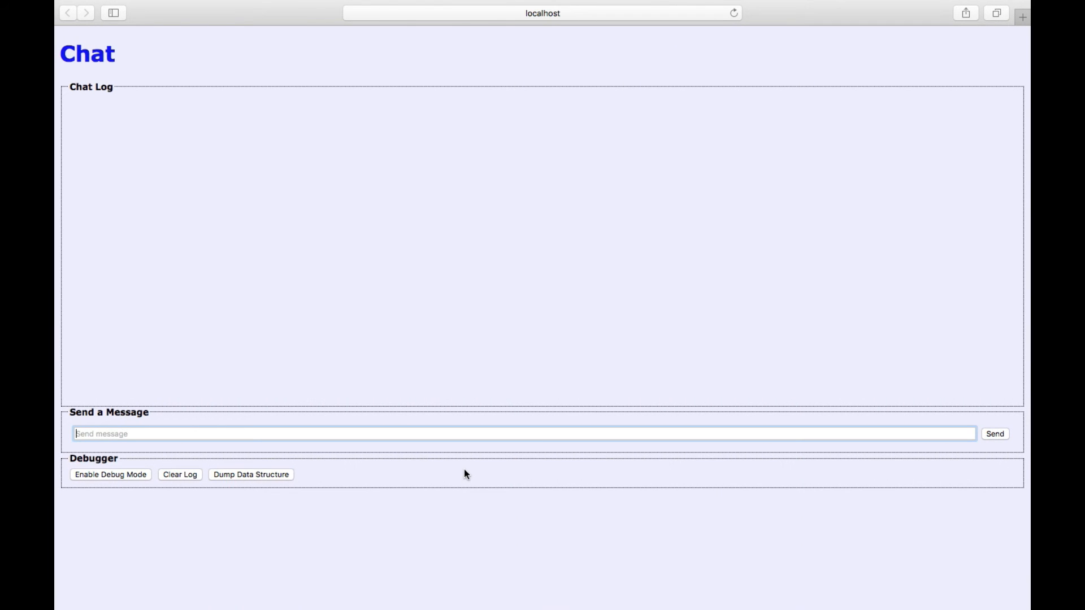
Step: Send the bot 'hello', then the request 'I need UX design work done for my…'
type("h")
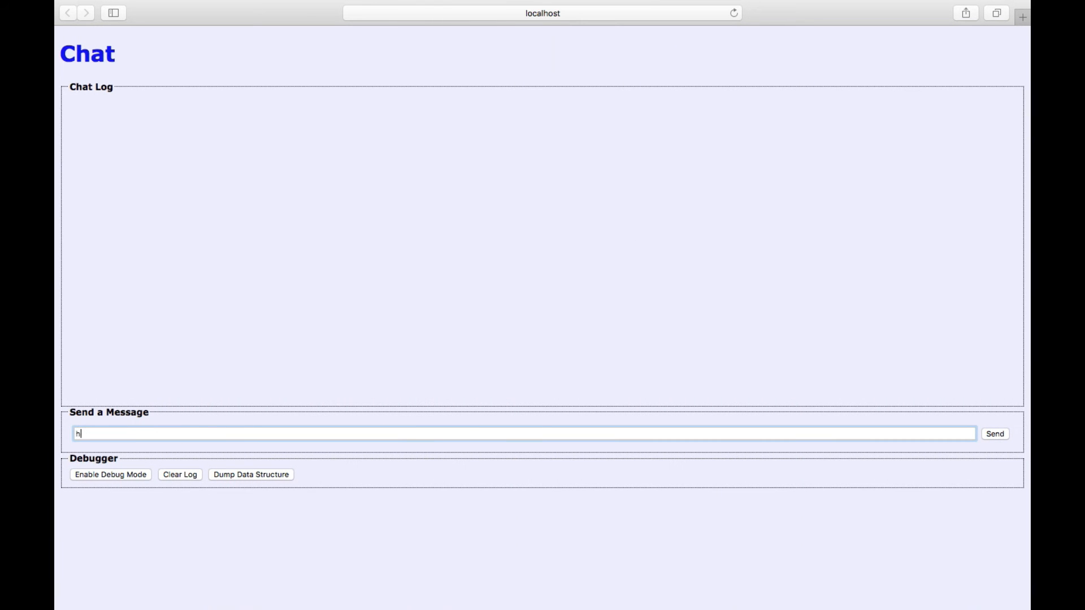
left_click(995, 434)
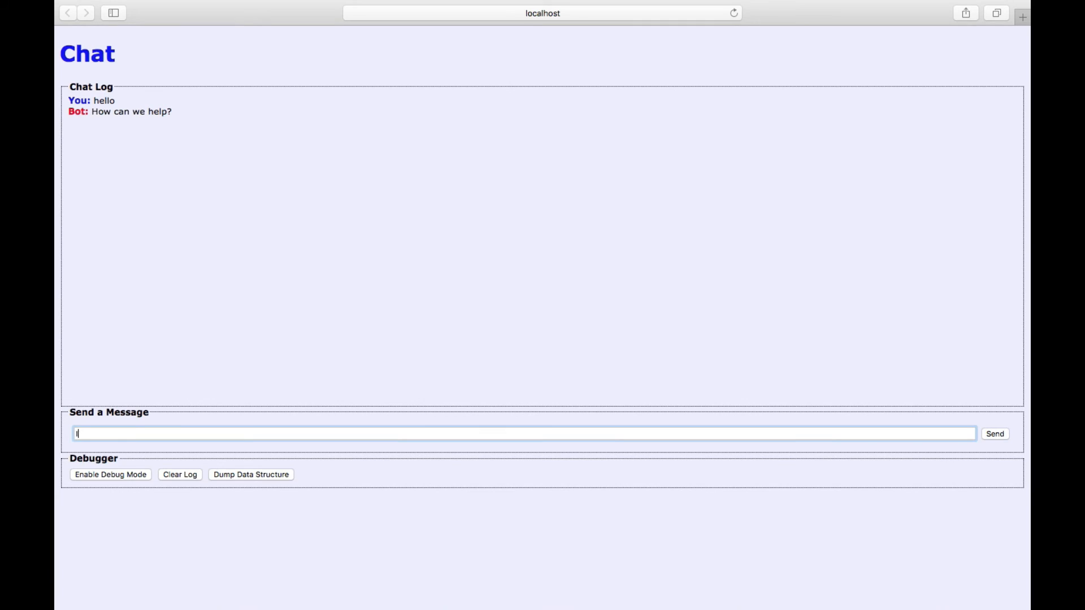
type("I need UX")
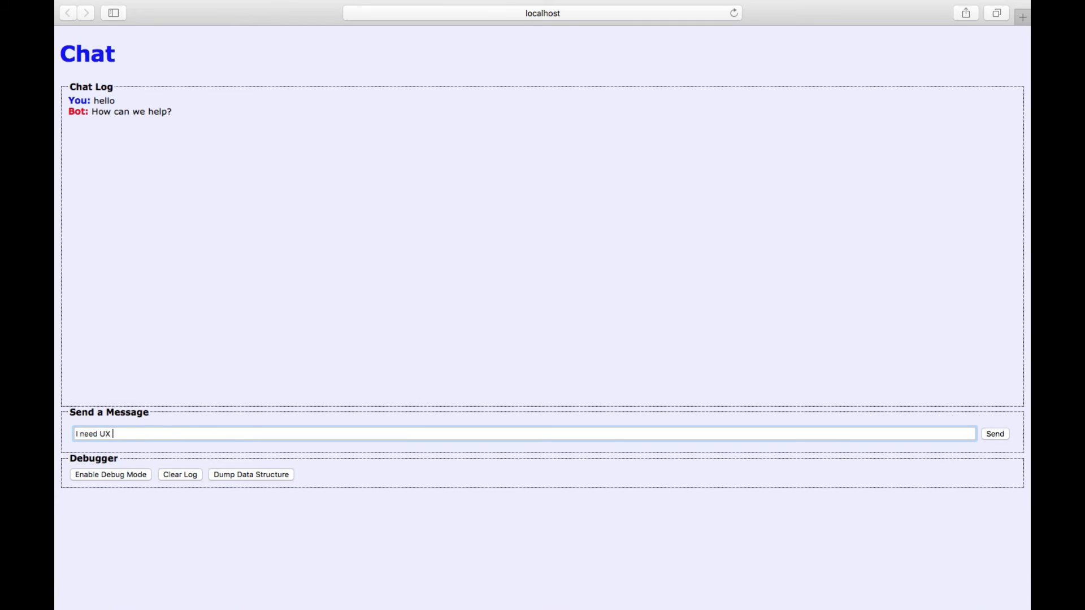
type("design work")
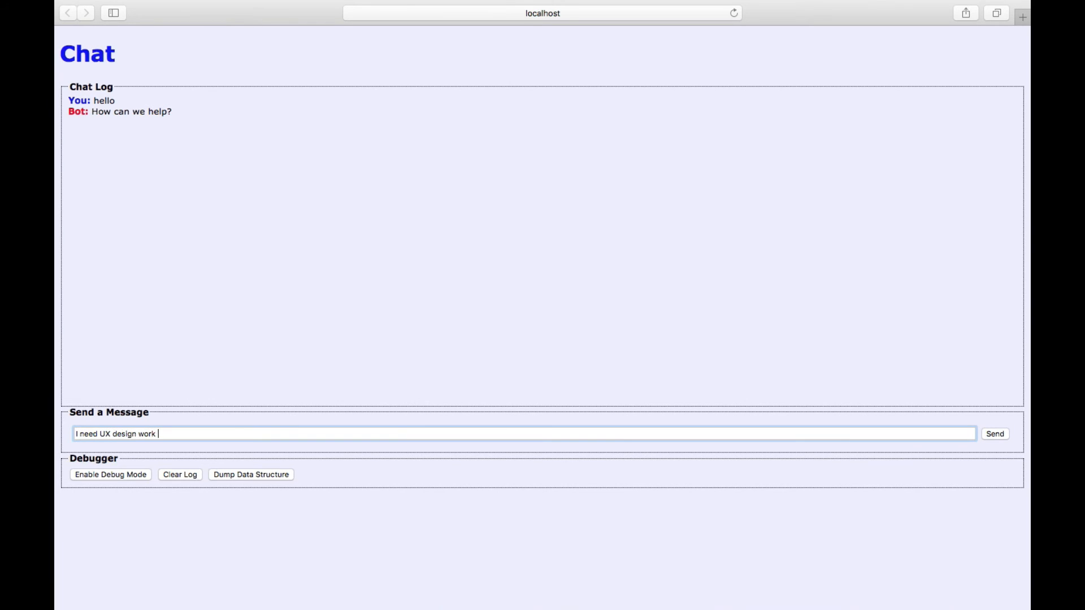
type("done for my")
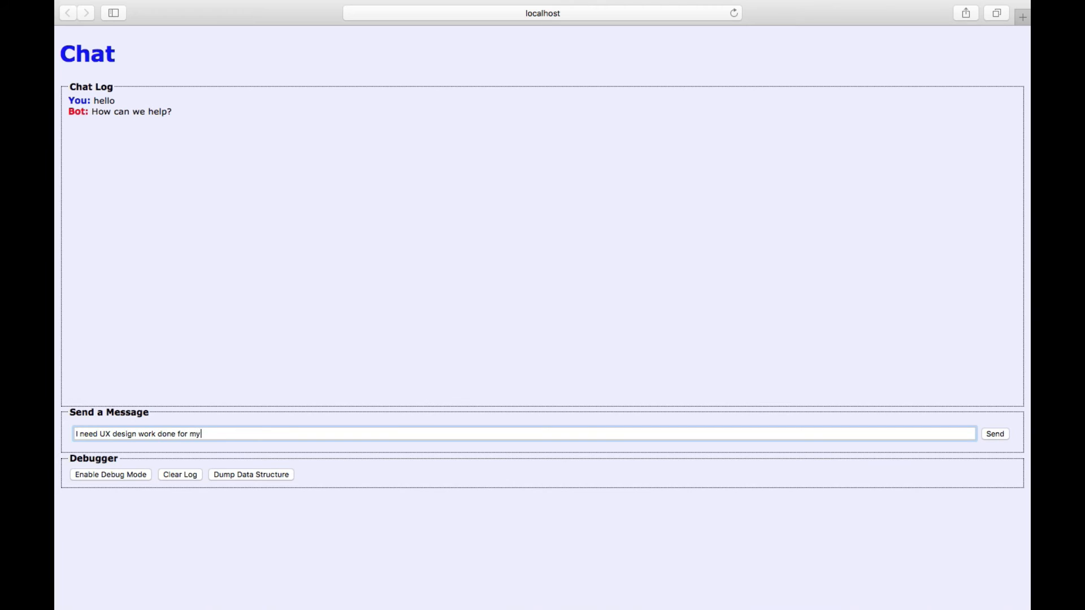
left_click(995, 434)
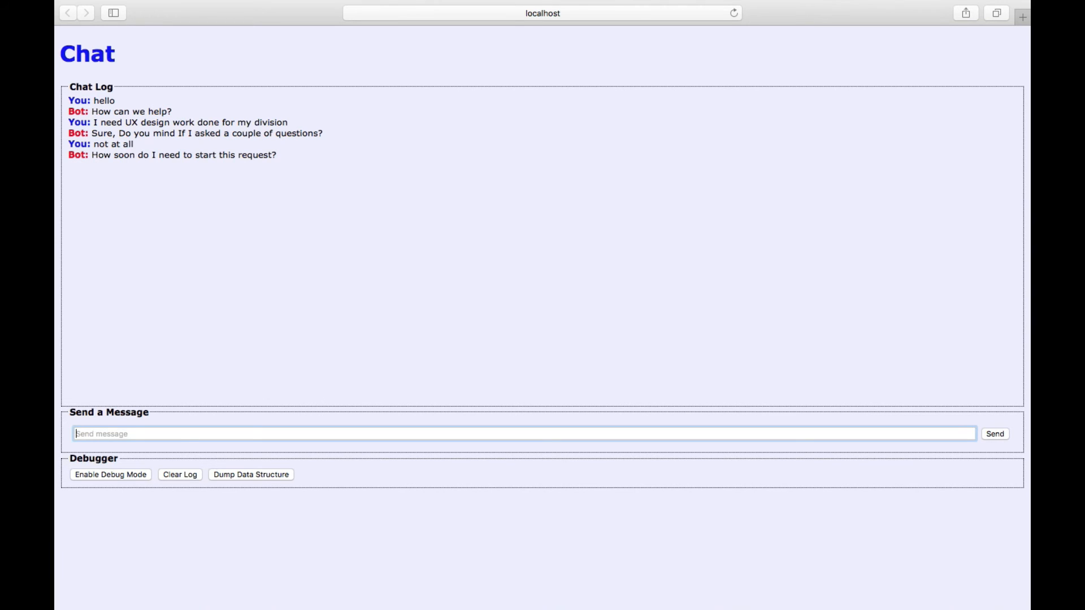
Step: Answer the timing question 'within 3 months' and the budget question 'sure, 30k with 5k contingency'
type("within 3 mon")
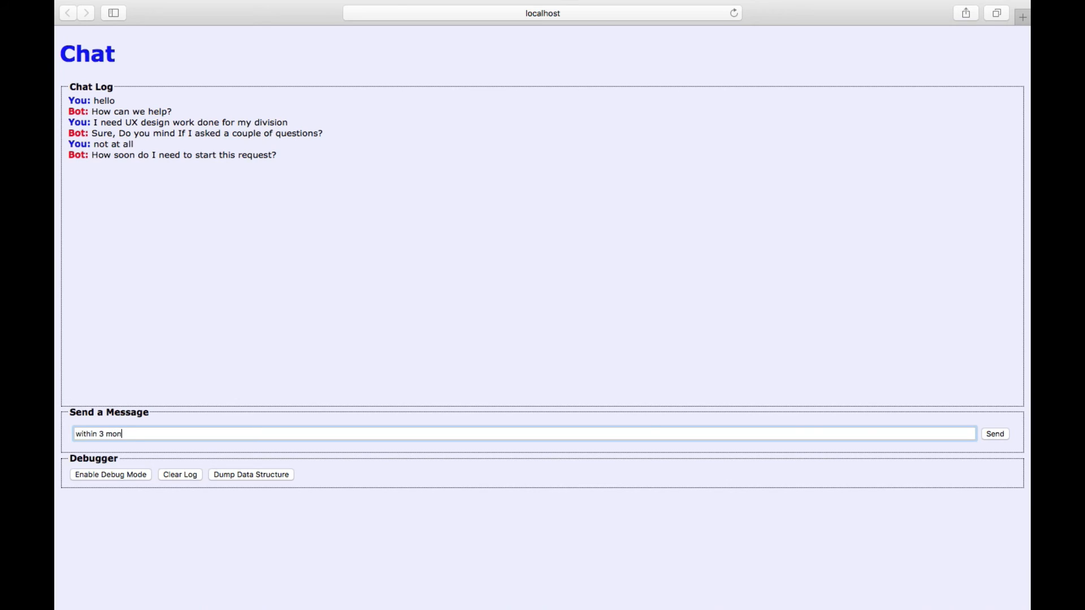
left_click(995, 434)
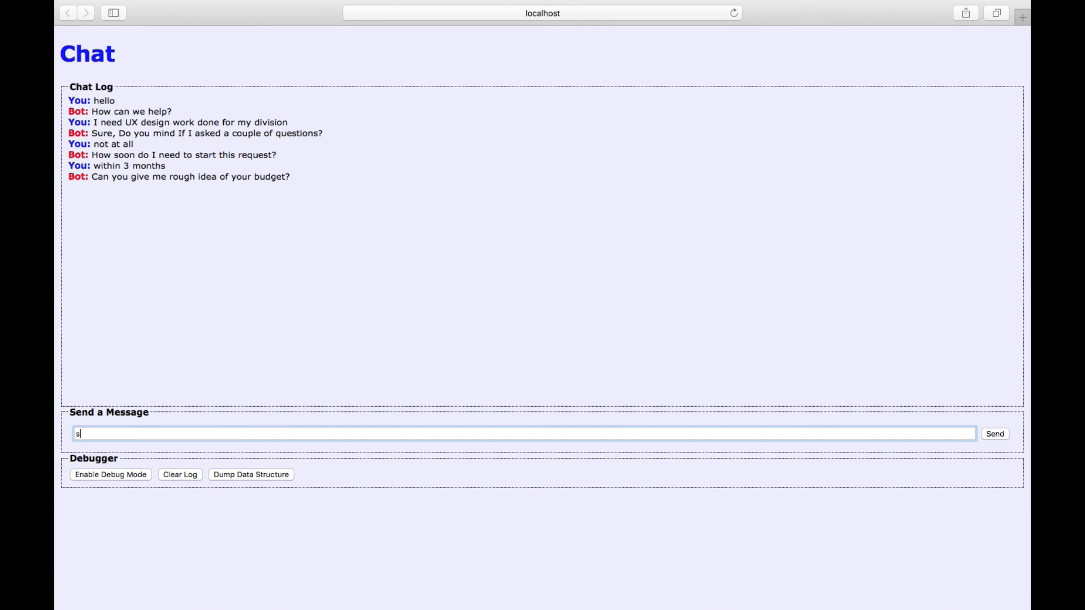
type("ure, 30k USD")
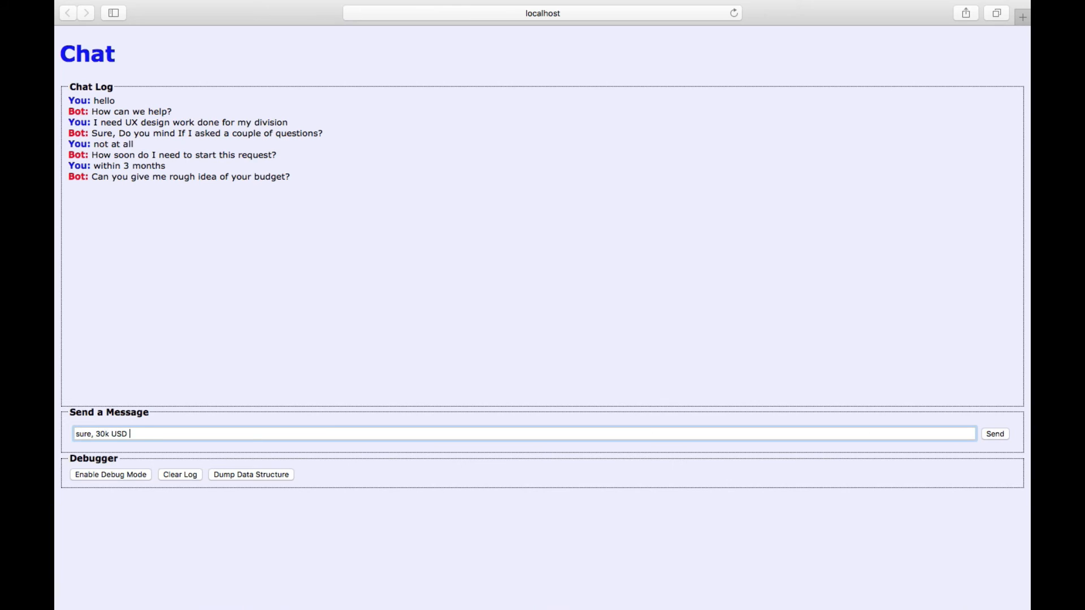
type("with")
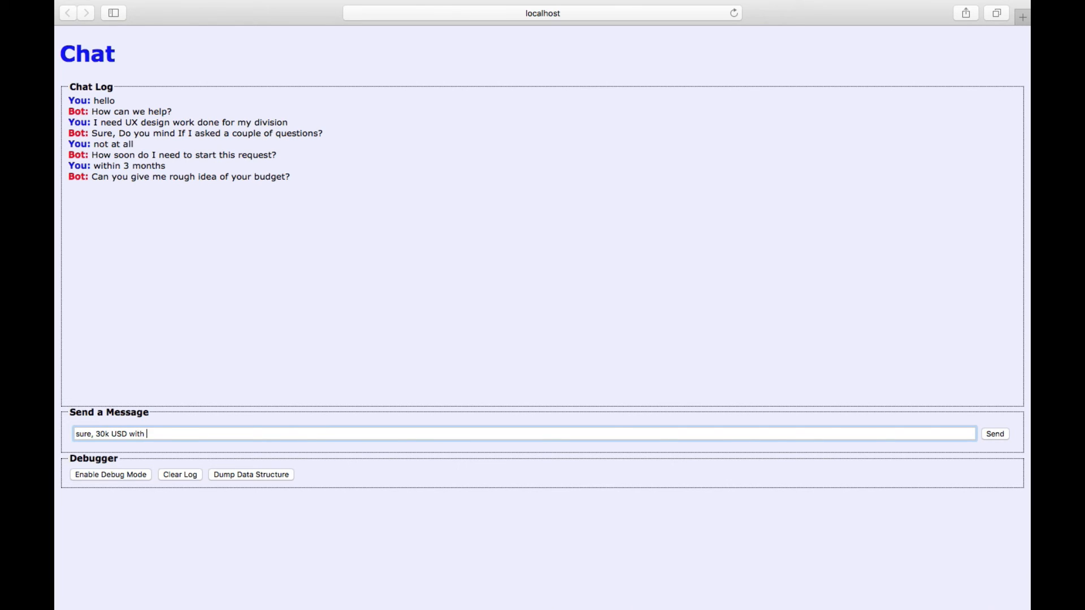
type("5k contingenc")
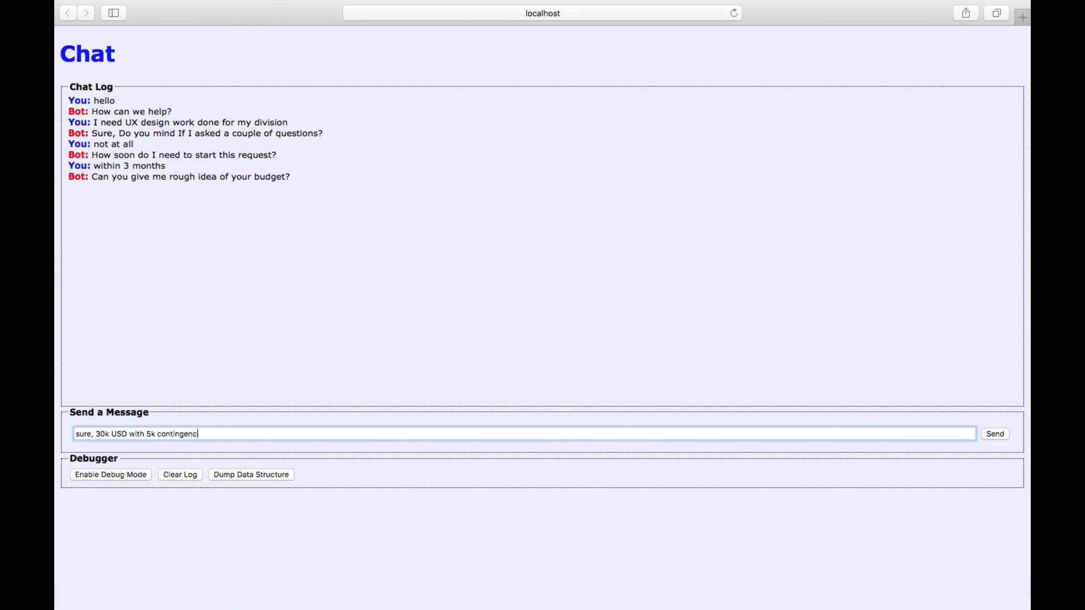
left_click(994, 434)
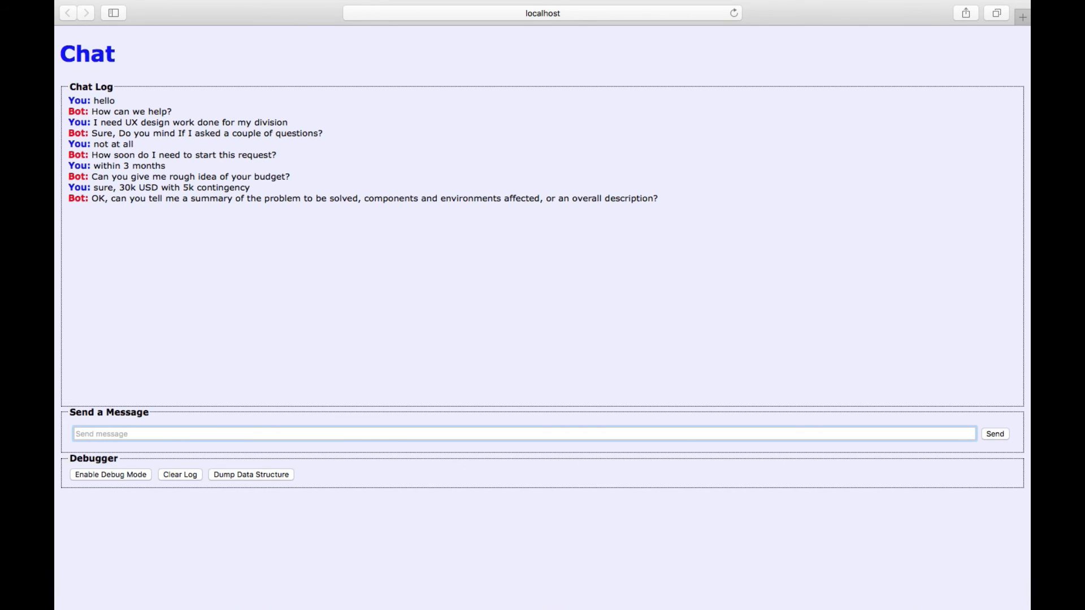
Step: Send the project summary 'mostly UI, UX benchmarks and usability test', then the referral answer
type("mostly UI design work based on")
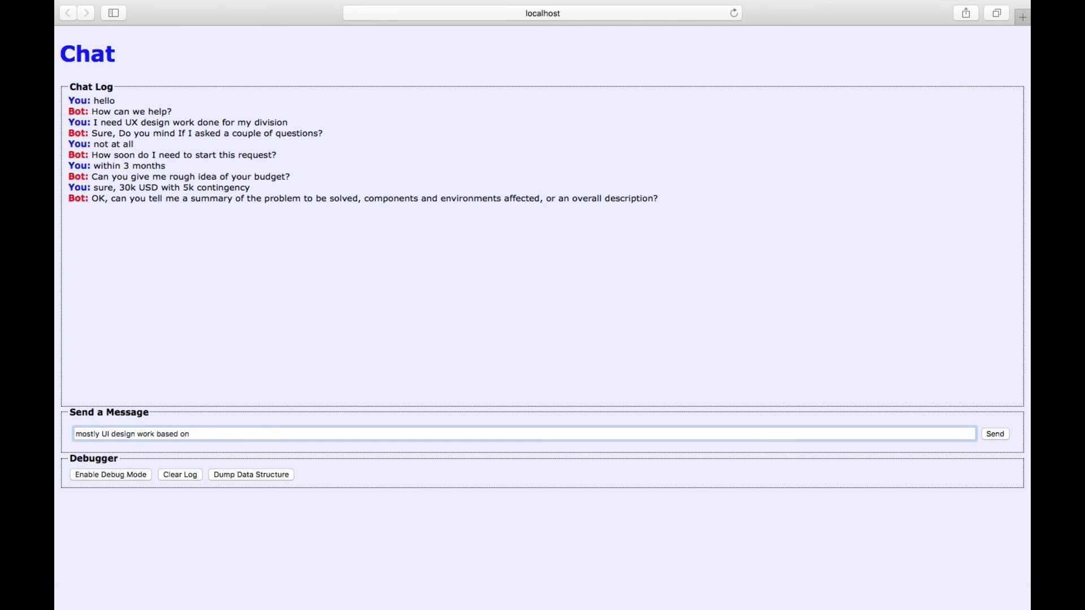
type("UX benchmakr")
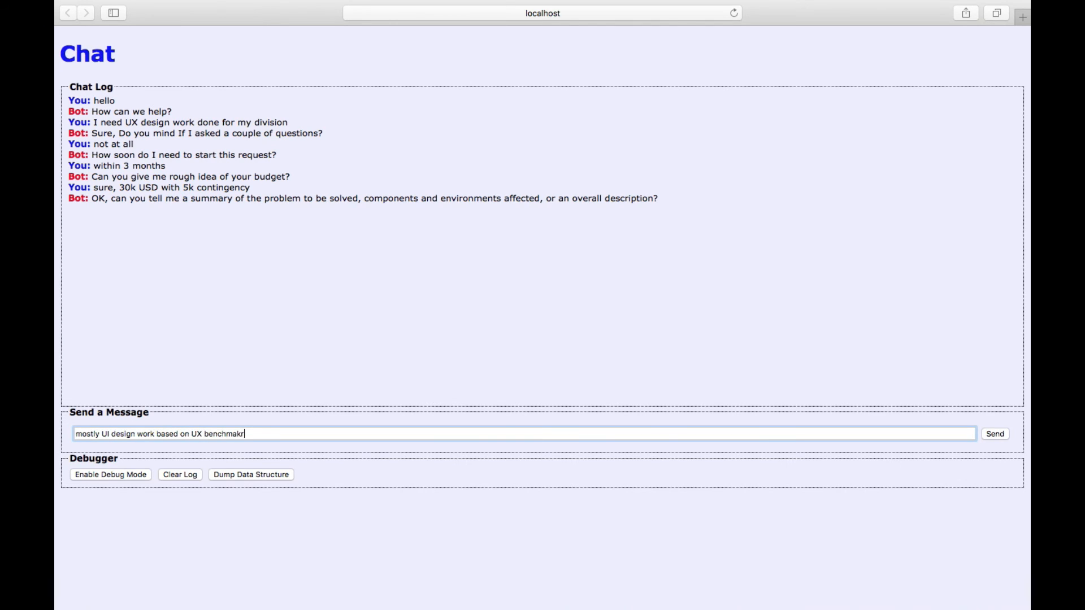
type("s an")
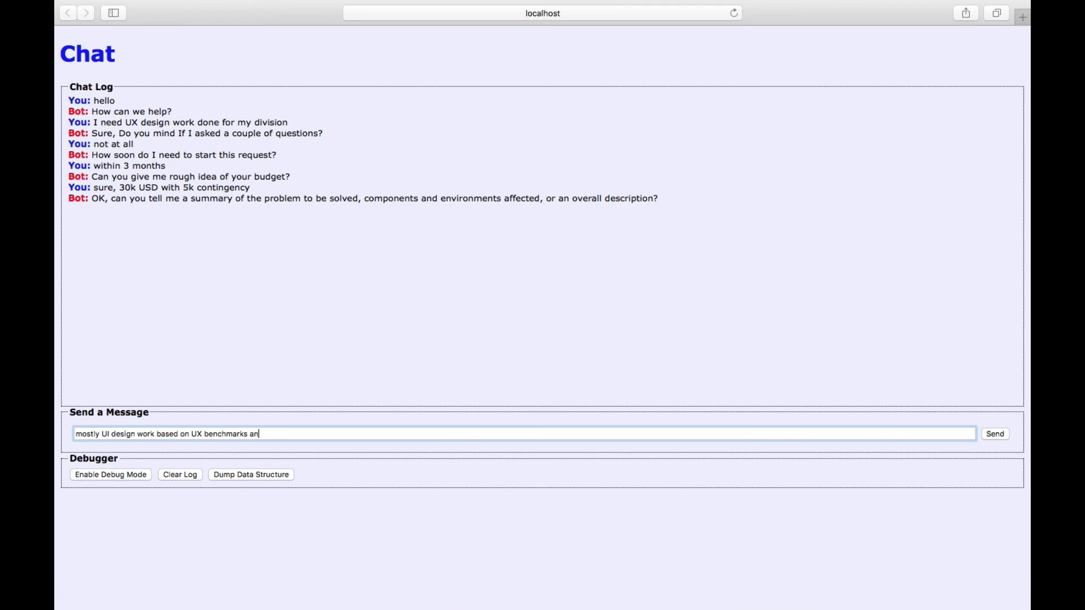
type("d usability test")
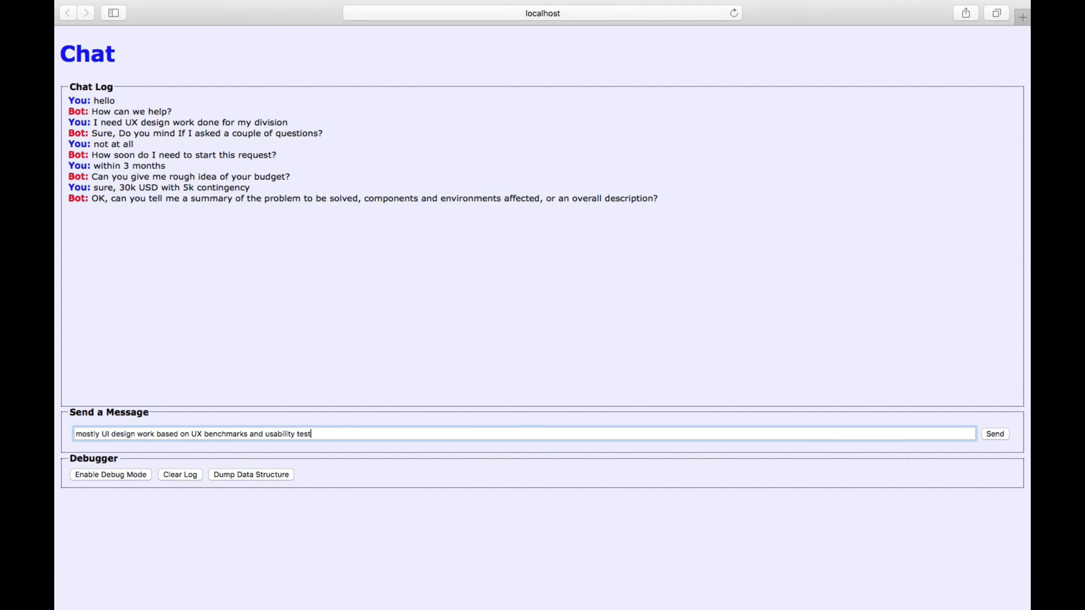
left_click(994, 434)
type("the editorial services offic")
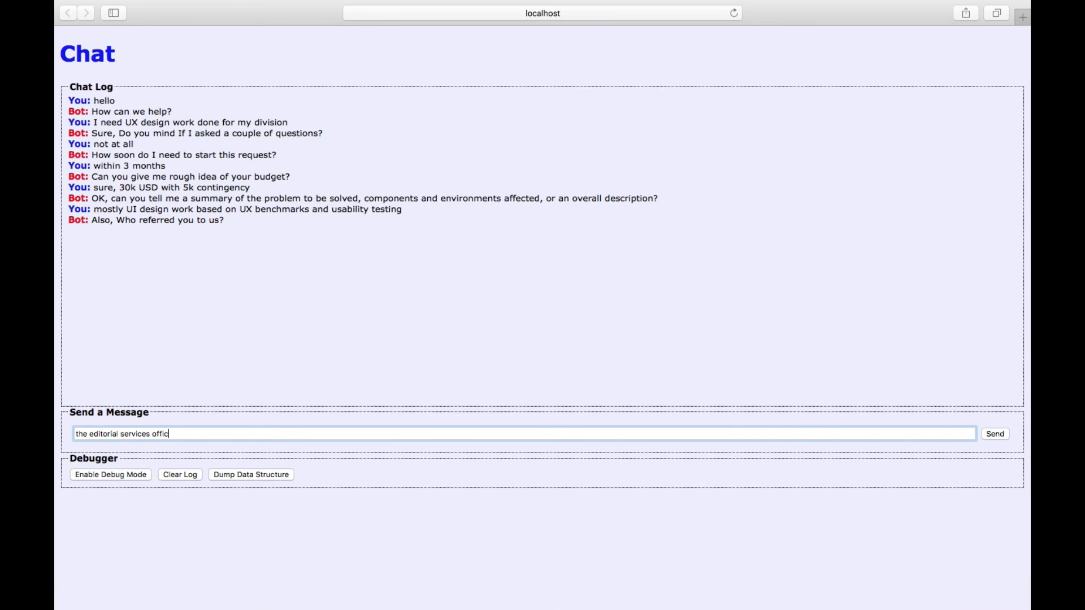
left_click(994, 434)
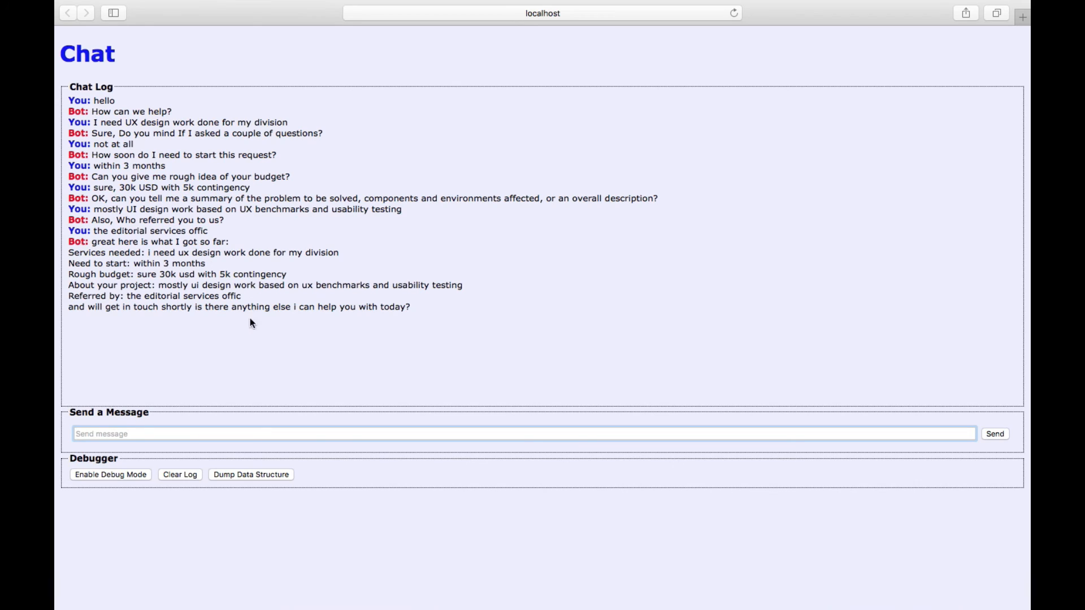
Step: Select the bot's answer summary, reply 'no', and highlight its 'ttyl' sign-off
left_click_drag(66, 253, 242, 297)
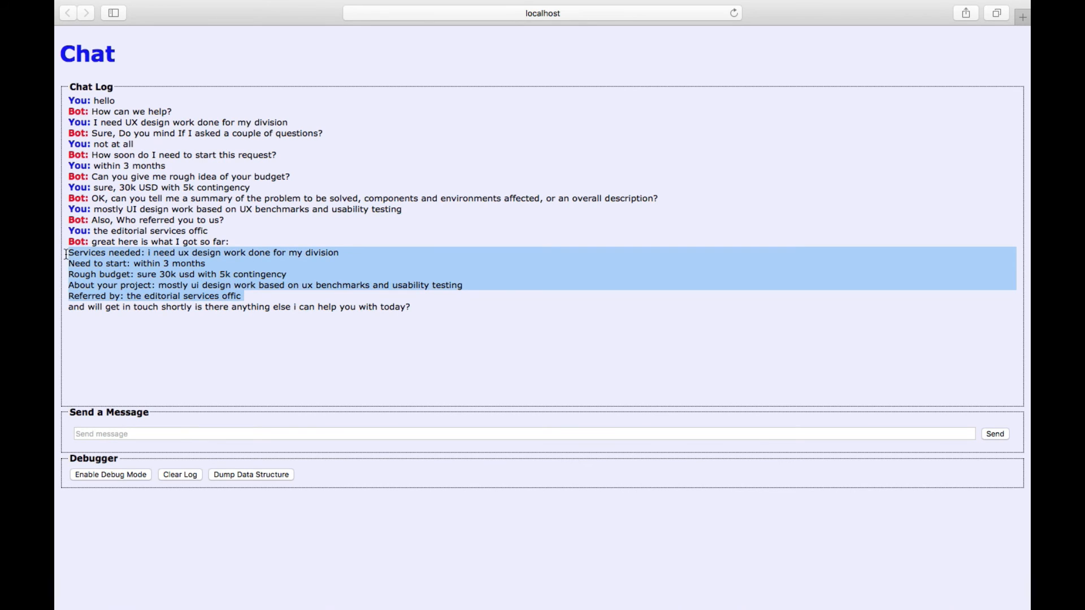
type("no")
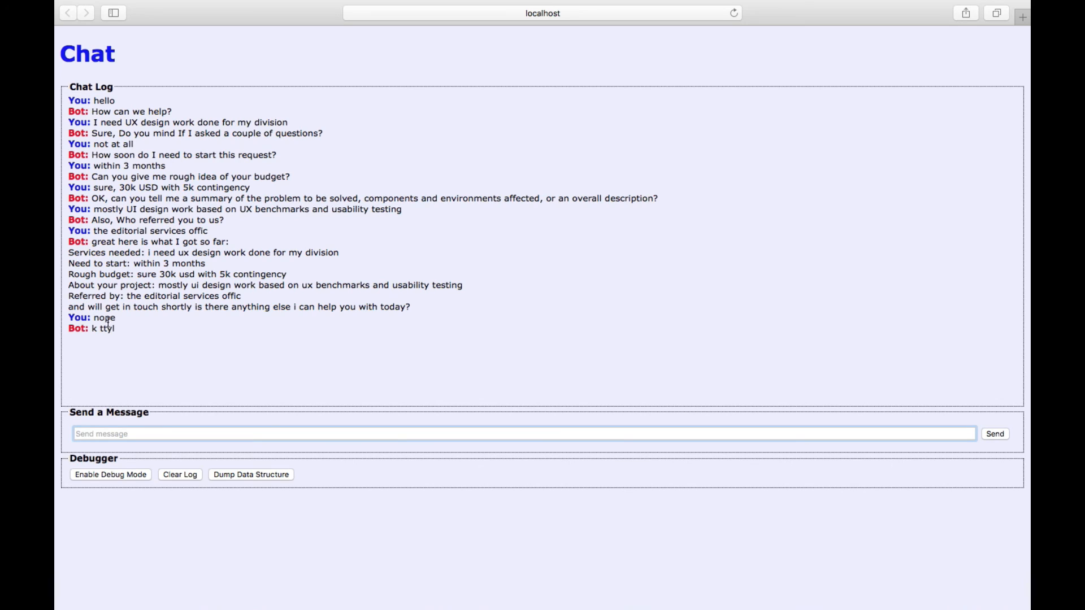
double_click(107, 328)
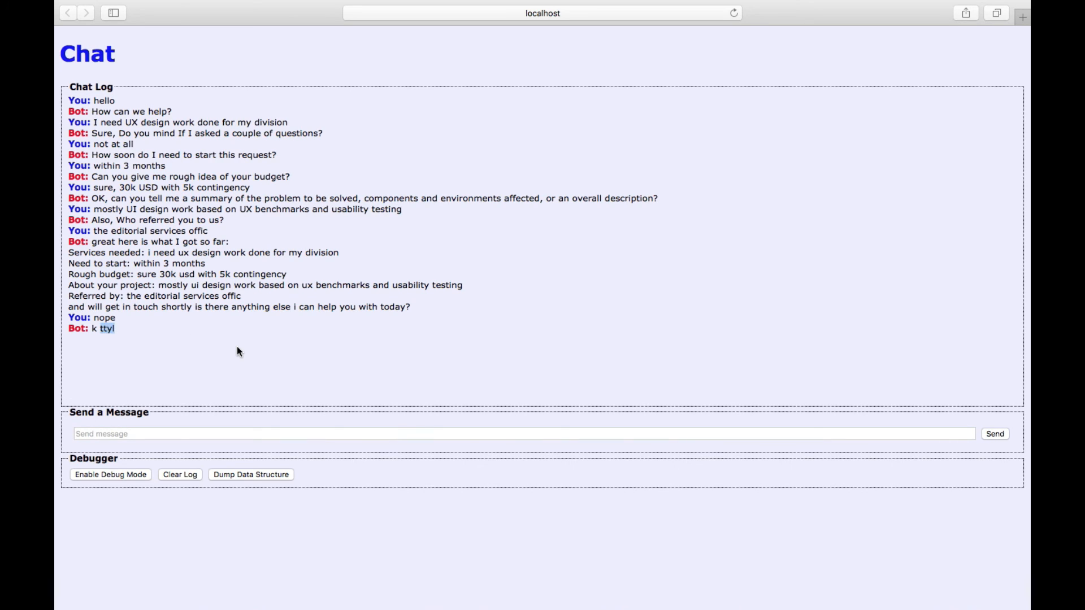
left_click(179, 474)
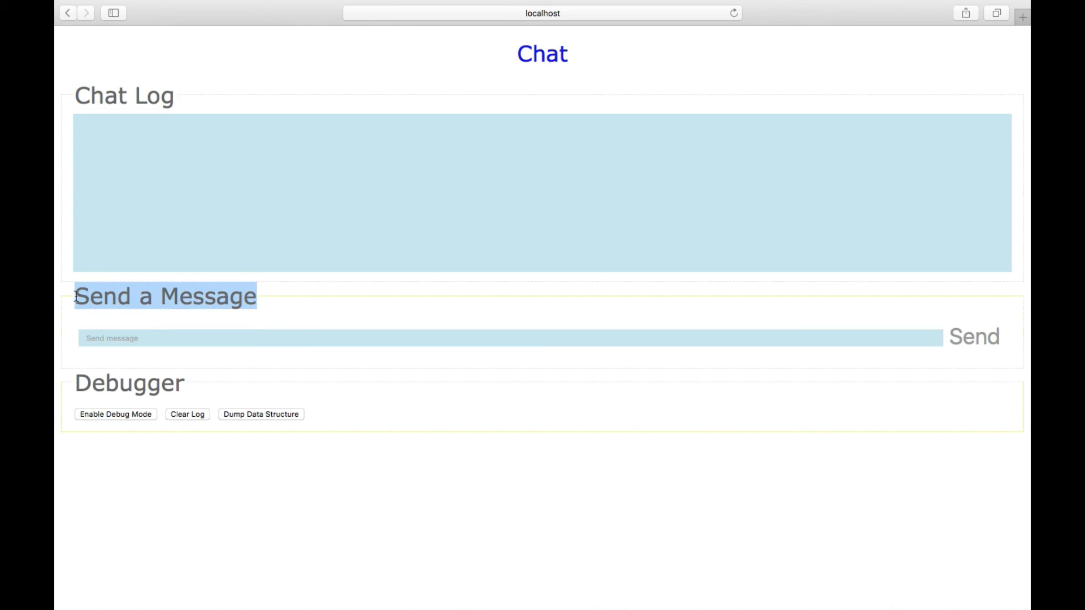
mouse_move(160, 251)
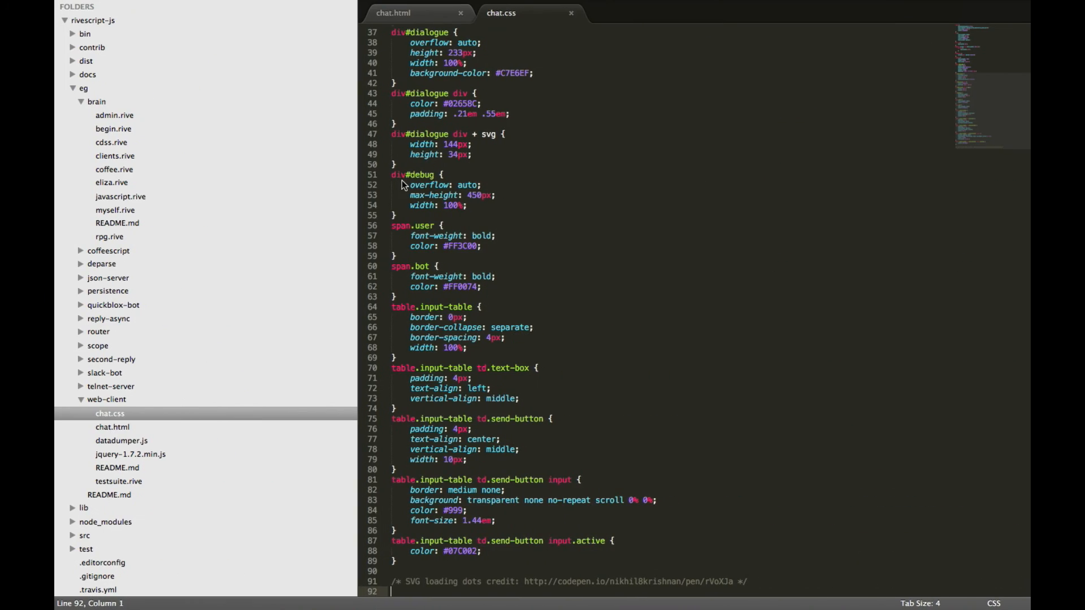
Step: Inspect the 1500 ms setTimeout calls in chat.html's sendMessage, highlighting the delay values
left_click(393, 13)
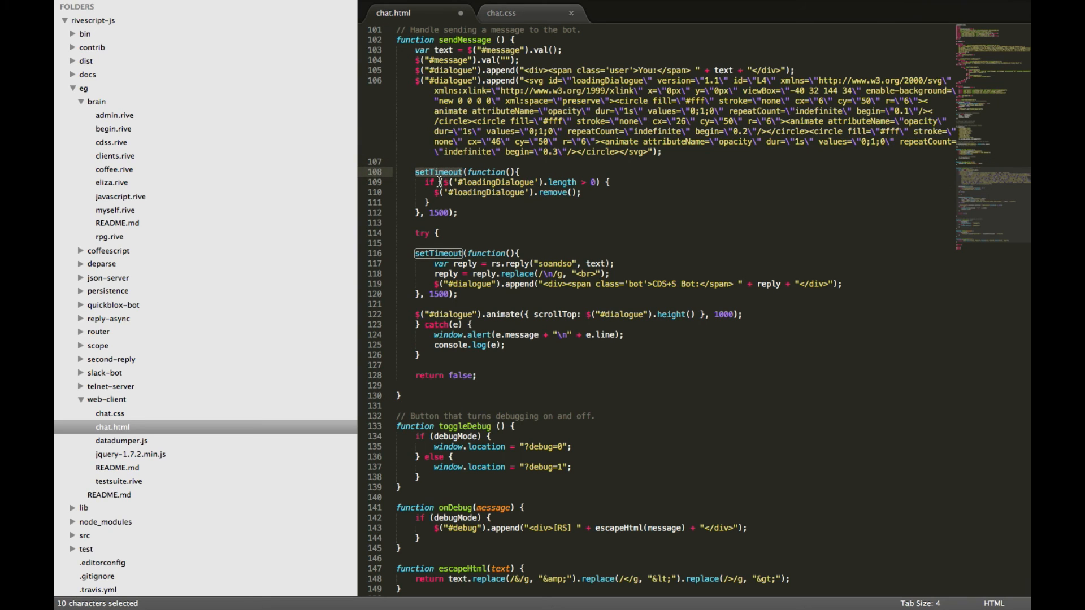
double_click(439, 294)
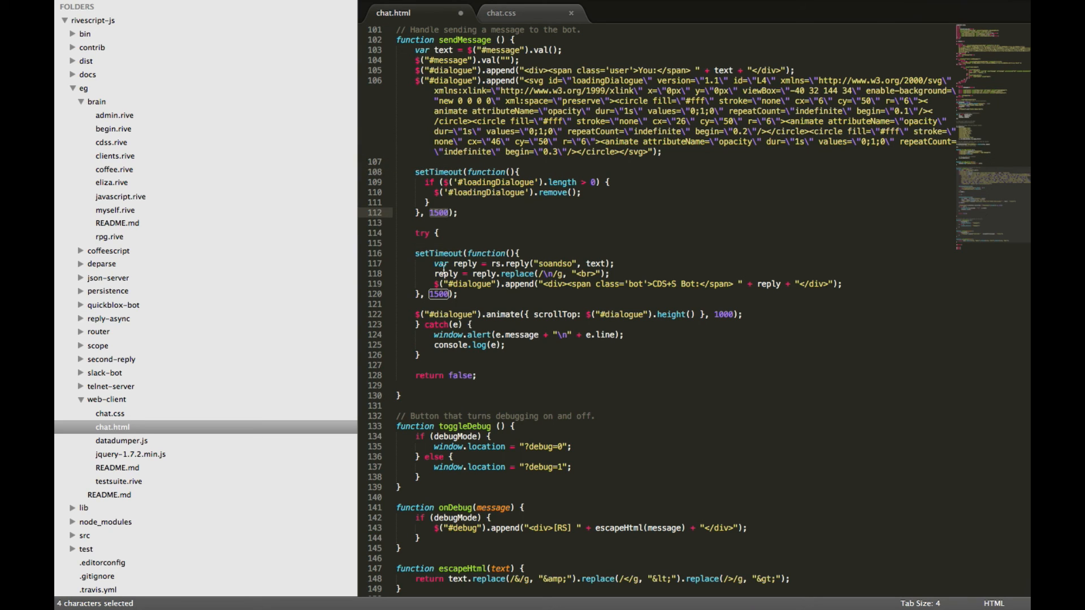
double_click(439, 253)
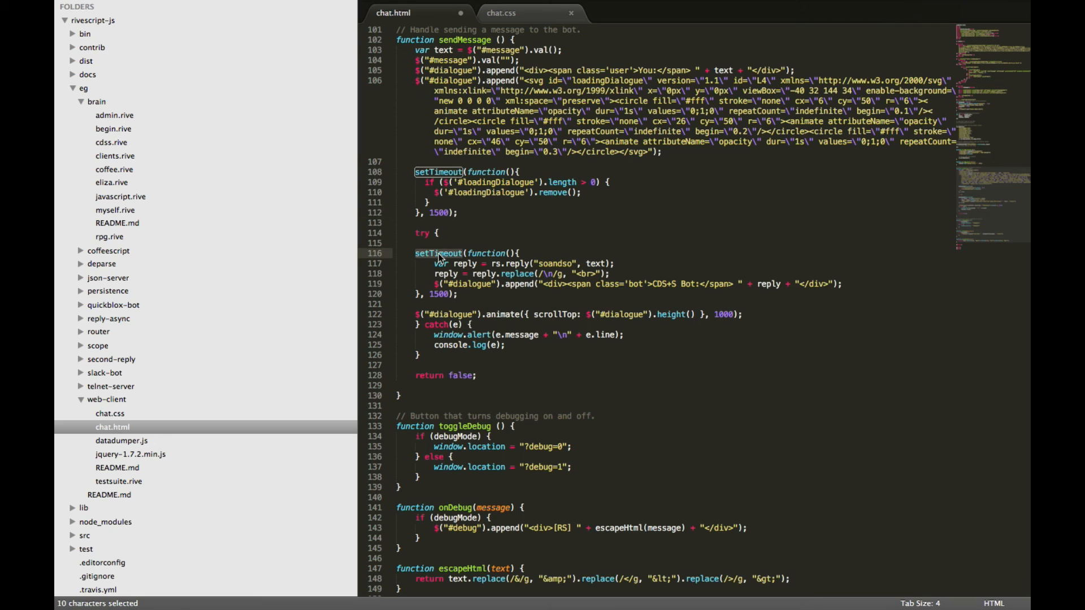
mouse_move(513, 287)
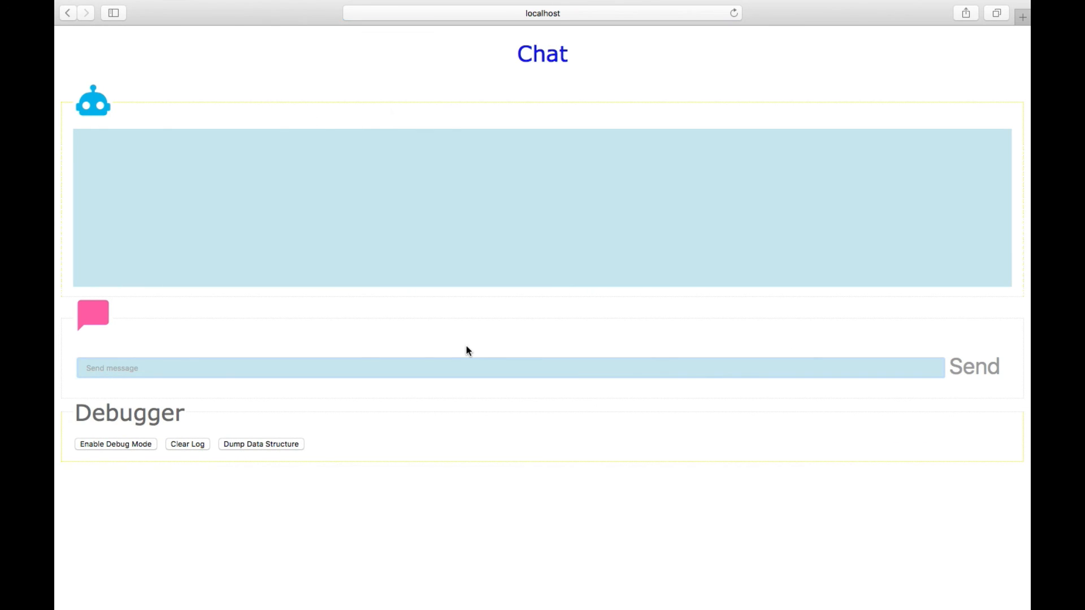
Step: Send 'hello', begin typing 'I need UX', then reopen cdss.rive in Sublime Text
type("hello")
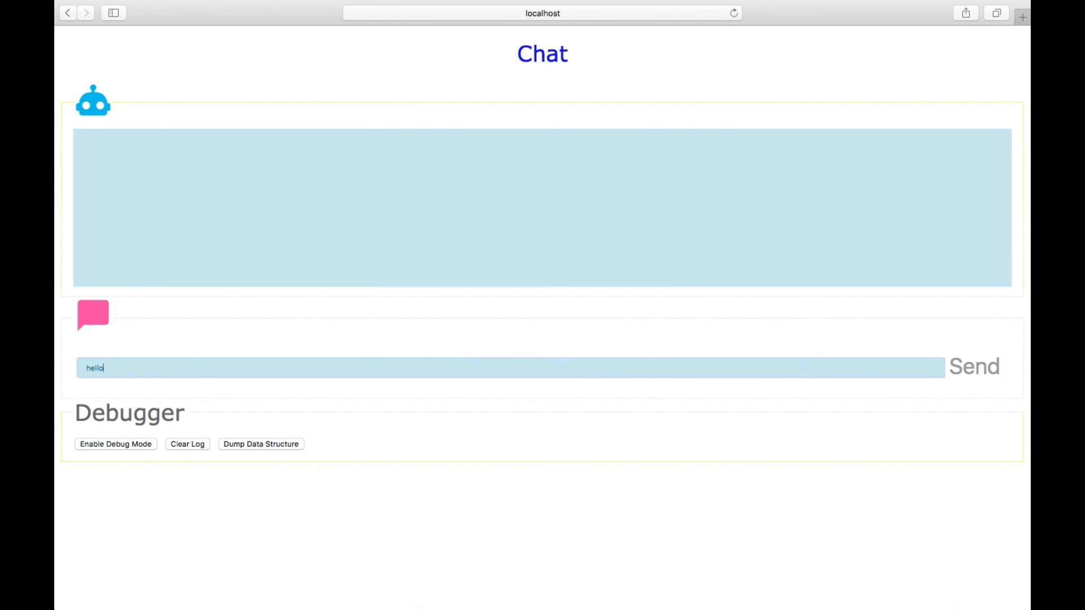
left_click(973, 367)
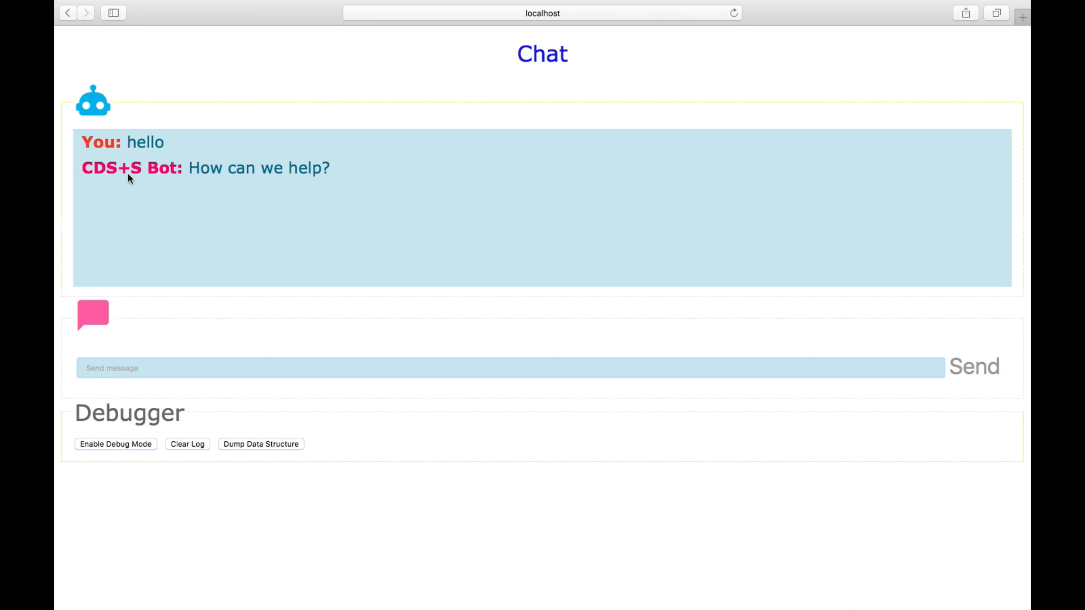
left_click(510, 367)
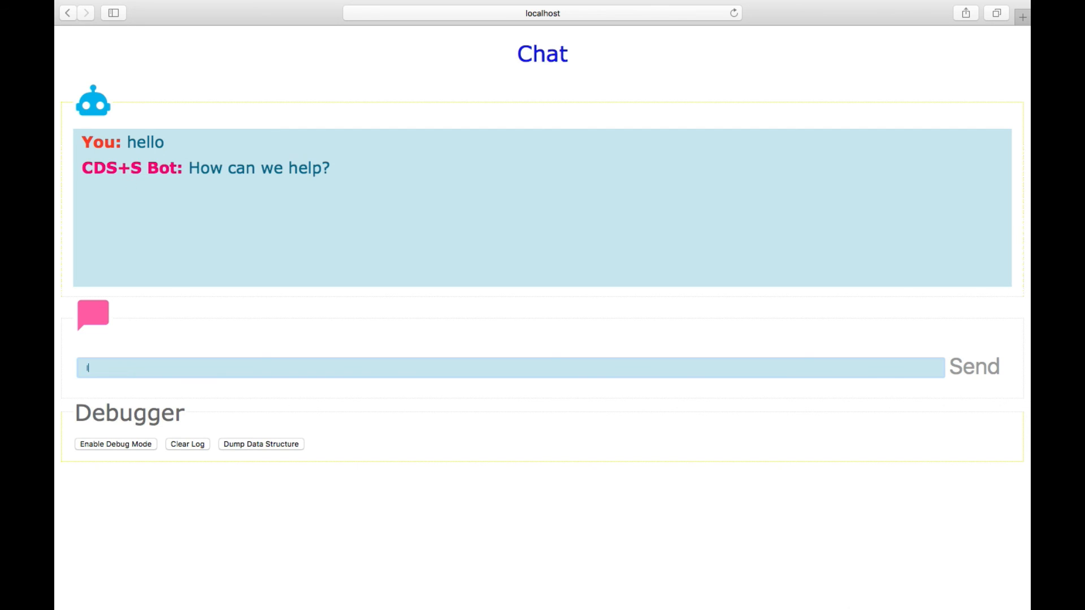
type("I need UX")
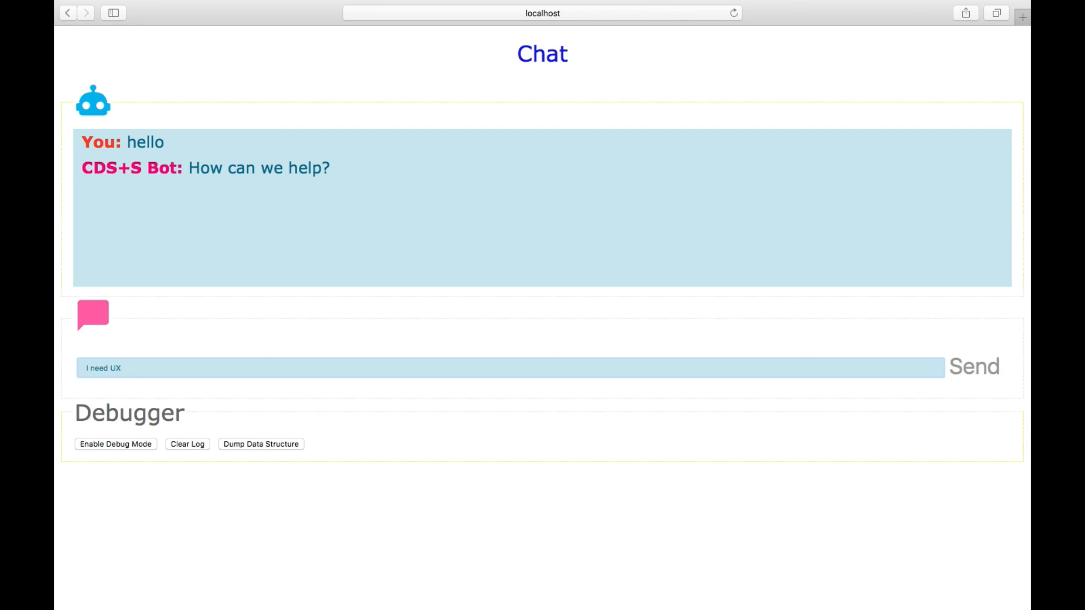
left_click(973, 366)
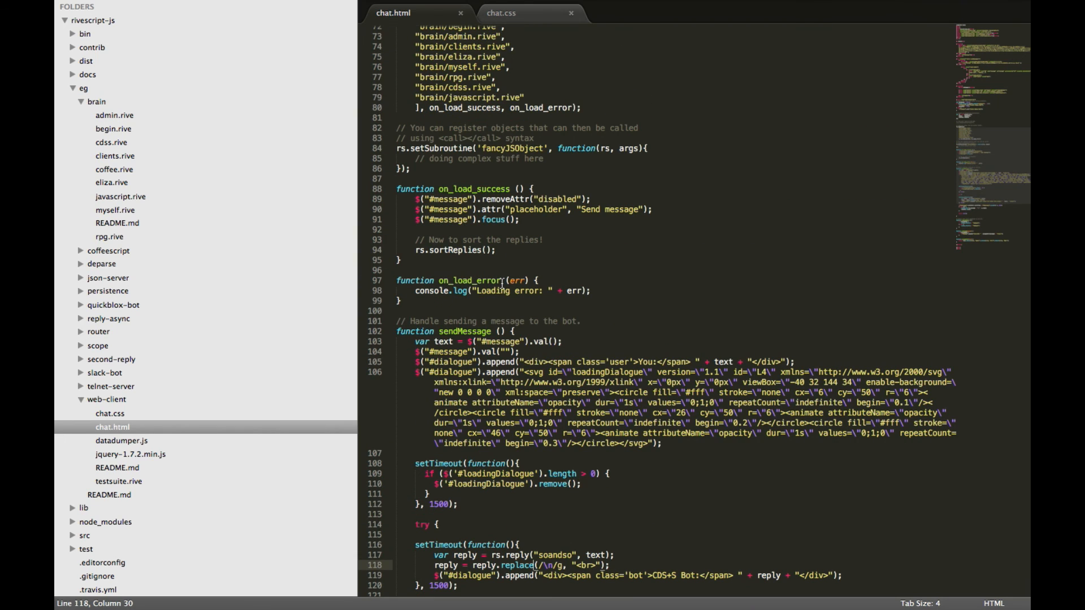
left_click(111, 142)
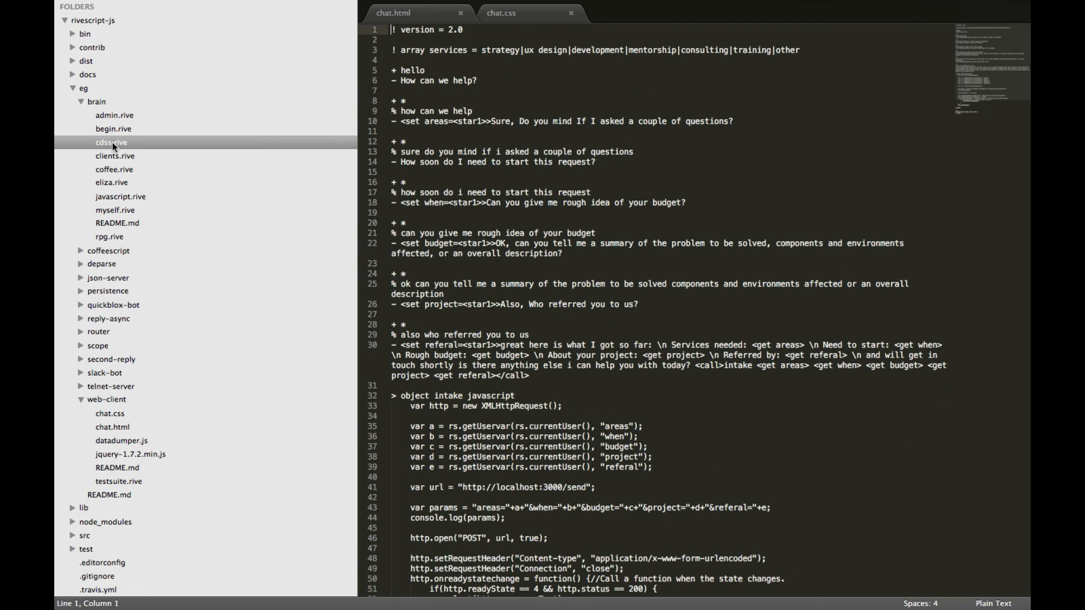